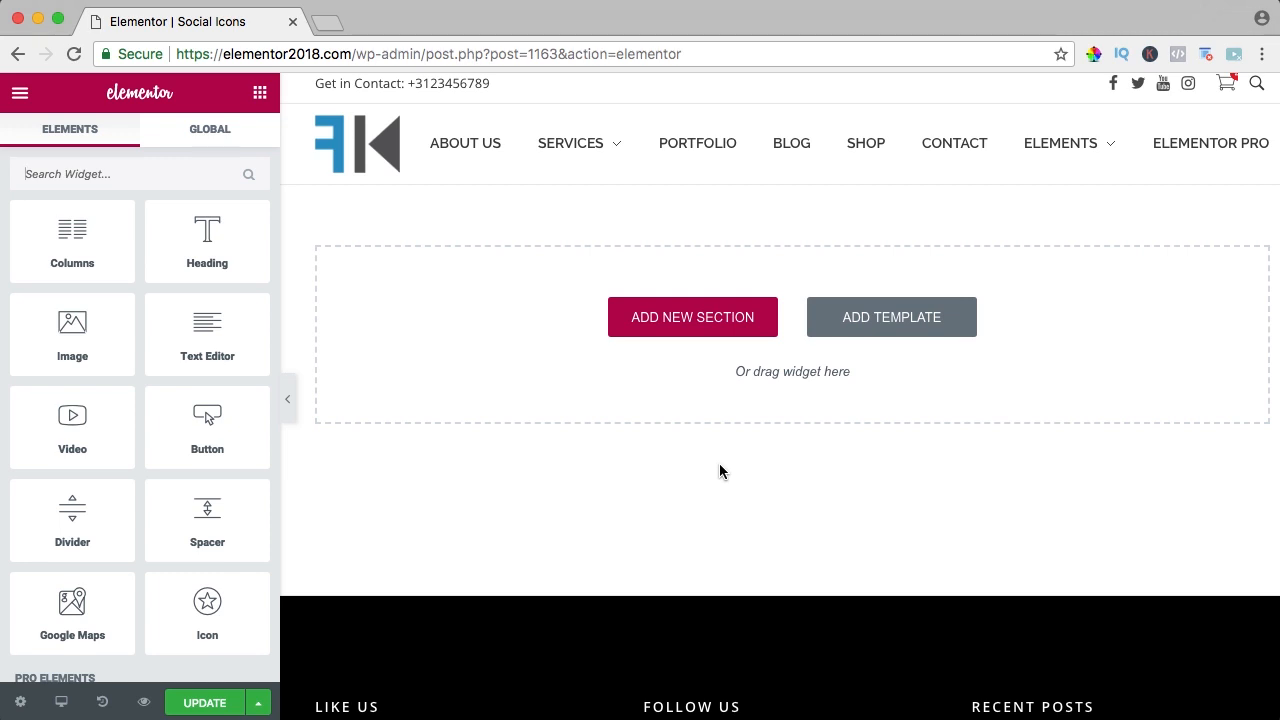
mouse_move(528, 380)
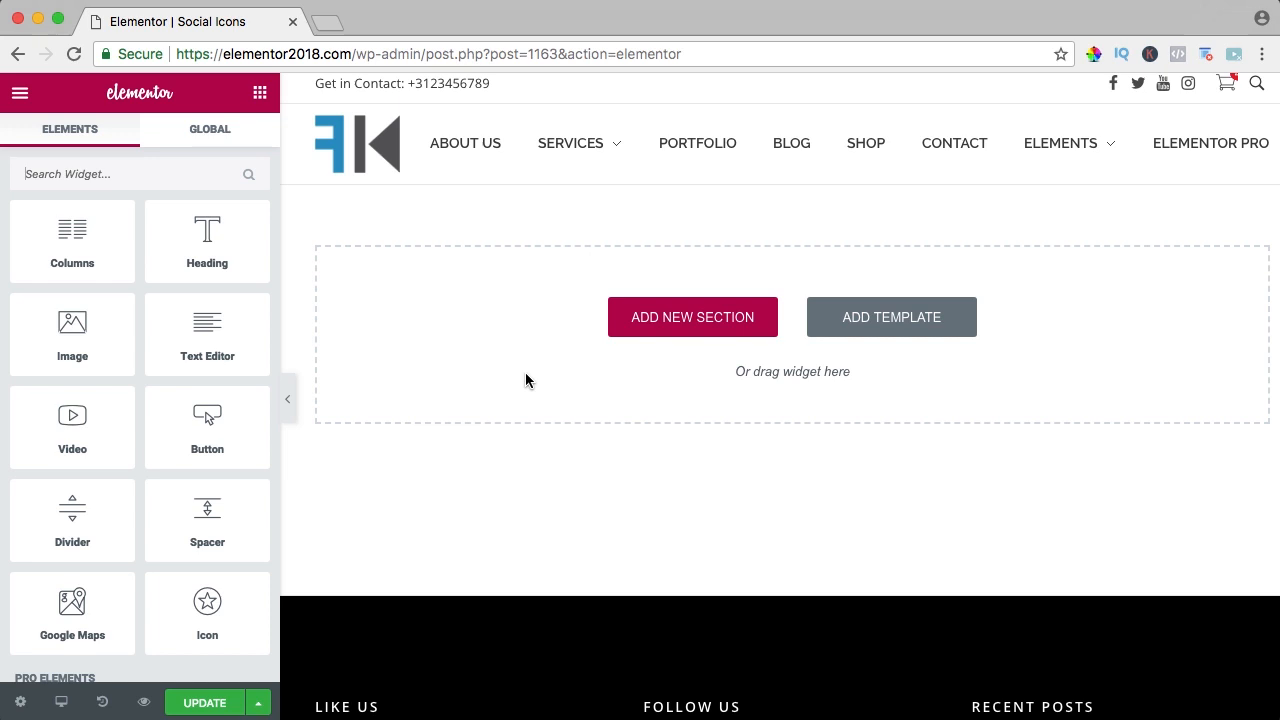
mouse_move(152, 180)
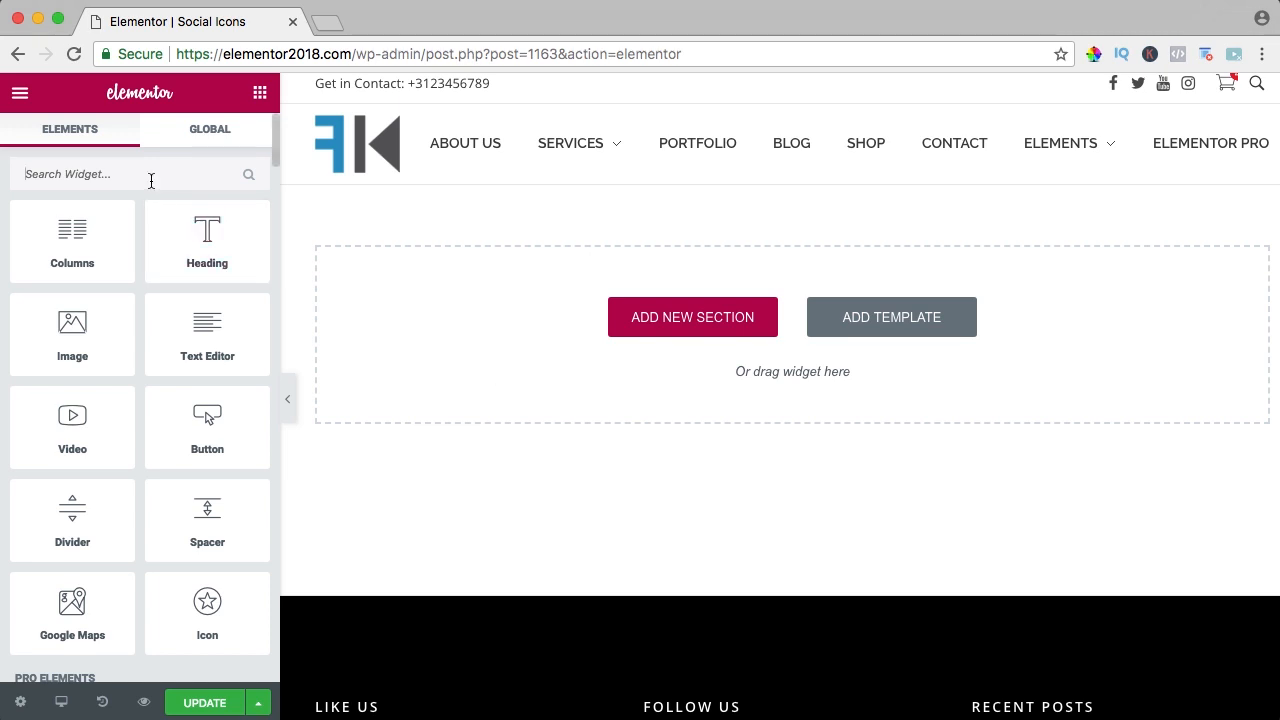
Find 'social' in the widget panel and drop the Social Icons widget into the section
type("social")
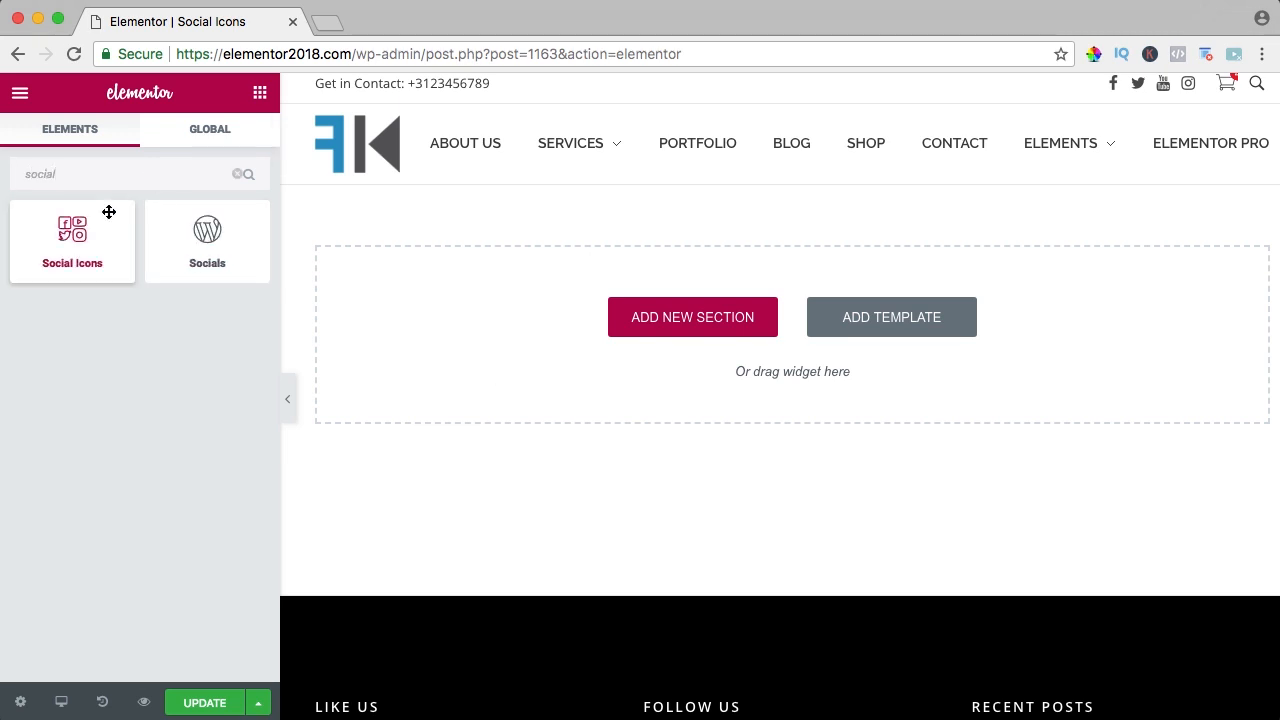
left_click_drag(72, 240, 632, 270)
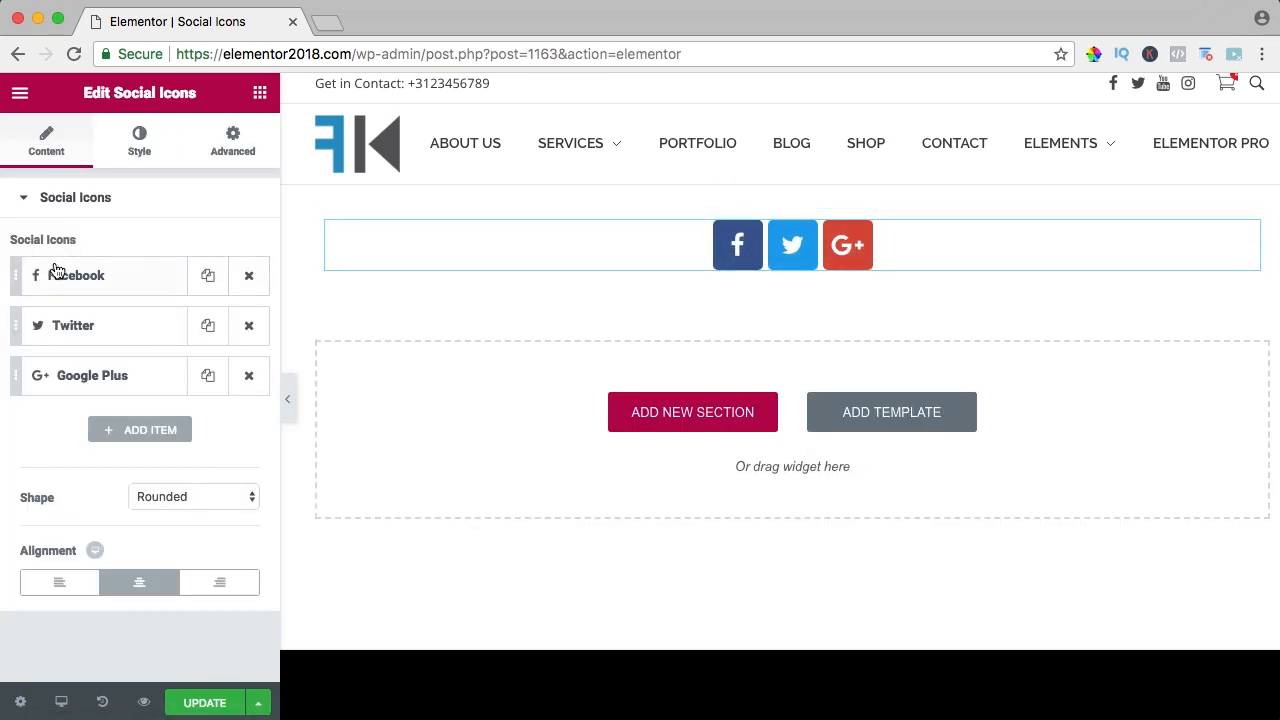
Swap the first icon from Facebook to Instagram via the icon search 'ins'
left_click(76, 276)
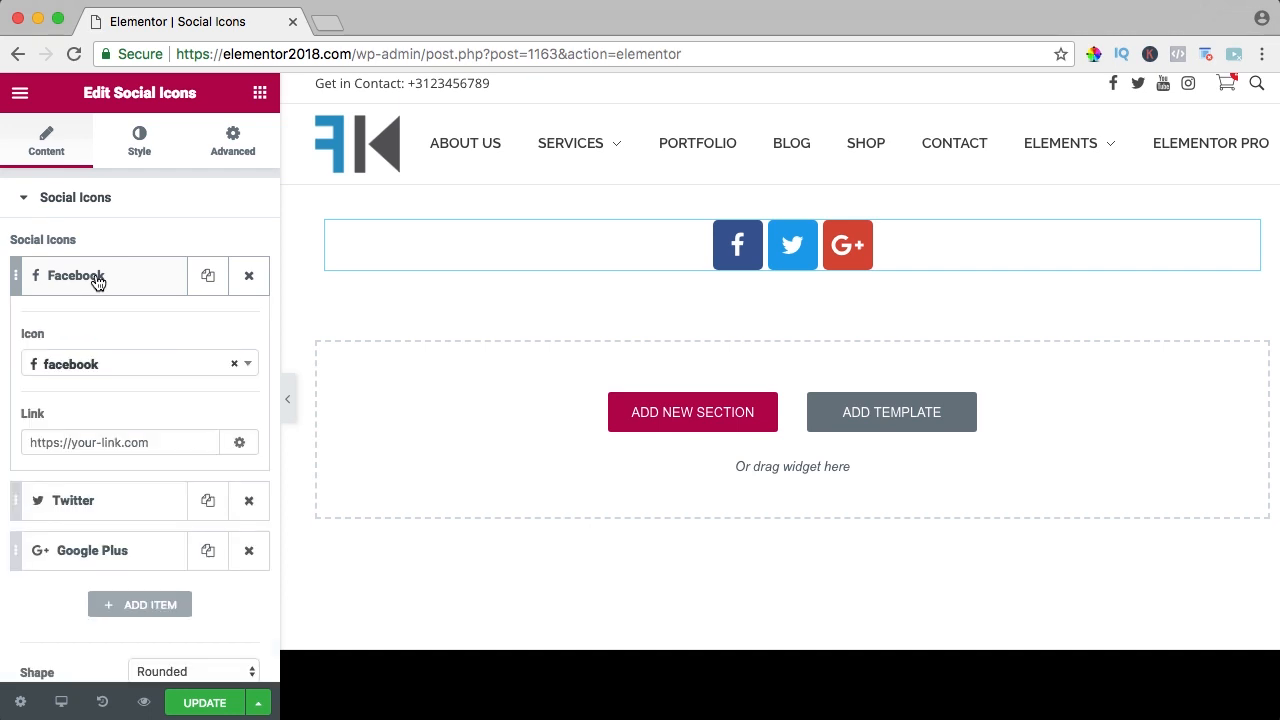
left_click(140, 364)
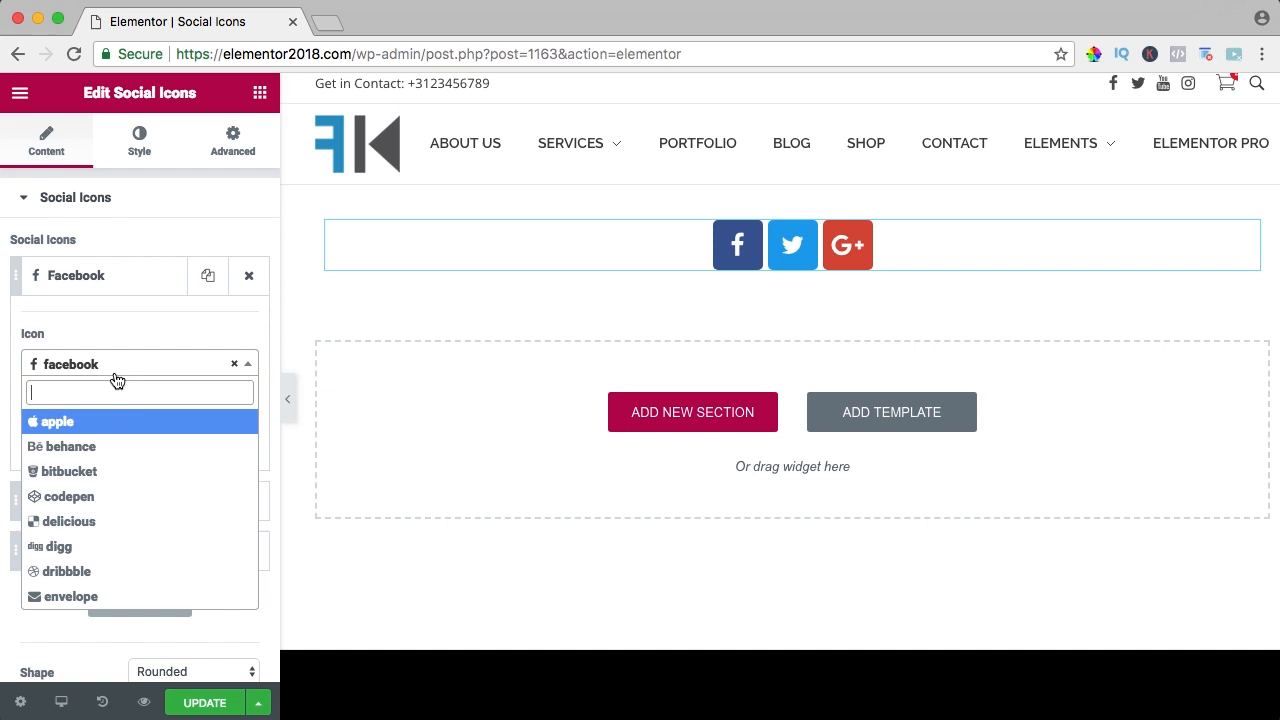
type("ins")
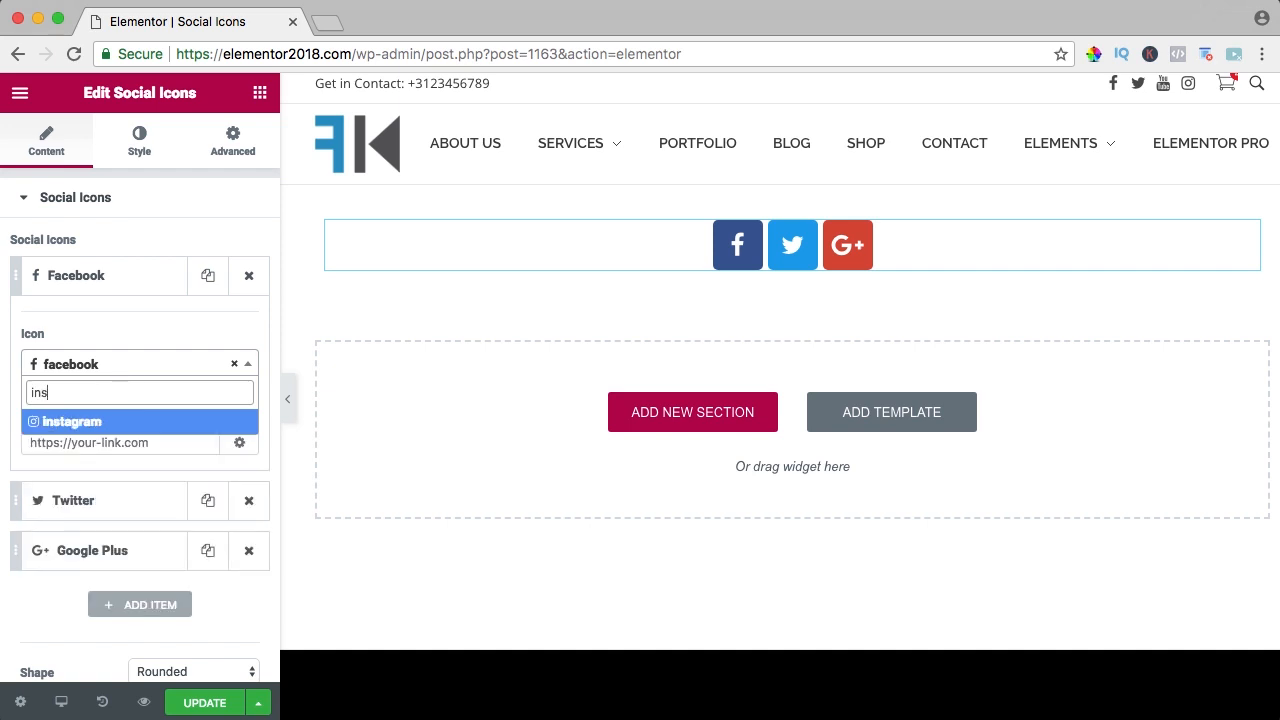
left_click(70, 420)
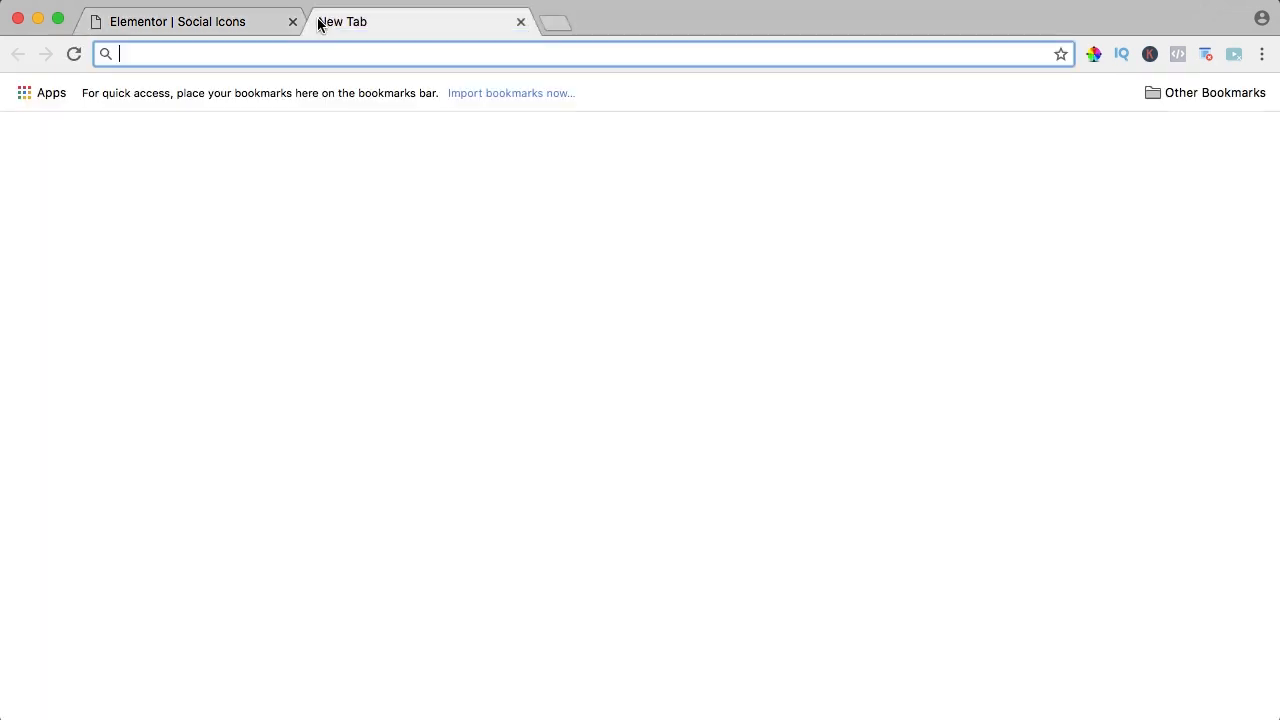
type("https://instagram.com/ferdyenannafotografie")
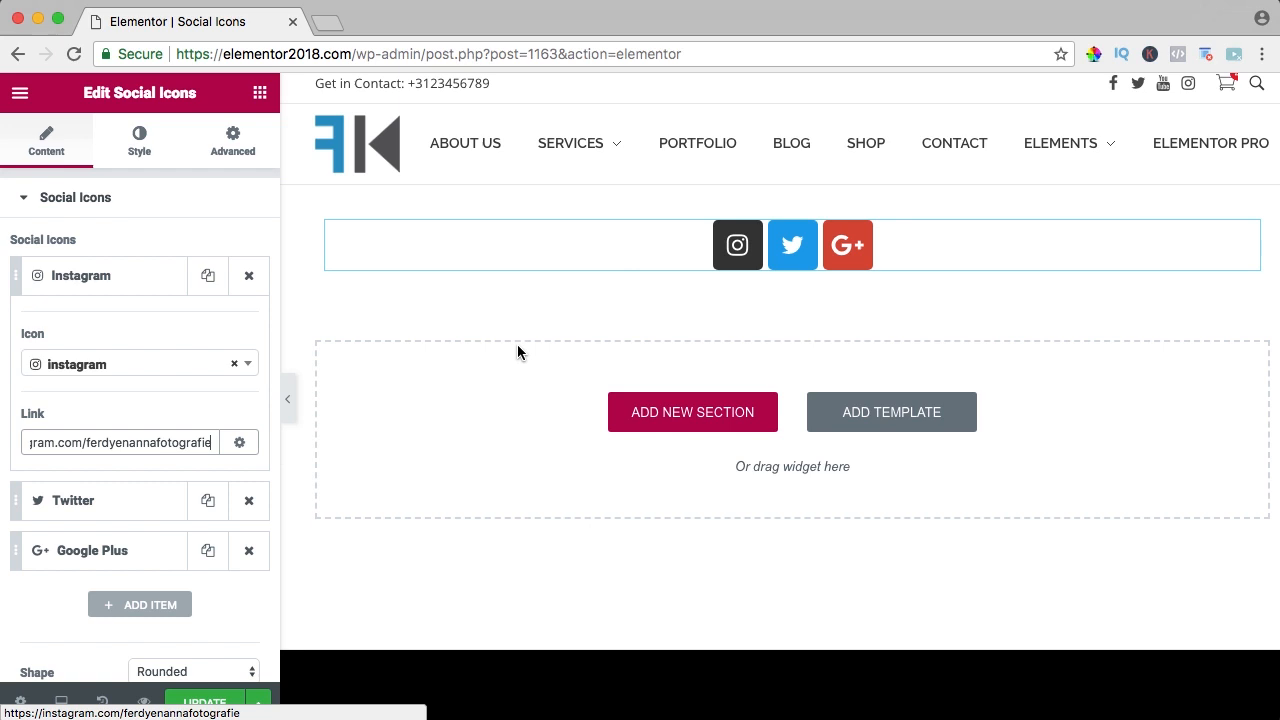
left_click(240, 442)
type("twitter.com/fe")
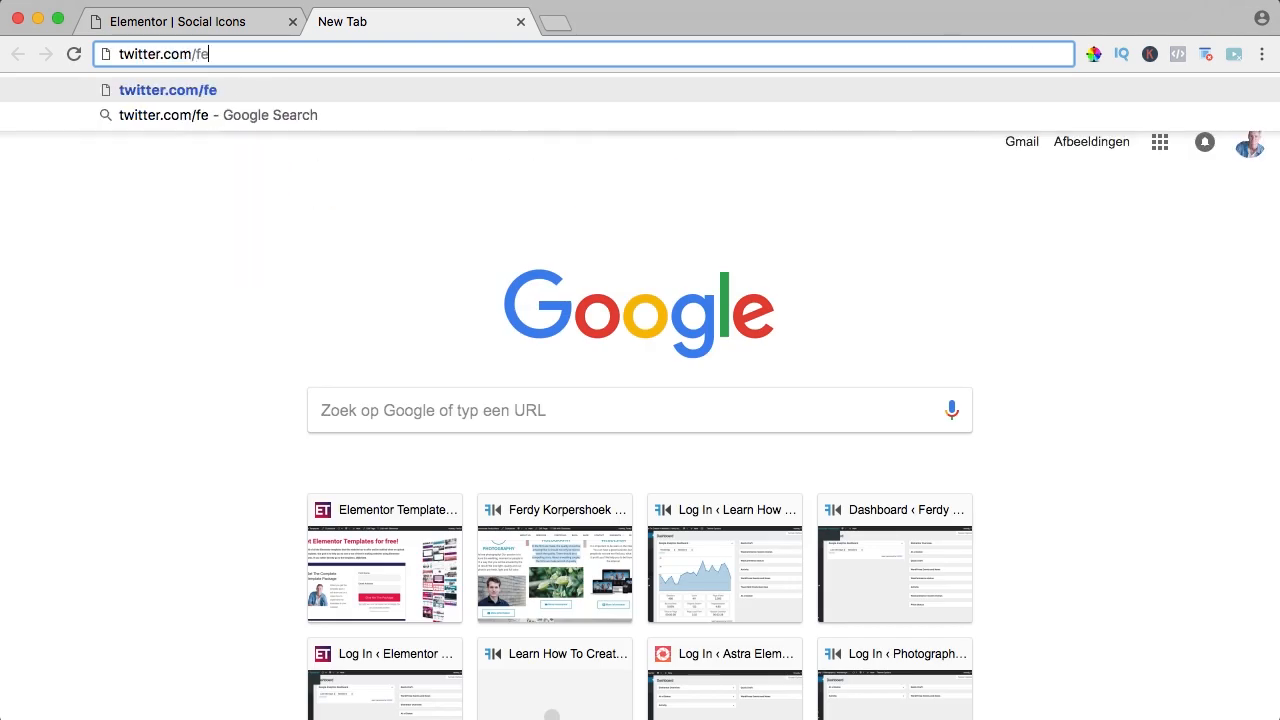
left_click(176, 20)
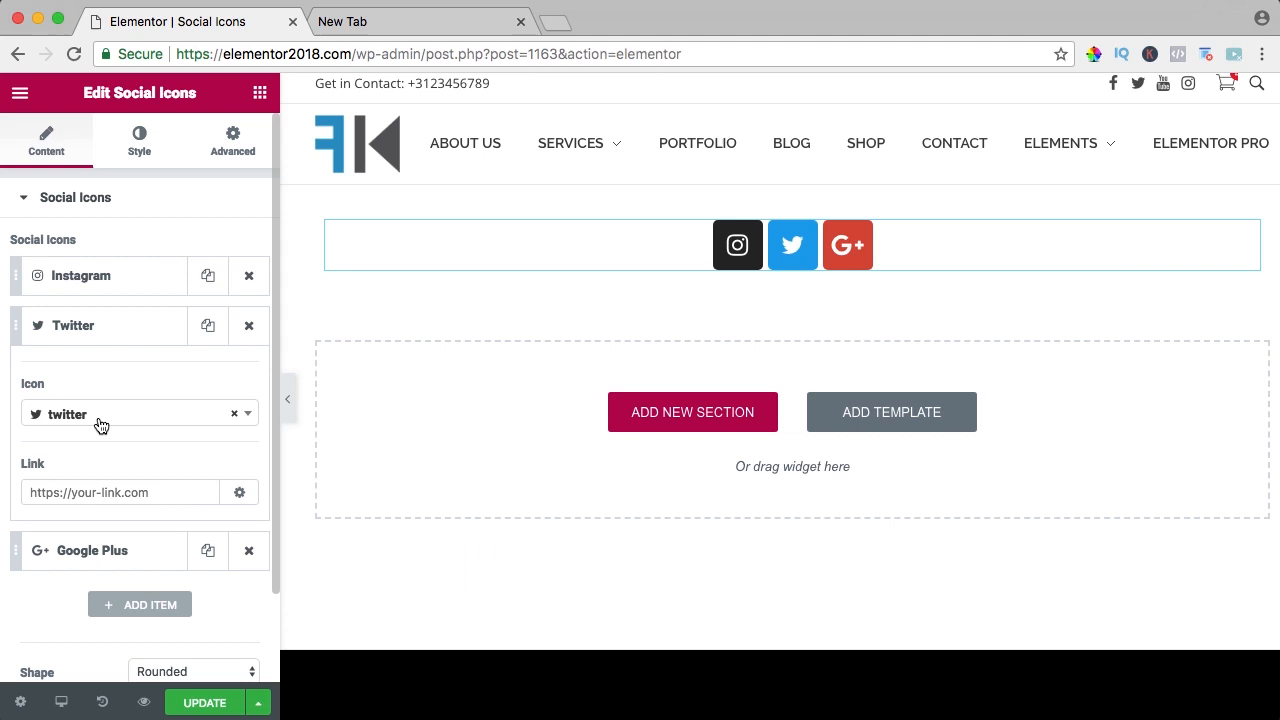
left_click(120, 492)
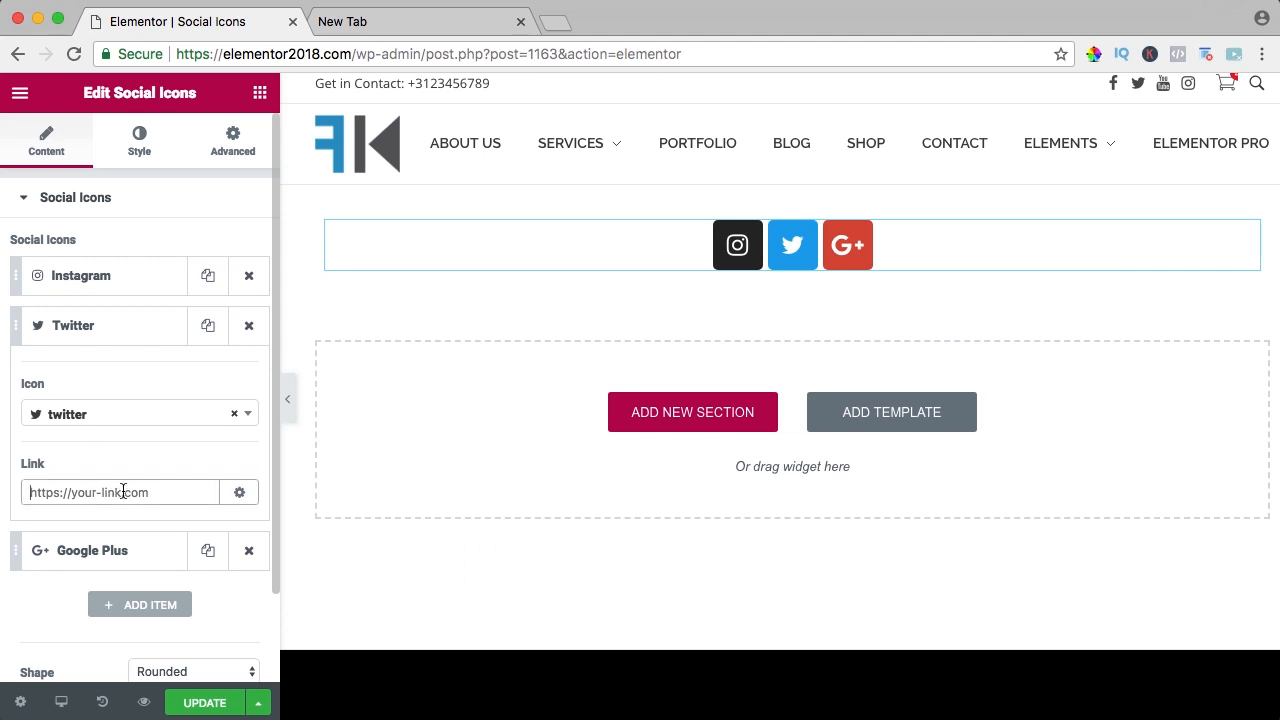
type("#")
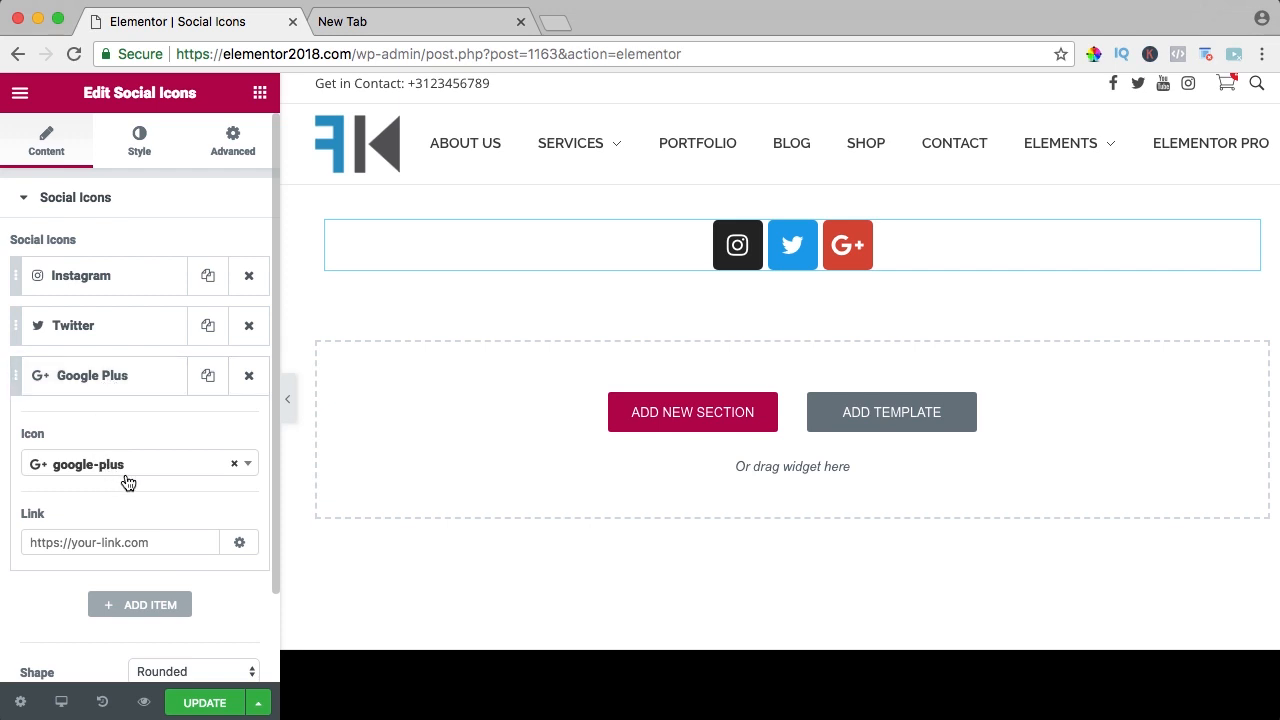
Add a fourth item and set its icon to Facebook
left_click(92, 376)
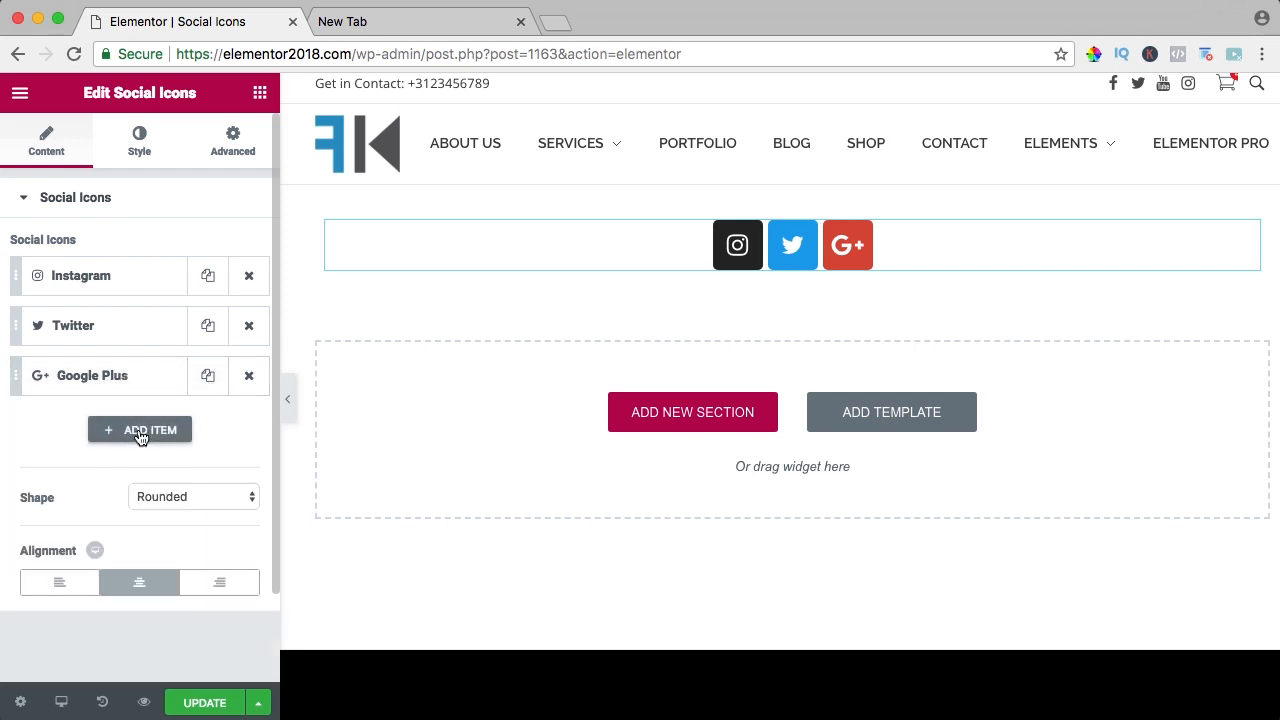
left_click(140, 428)
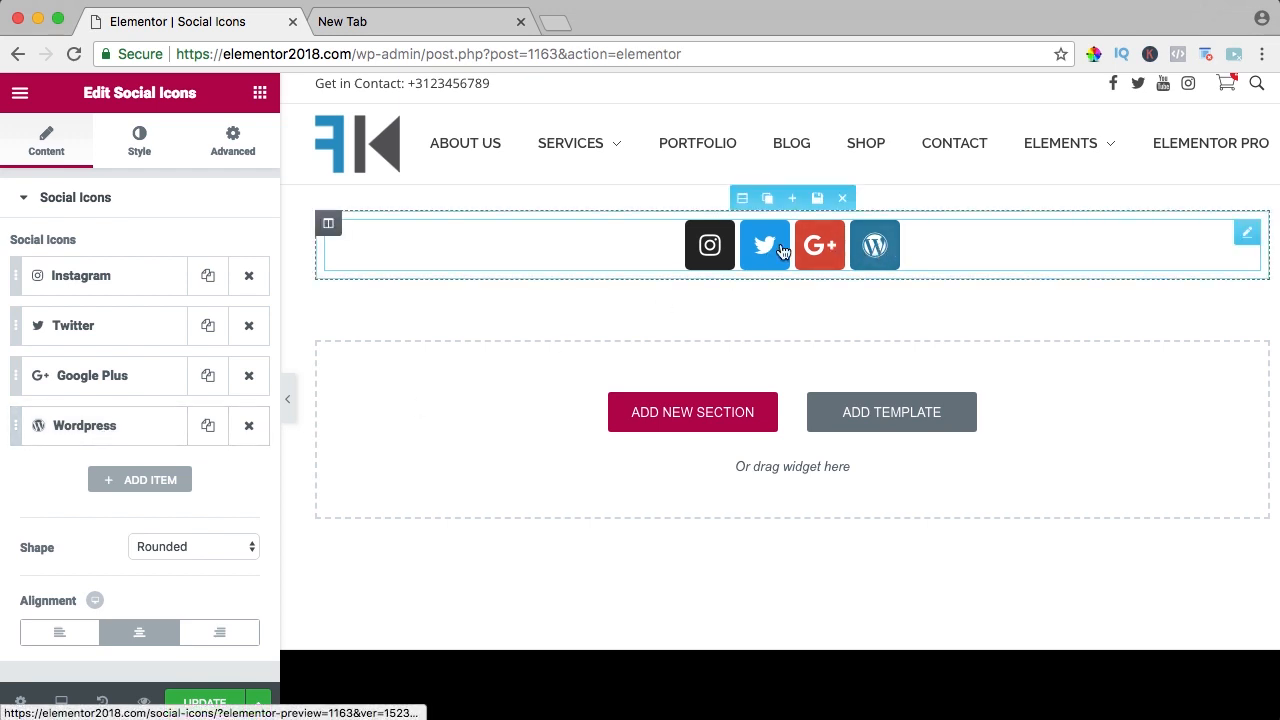
left_click(84, 424)
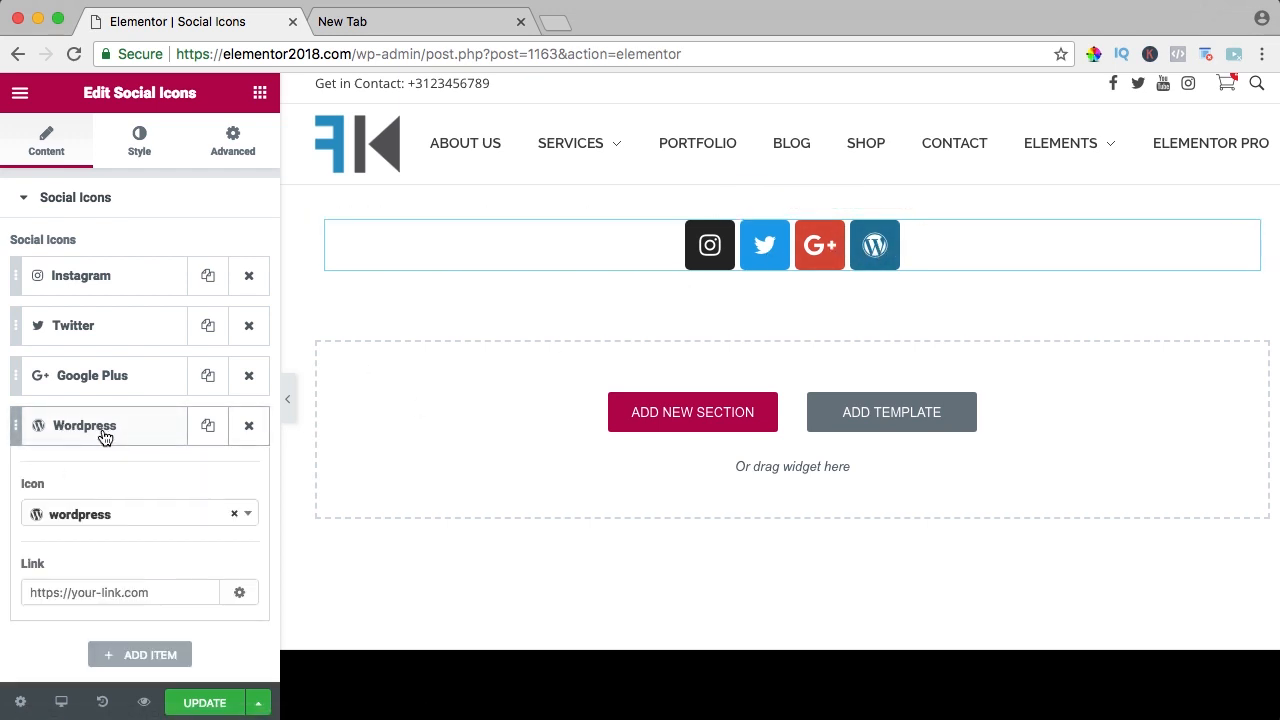
left_click(140, 514)
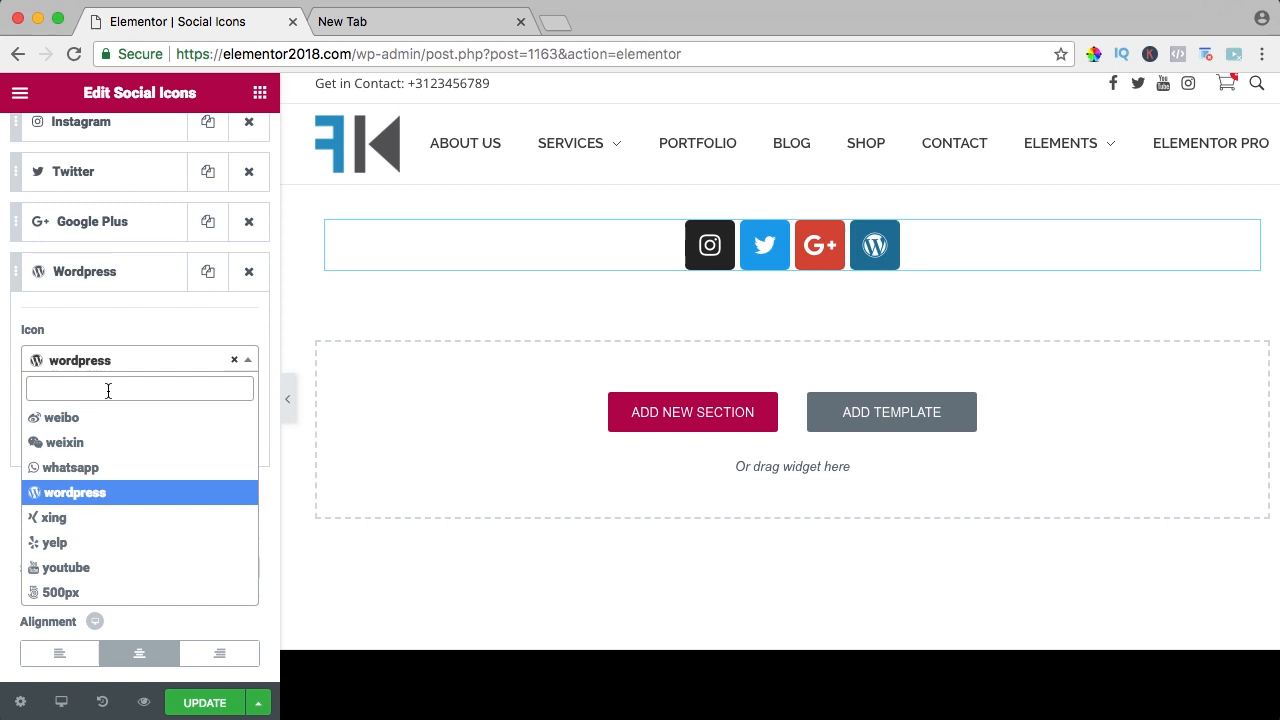
type("face")
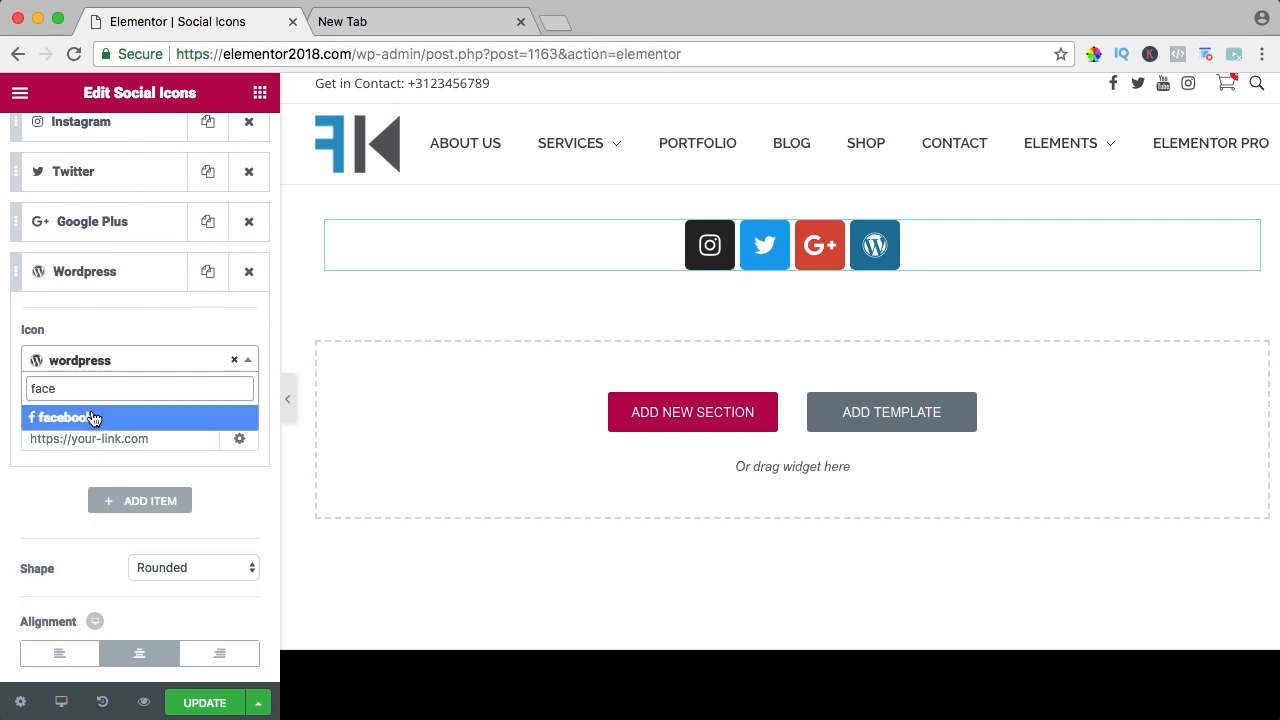
left_click(64, 418)
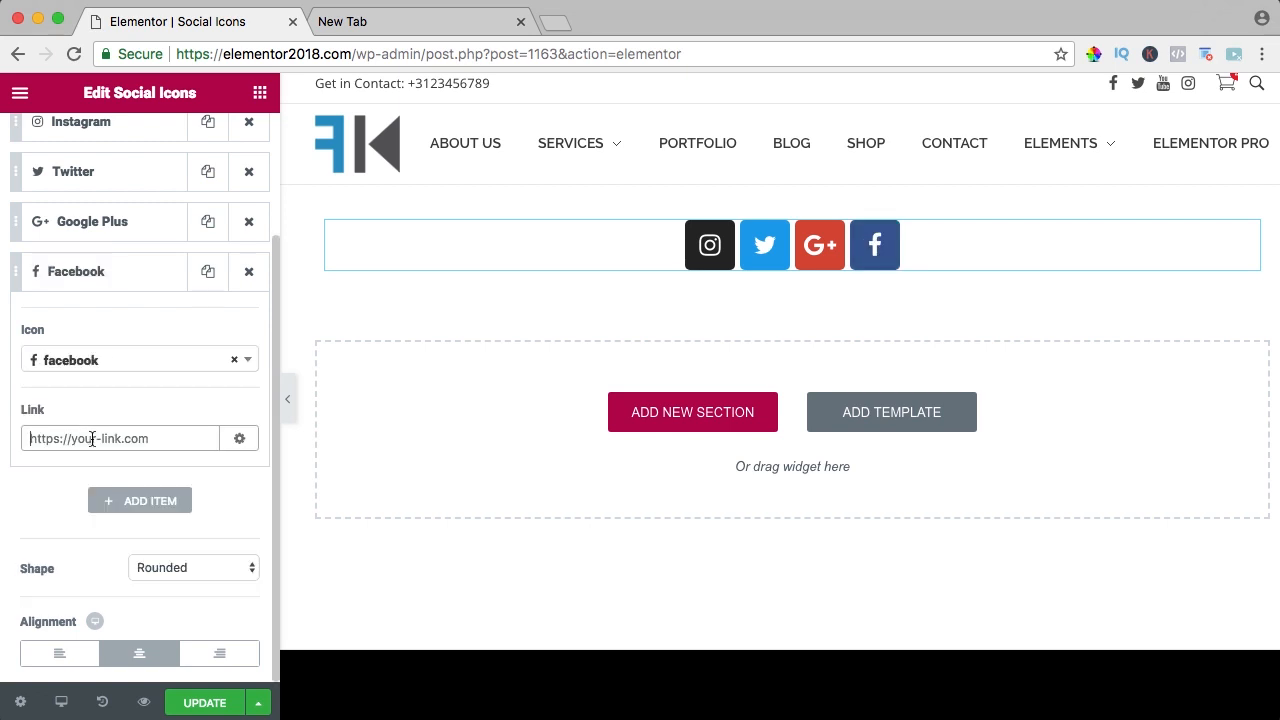
left_click(76, 272)
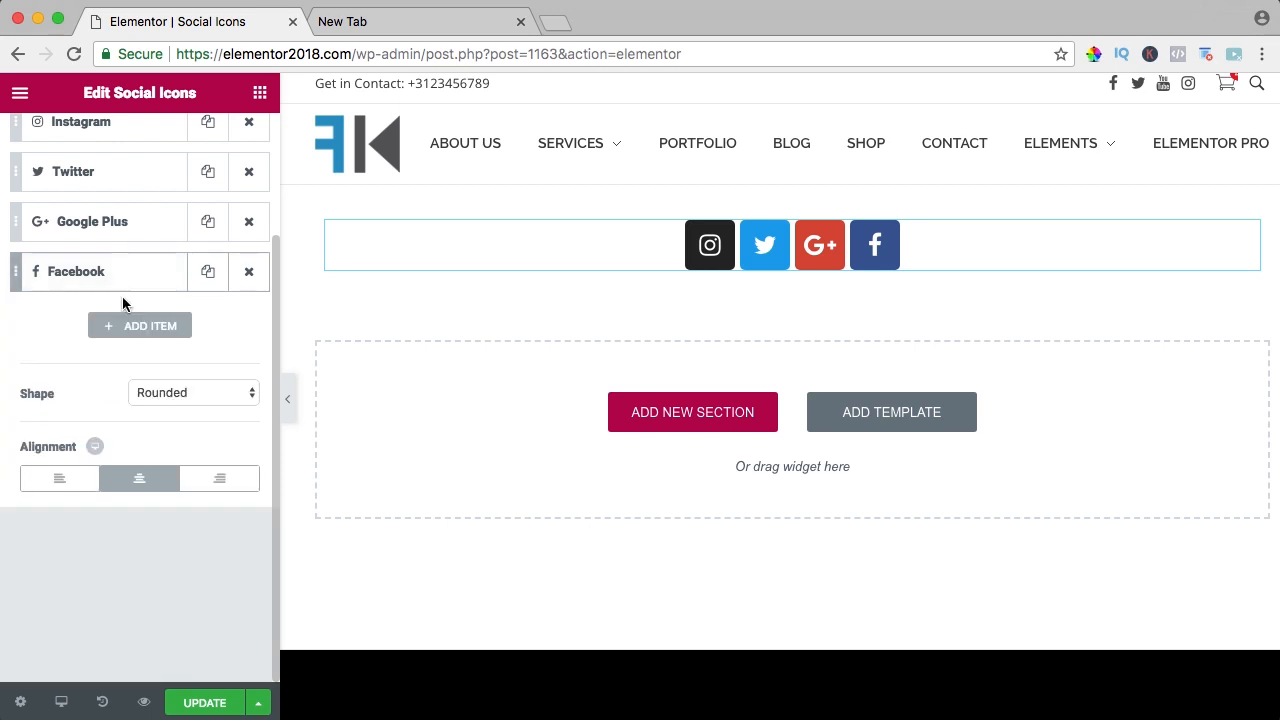
Add YouTube with a # link and a sixth item switched to Twitch
left_click(140, 324)
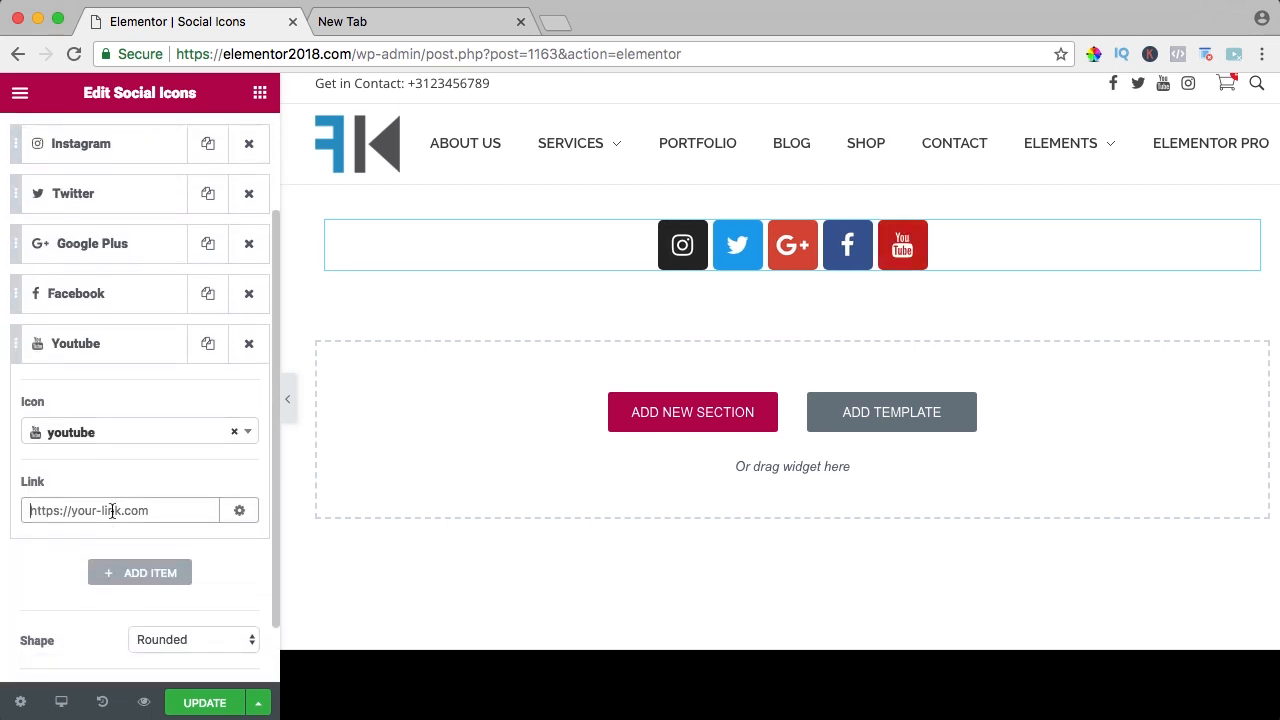
type("#")
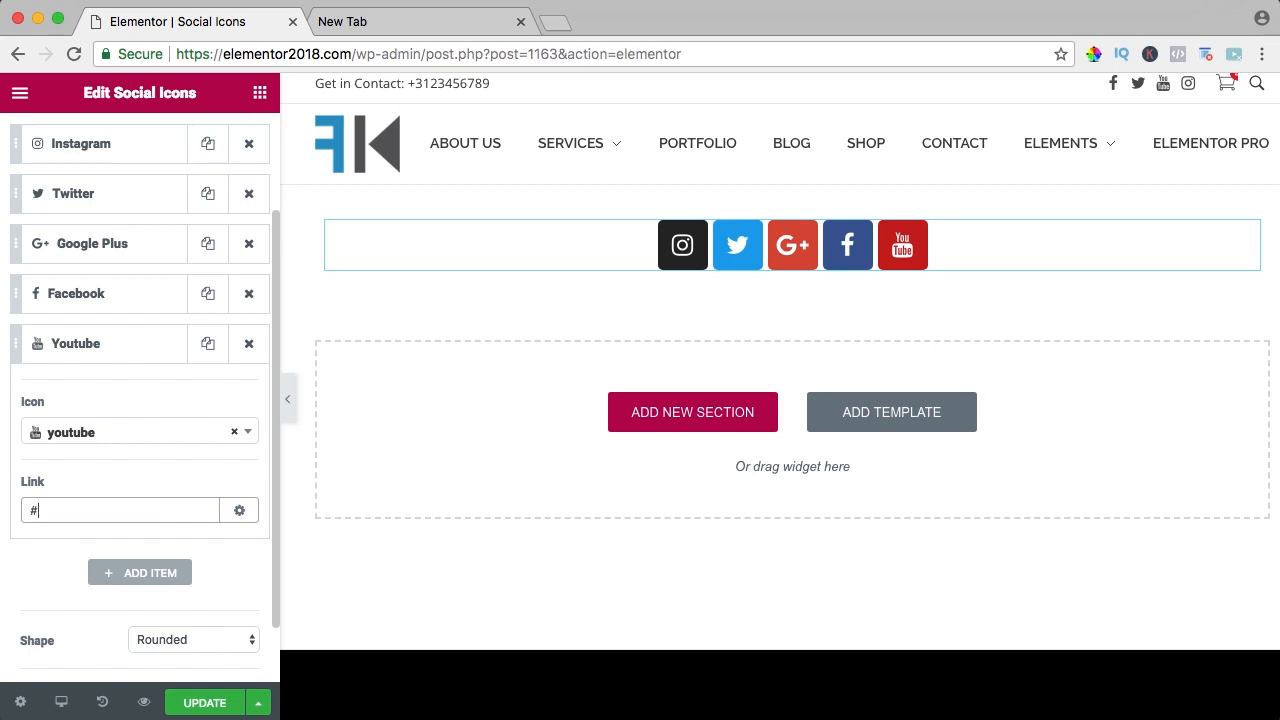
left_click(140, 572)
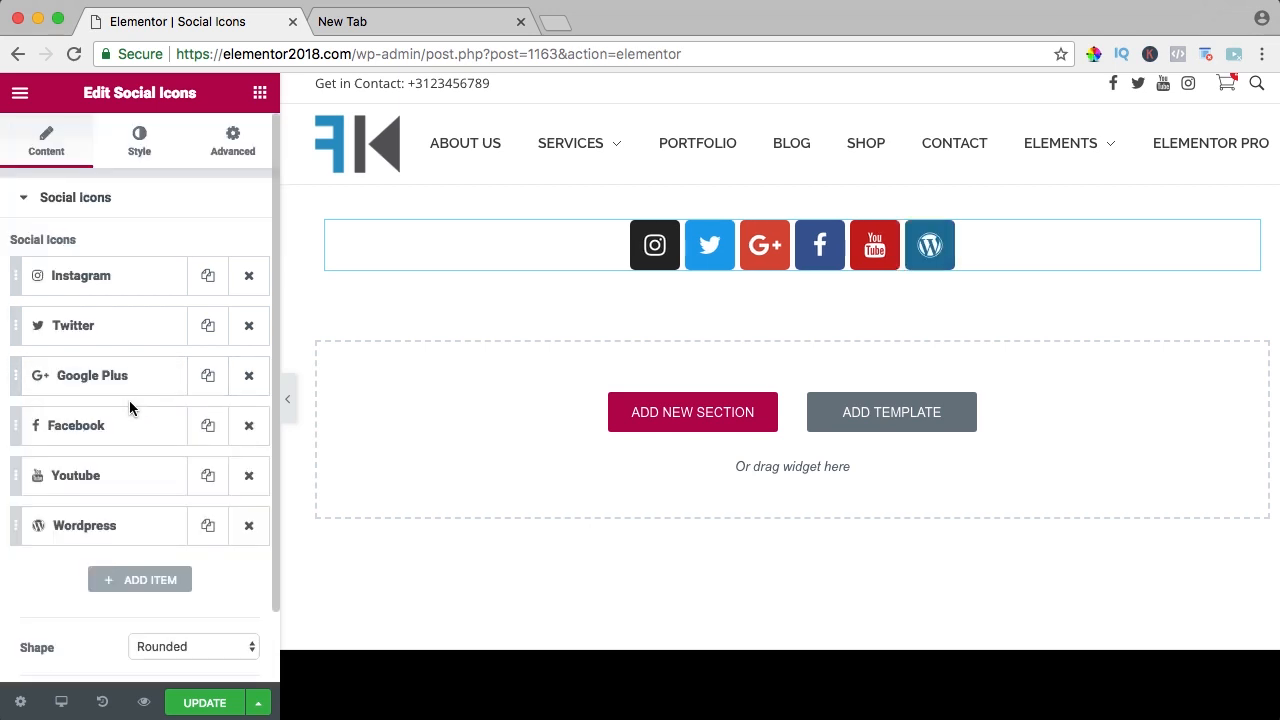
left_click(84, 524)
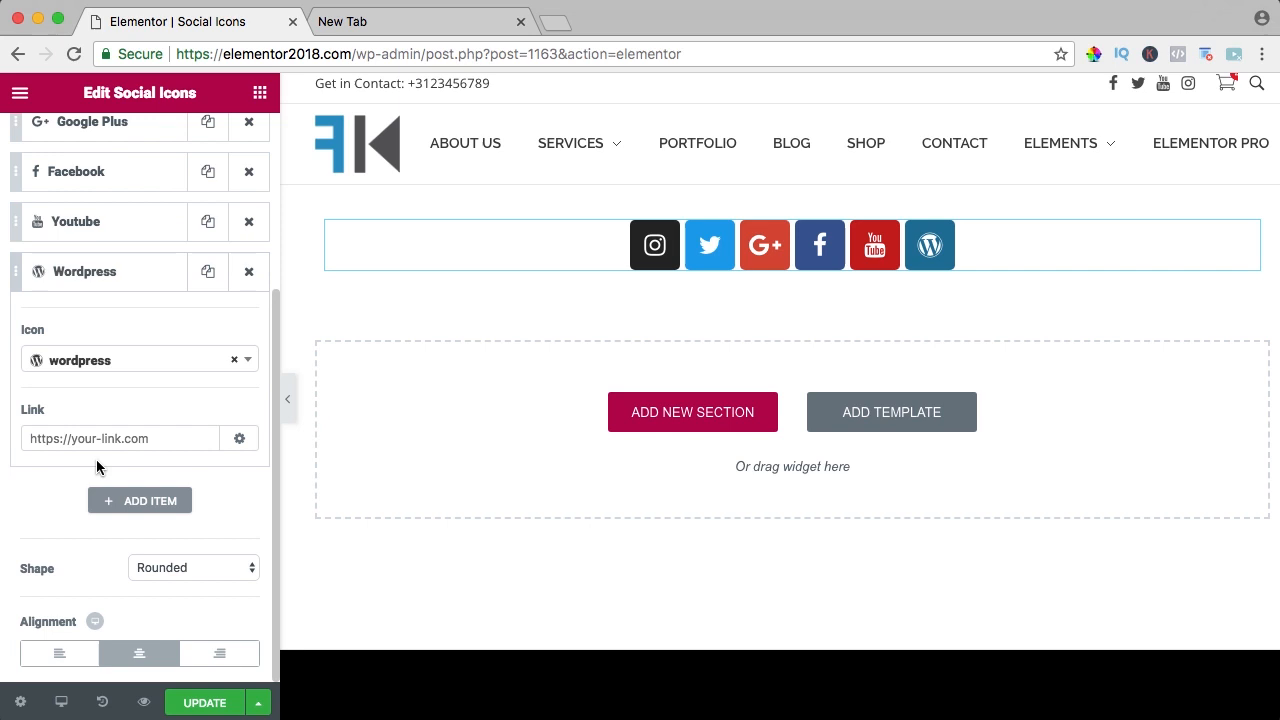
left_click(140, 360)
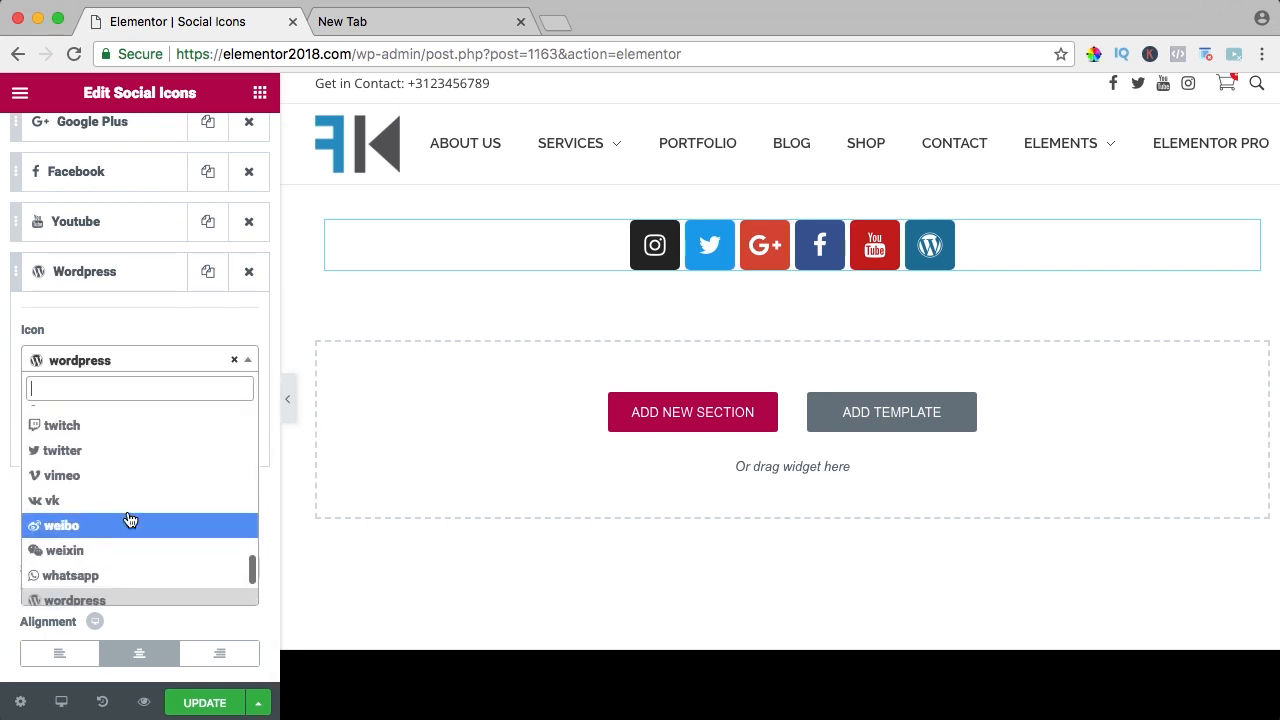
left_click(60, 424)
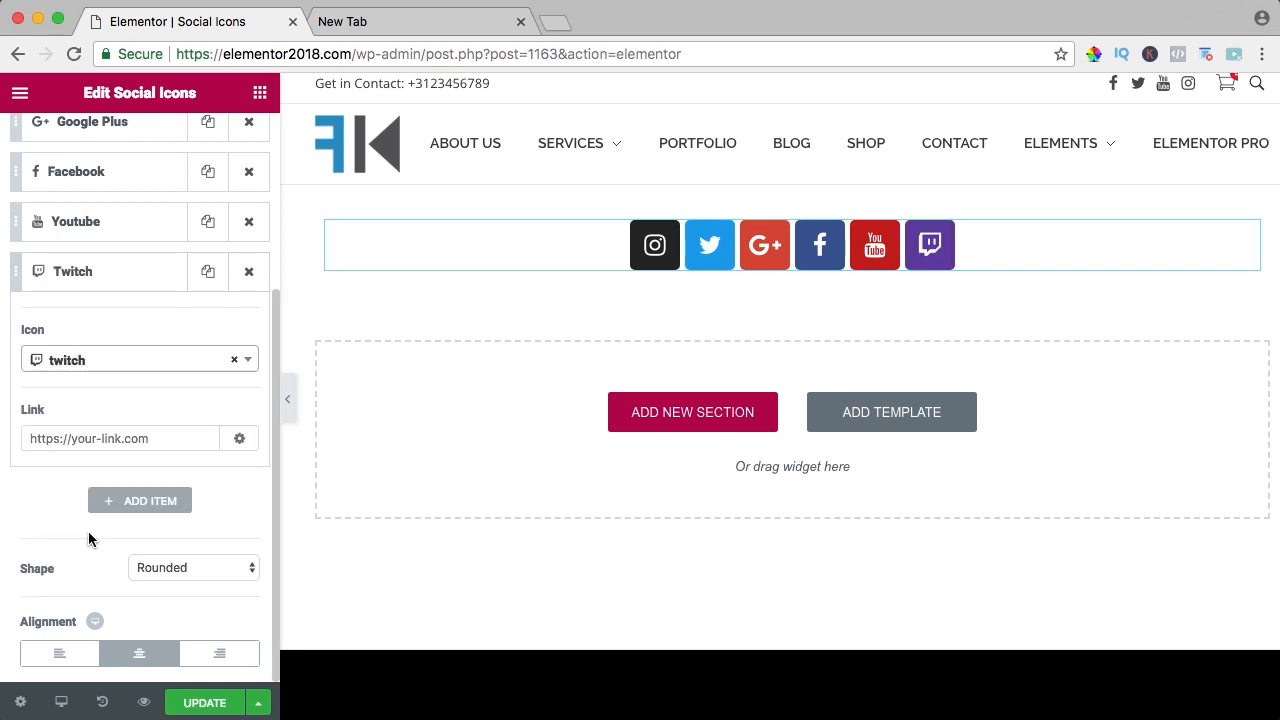
left_click(120, 438)
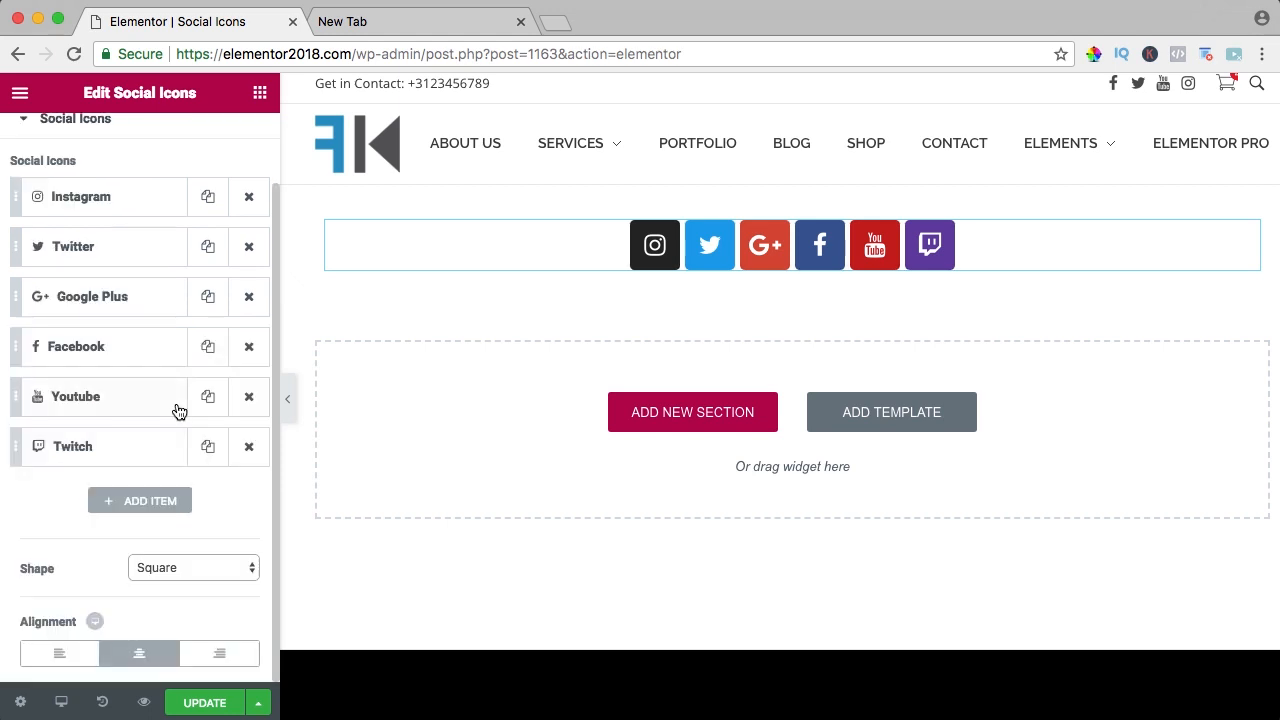
mouse_move(152, 442)
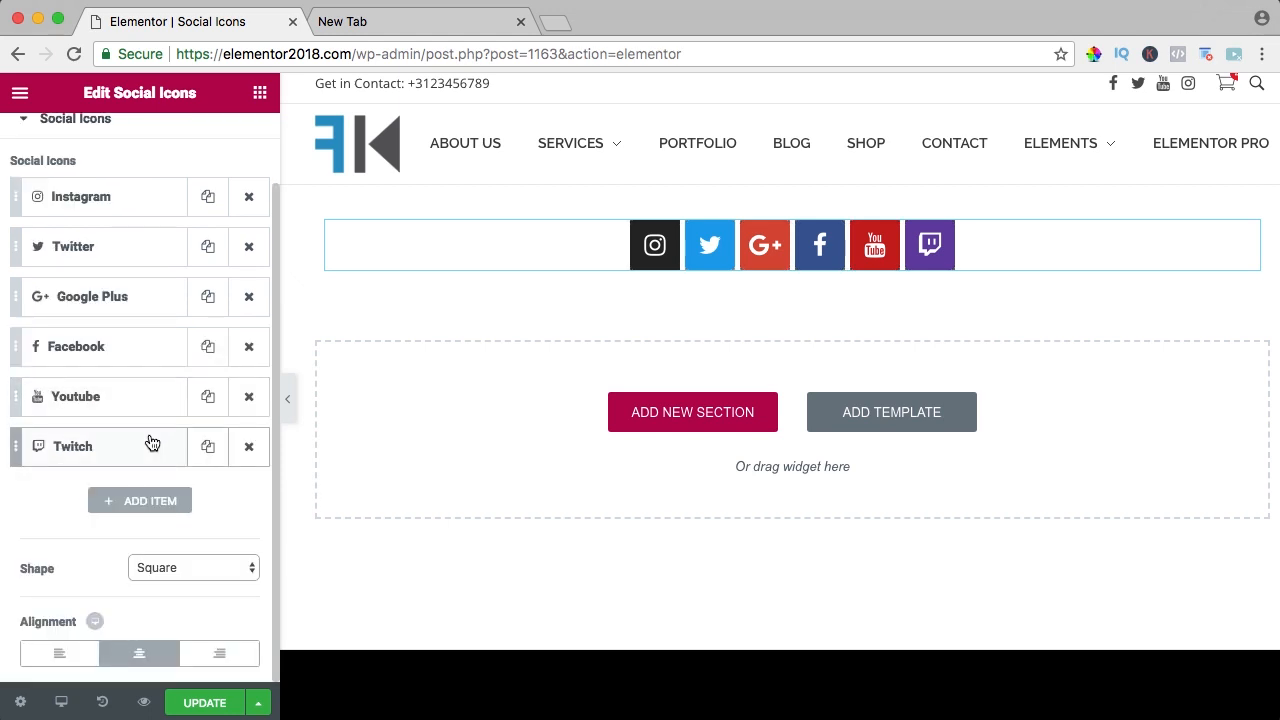
Centre the social icons in the section and start a live preview
left_click(192, 568)
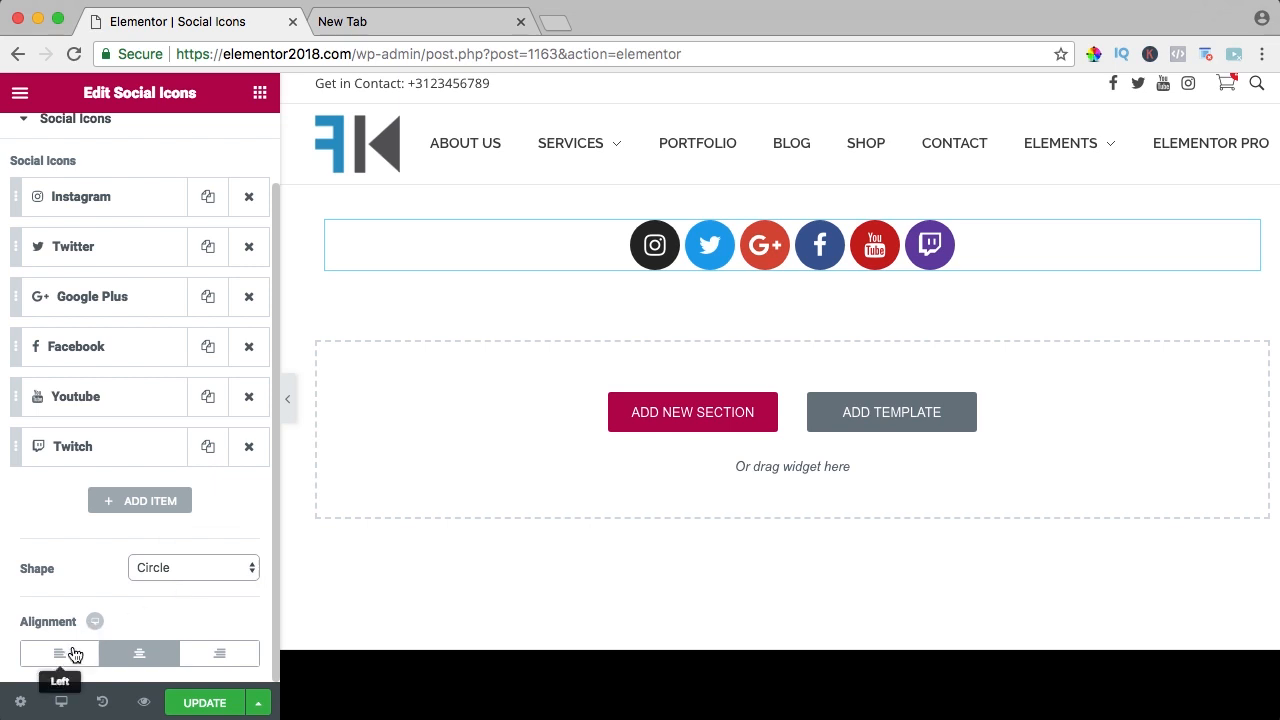
left_click(220, 652)
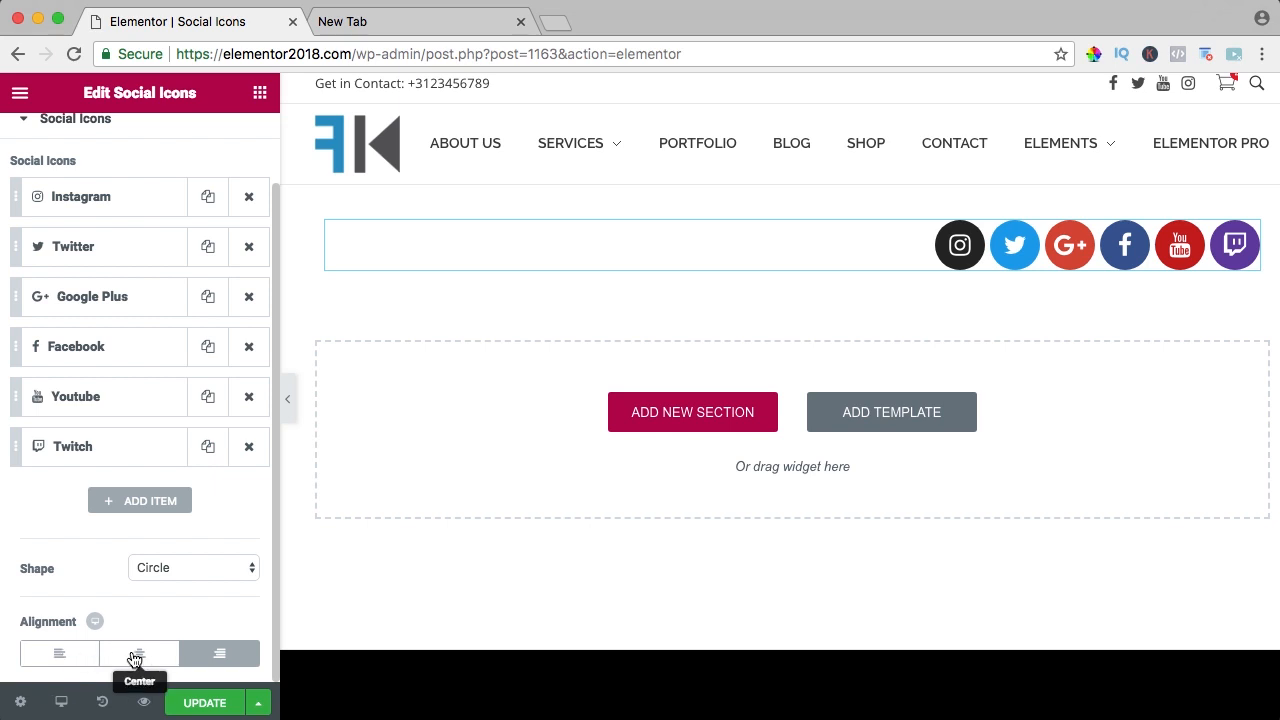
left_click(140, 652)
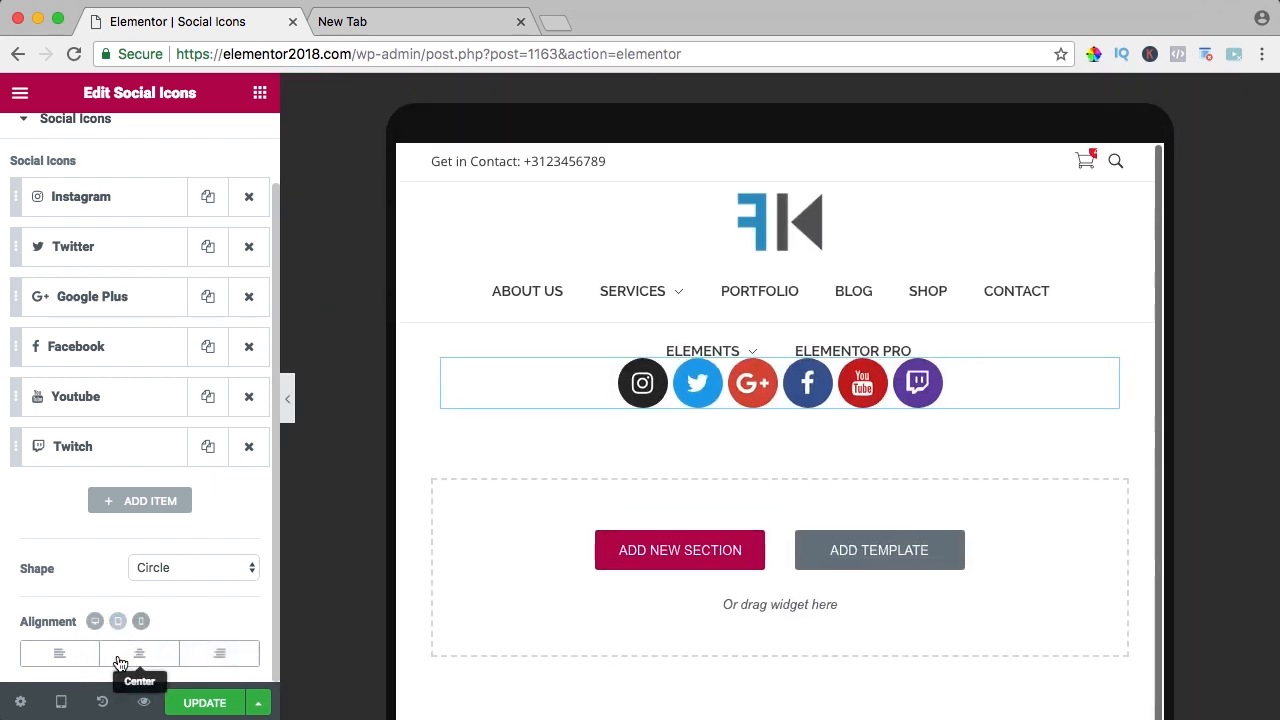
left_click(60, 652)
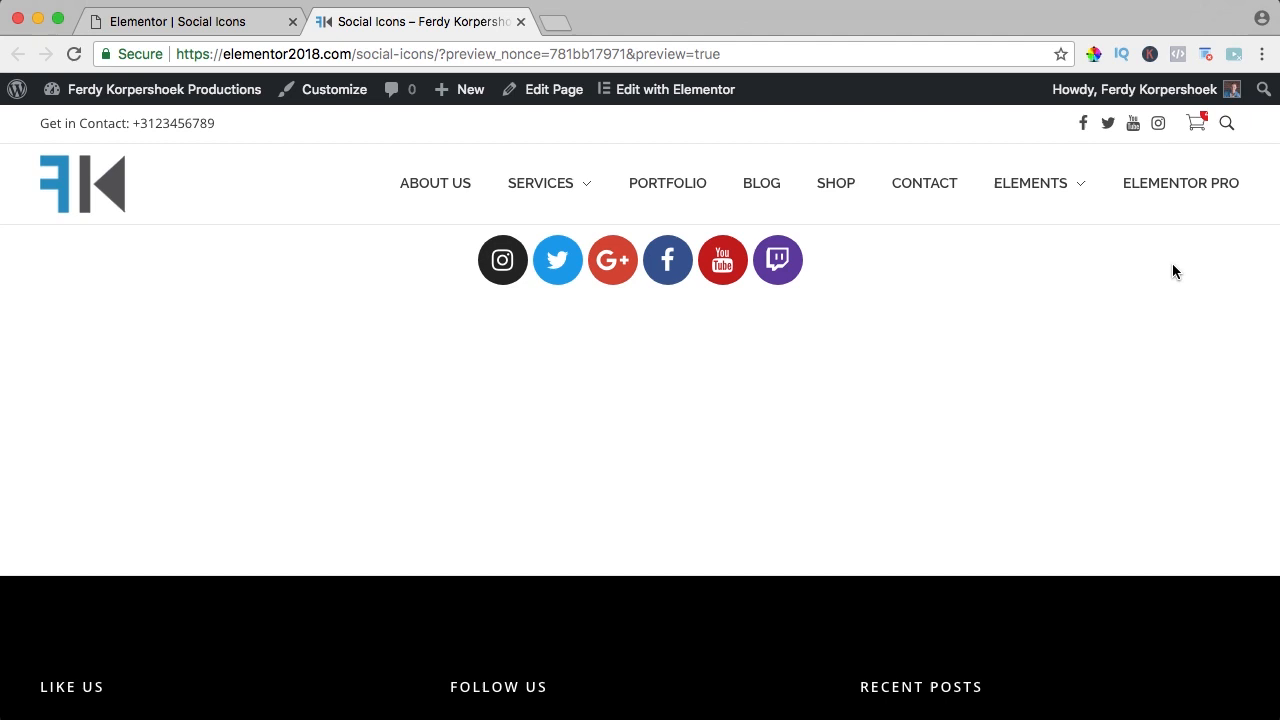
Check the preview, then return to editing at desktop width
left_click_drag(1278, 266, 1108, 266)
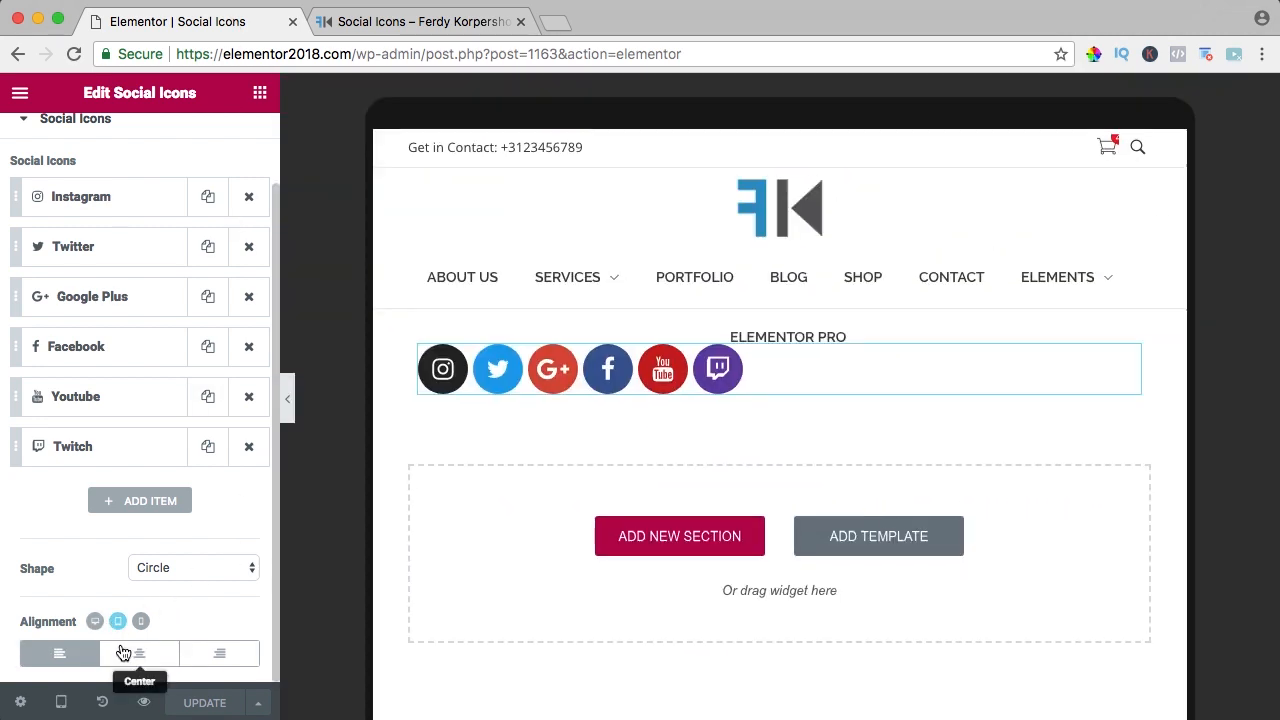
left_click(96, 620)
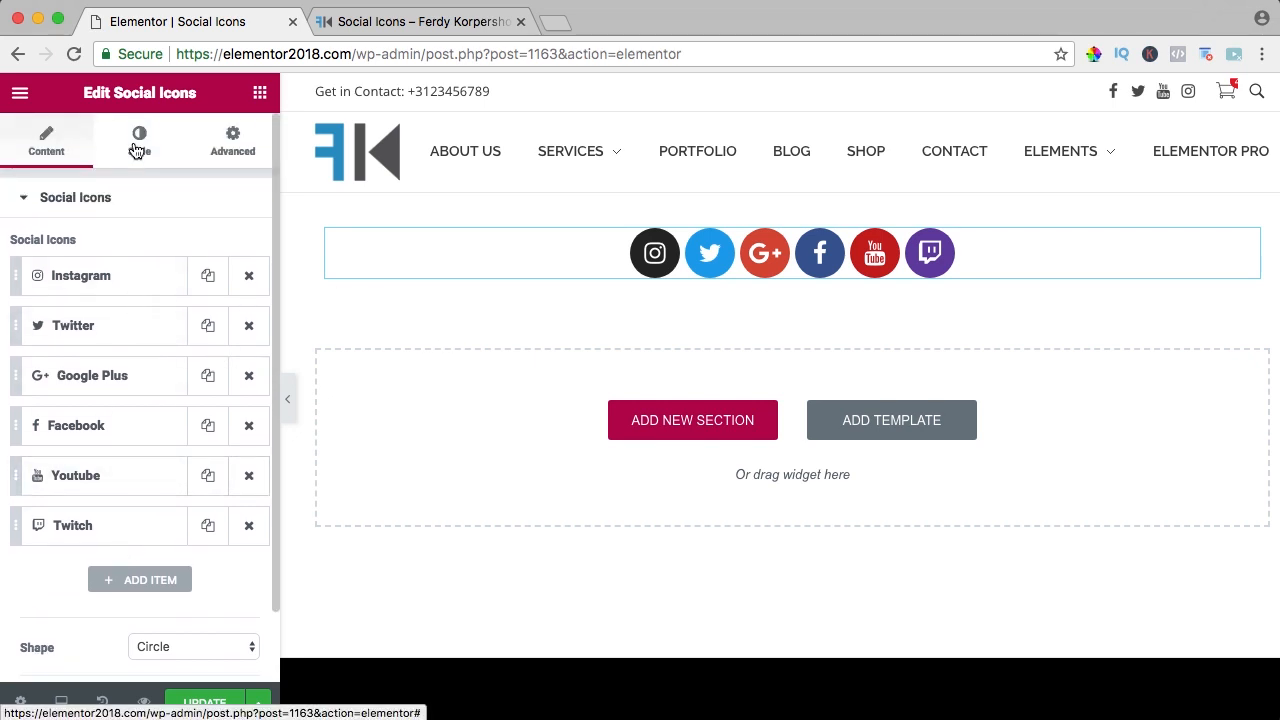
Switch icon Color from Official to Custom with a blue primary colour
left_click(140, 140)
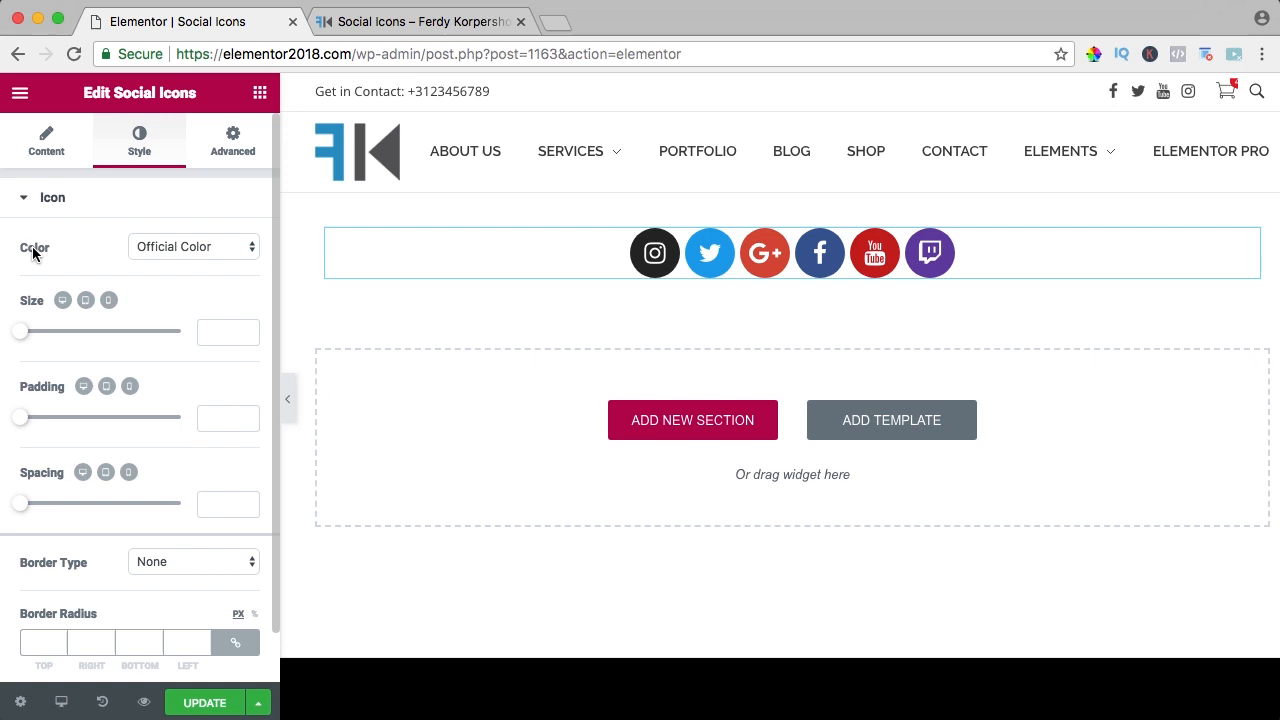
left_click(192, 246)
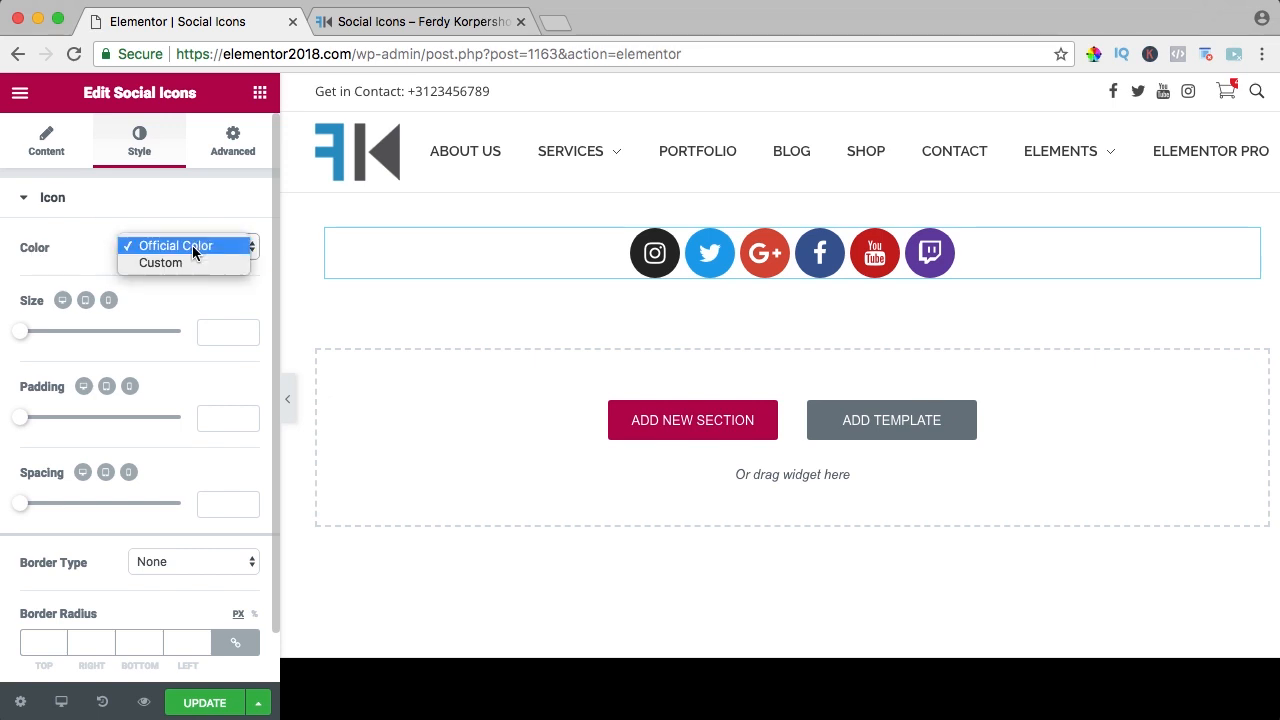
left_click(182, 246)
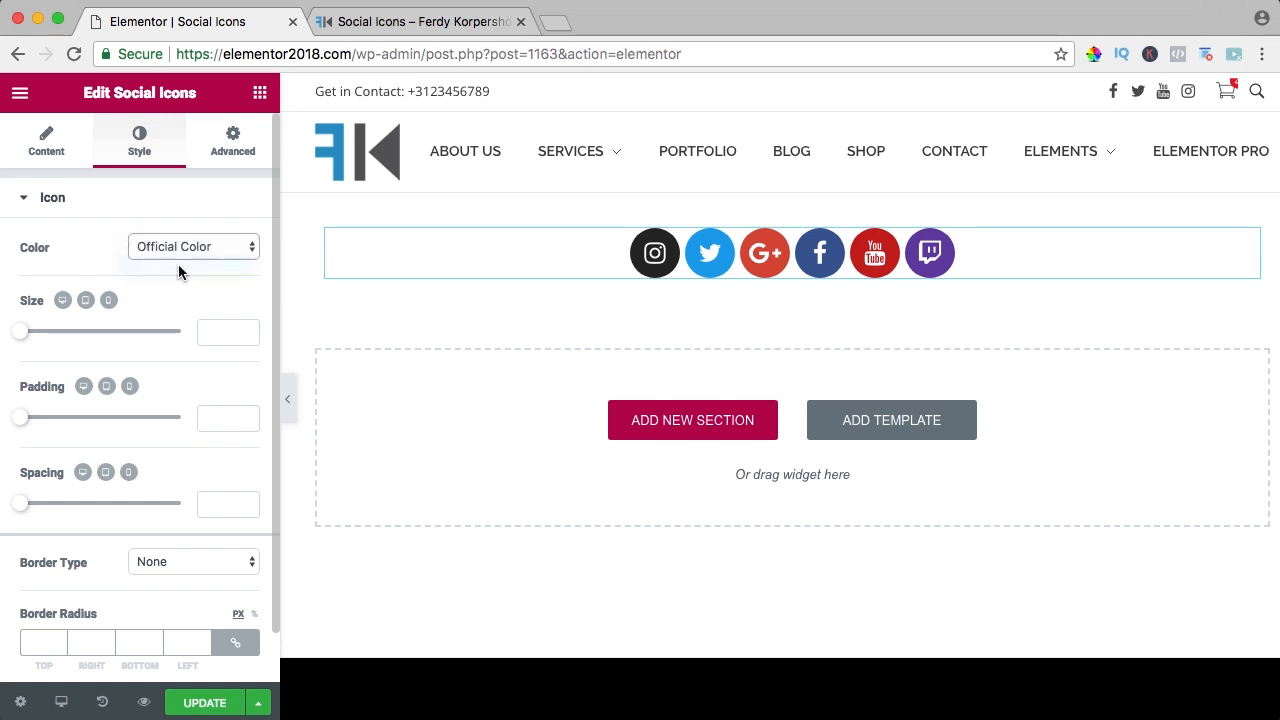
left_click(192, 246)
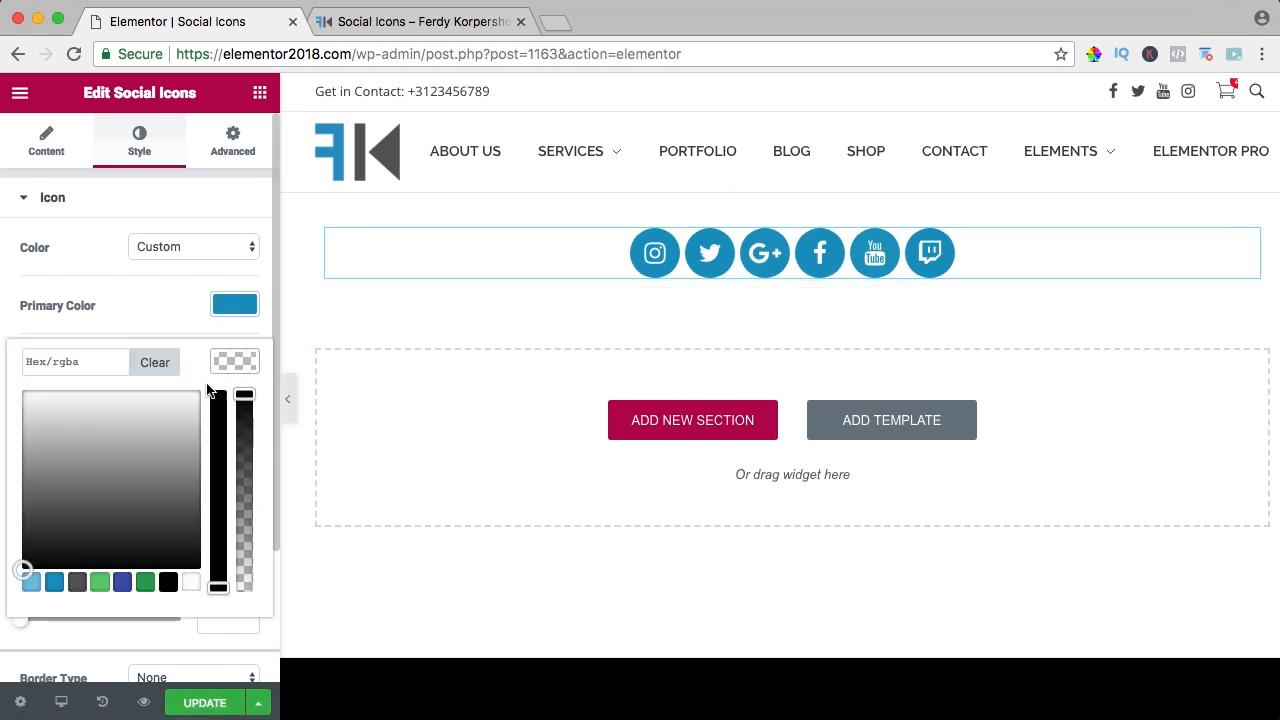
left_click(190, 584)
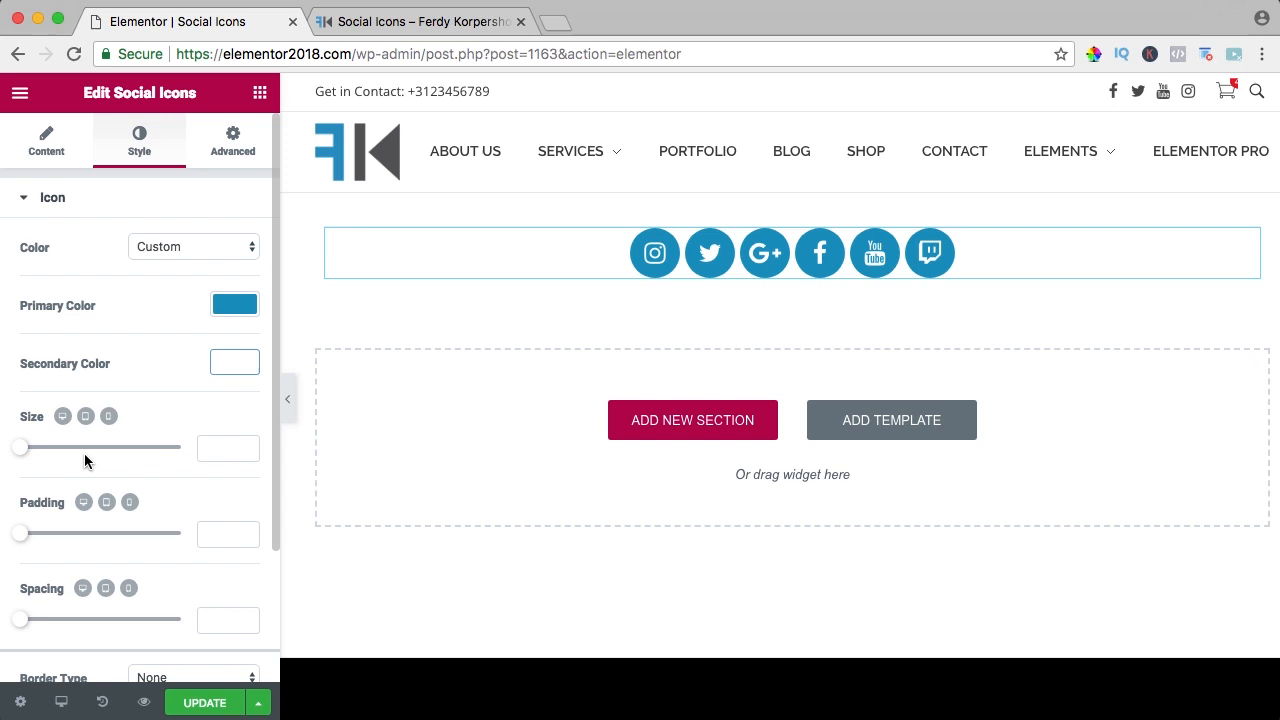
Set icon size 22, padding 0.5 and spacing 19
left_click_drag(22, 448, 36, 448)
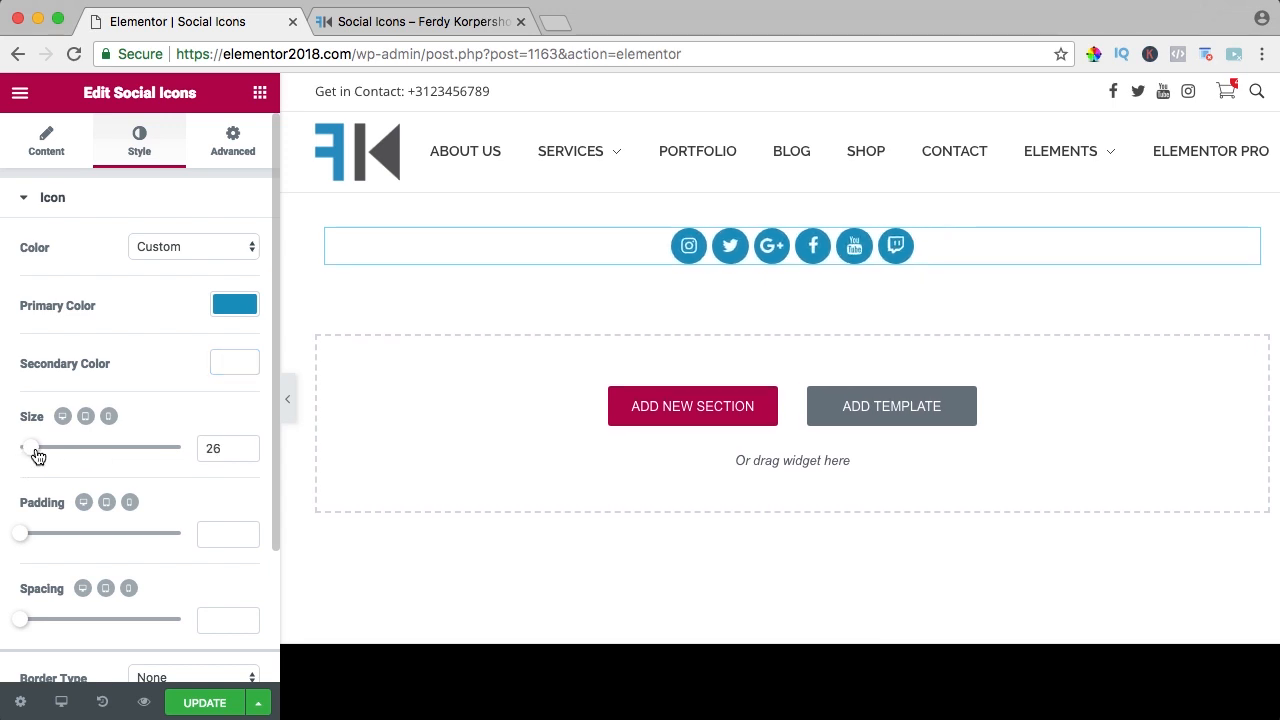
left_click_drag(36, 448, 30, 448)
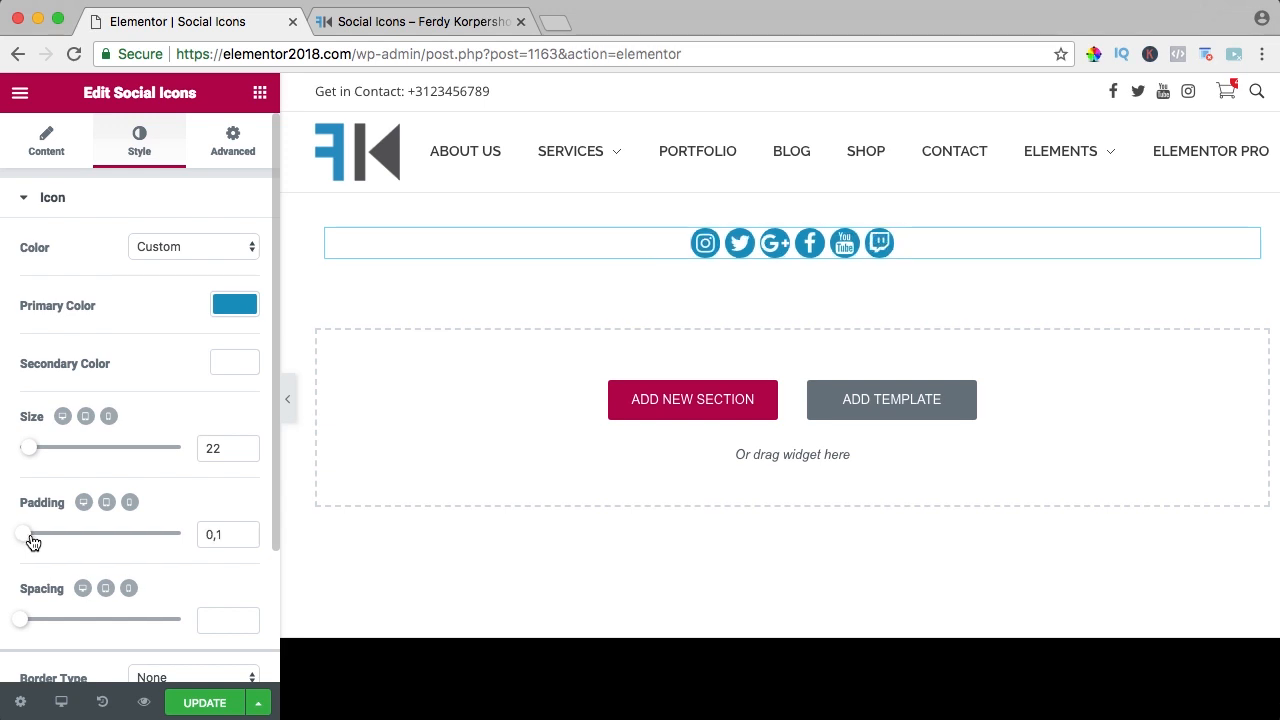
left_click_drag(24, 534, 72, 534)
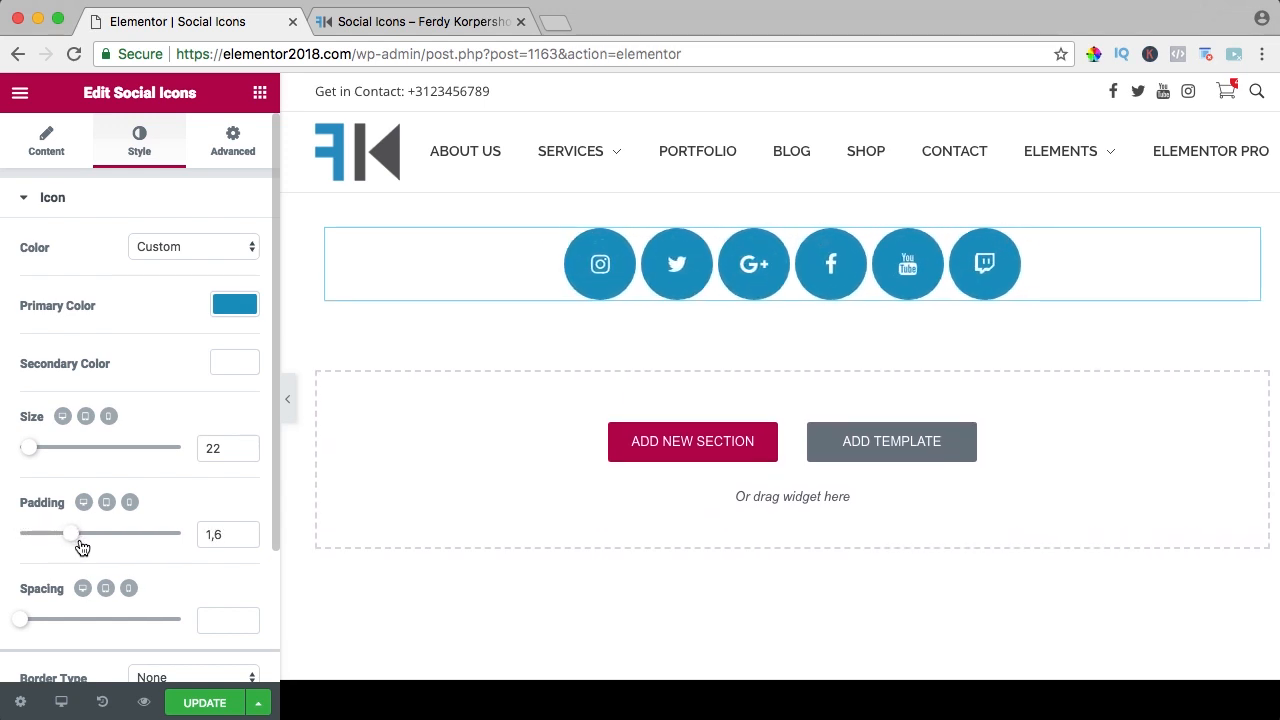
left_click_drag(72, 534, 34, 534)
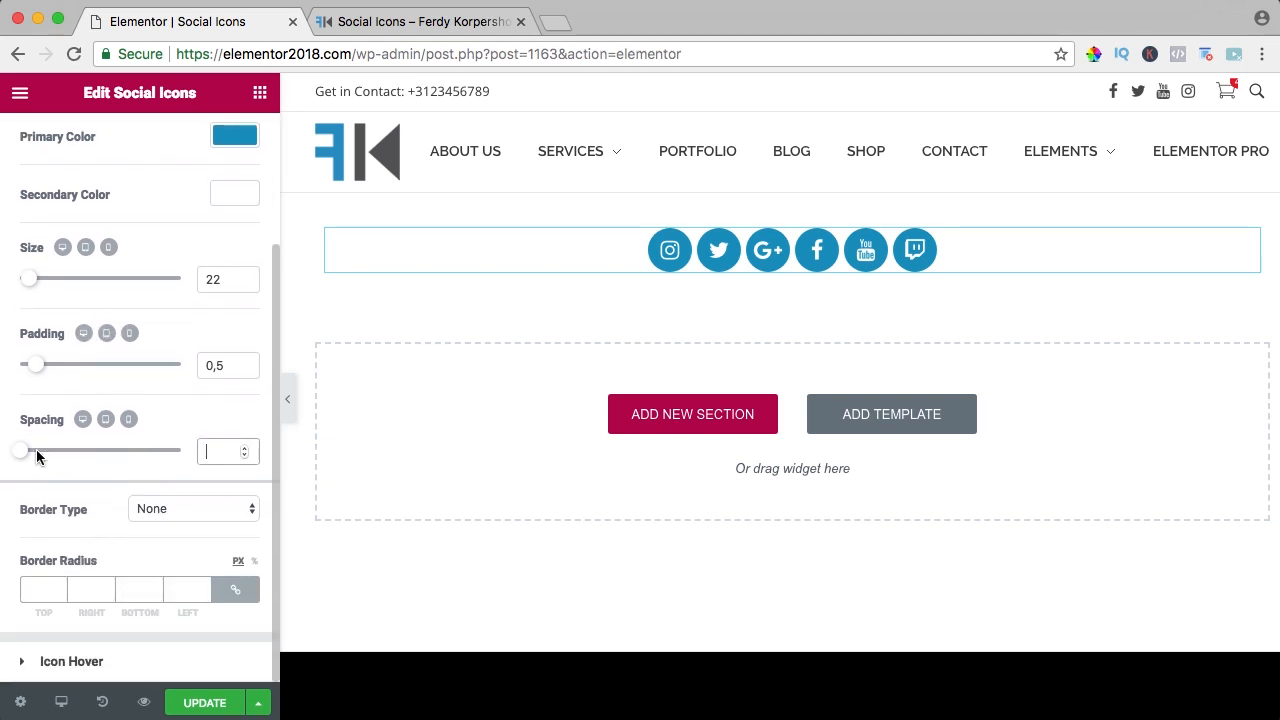
left_click_drag(20, 452, 52, 452)
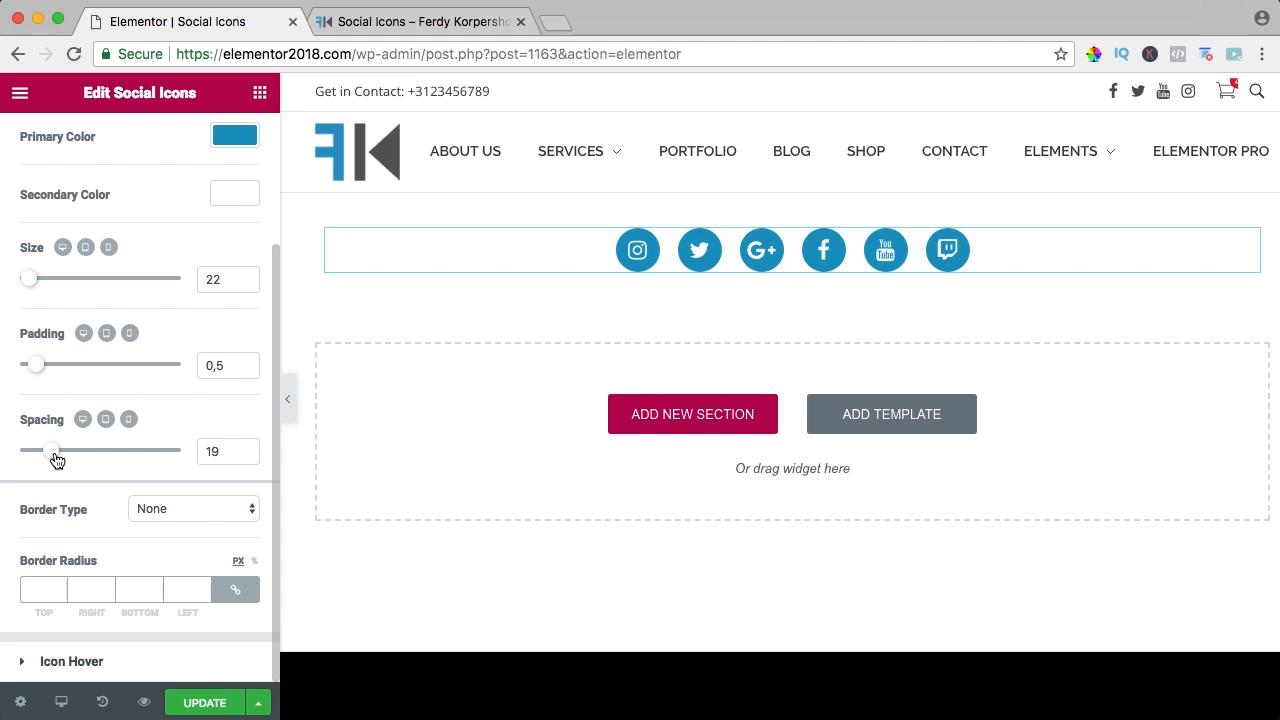
left_click(192, 508)
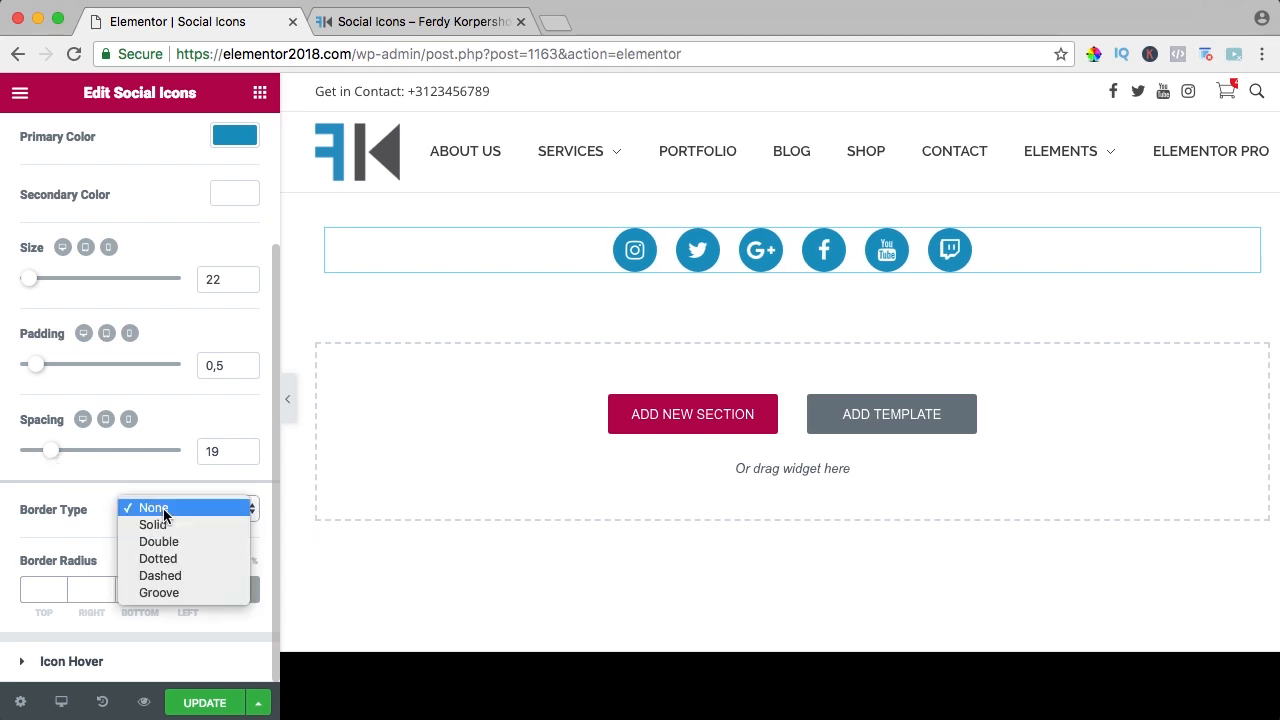
Give the icons a solid light-blue border with widths 6, 1, 3, 1
left_click(152, 524)
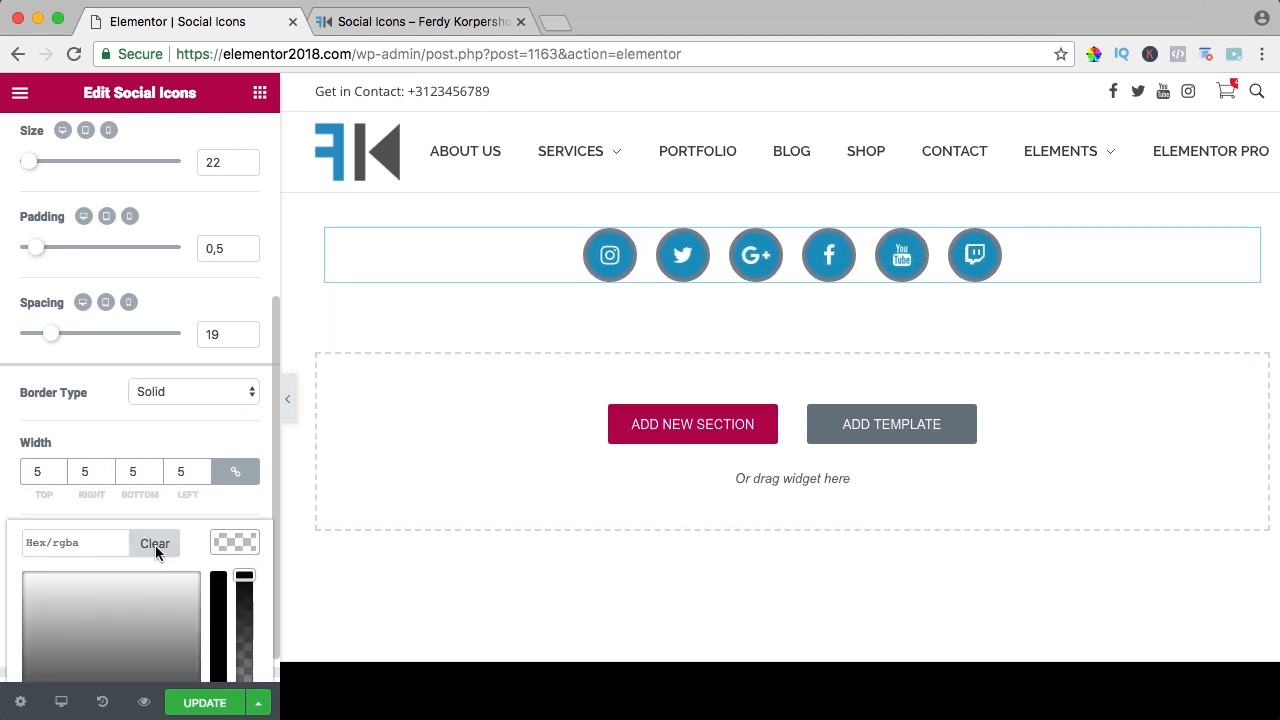
left_click(32, 648)
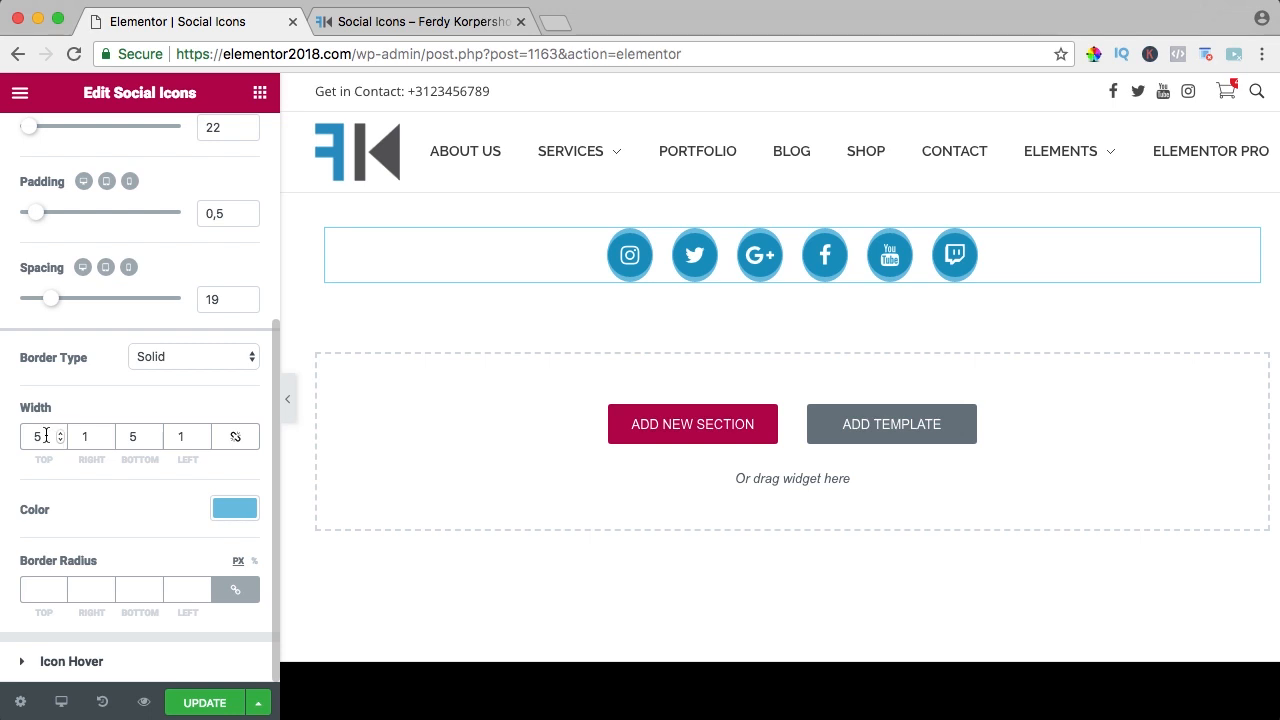
type("6")
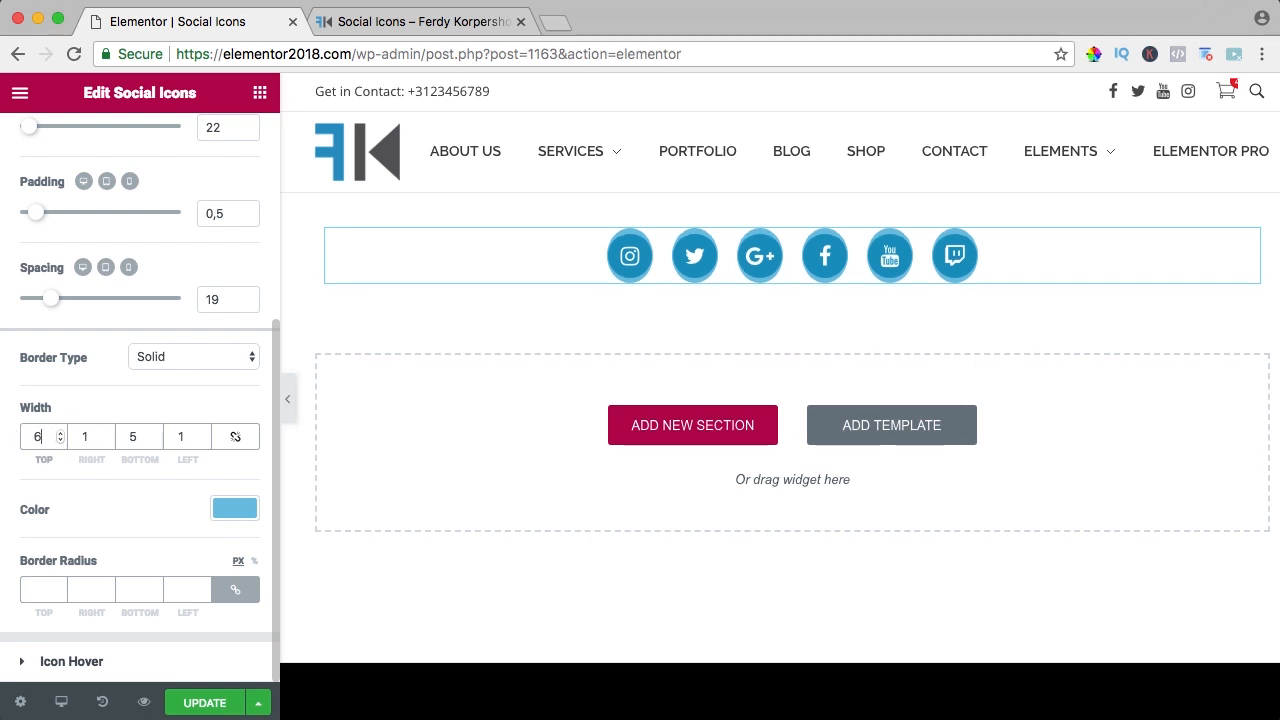
left_click(132, 436)
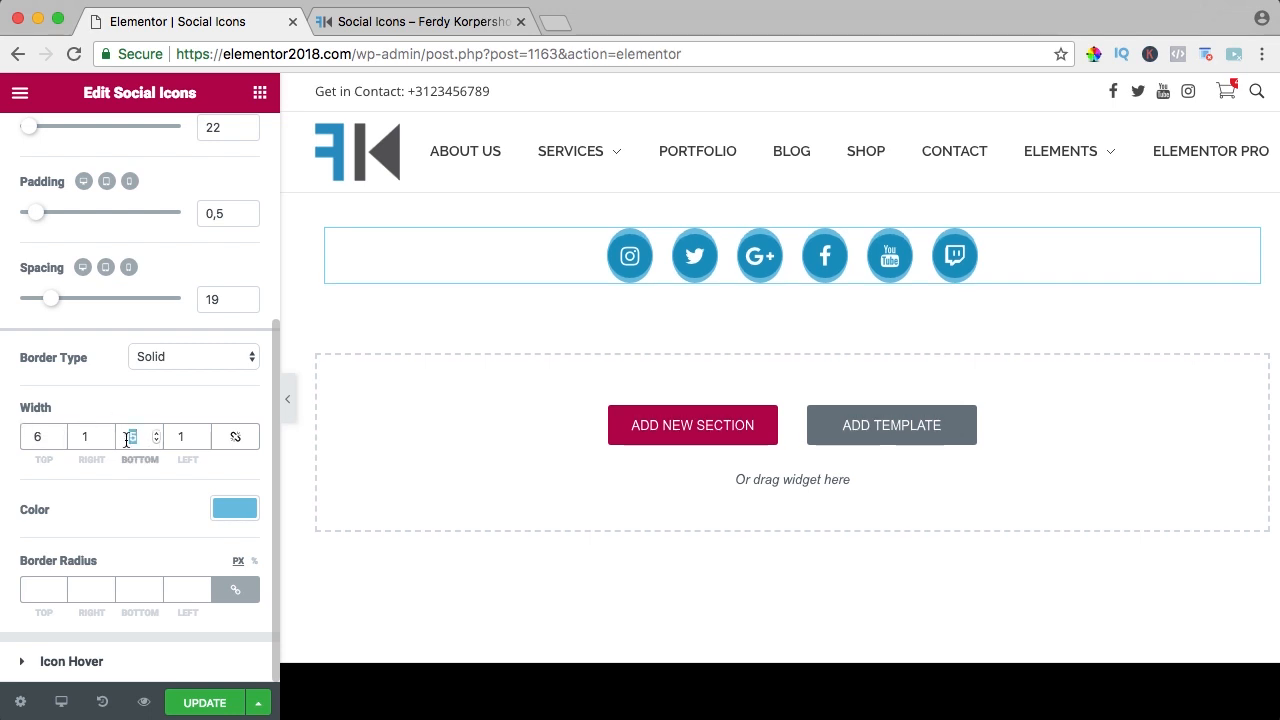
type("3")
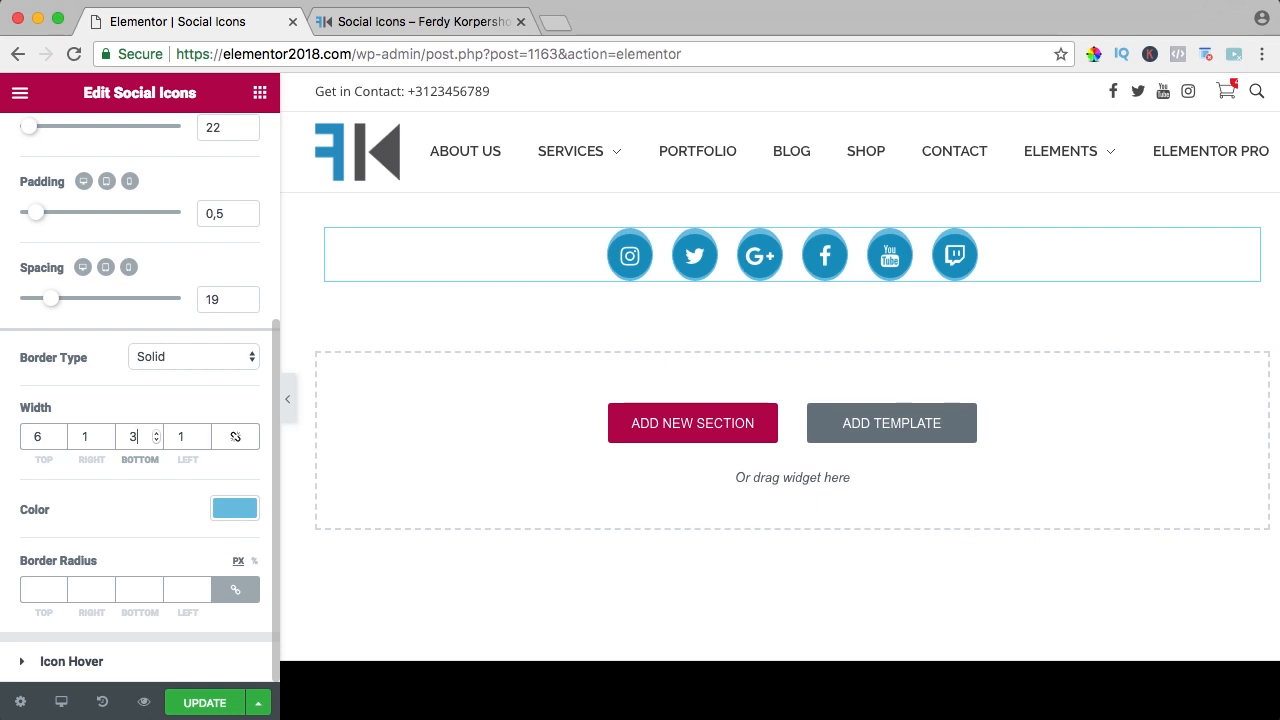
left_click(790, 264)
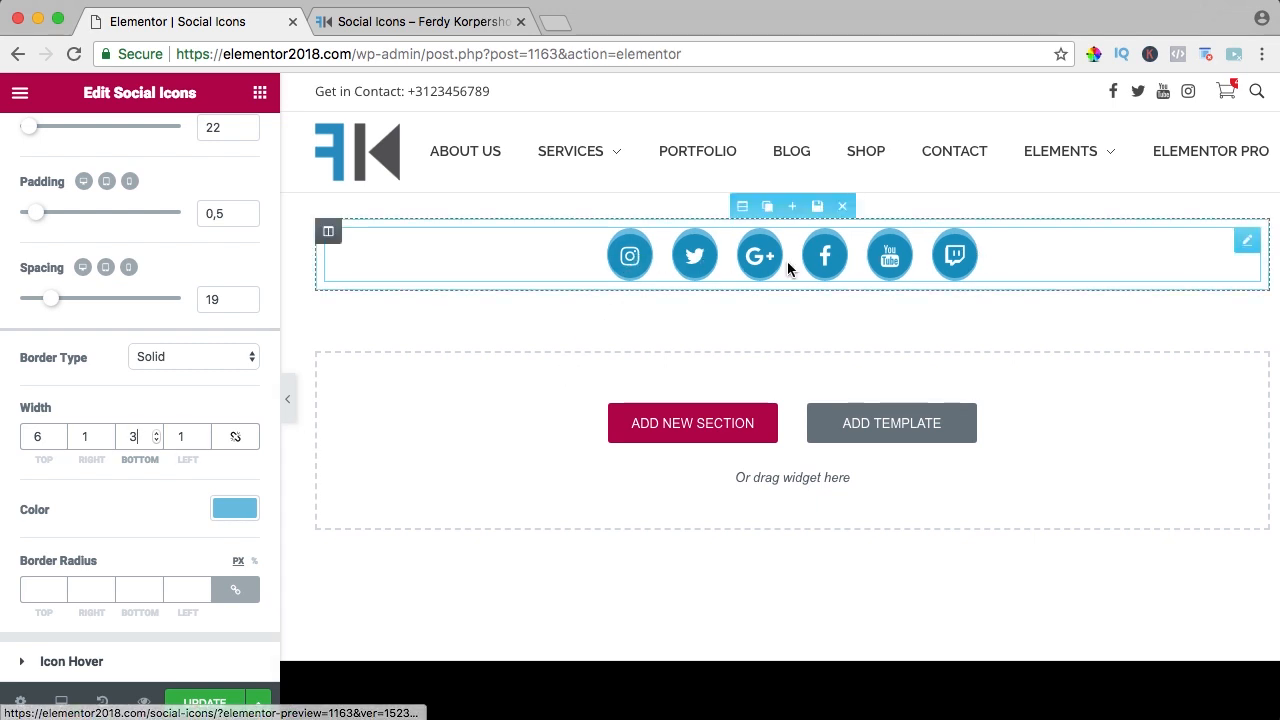
Set only the top corner radius to about 36, leaving the other corners at 0
left_click(44, 588)
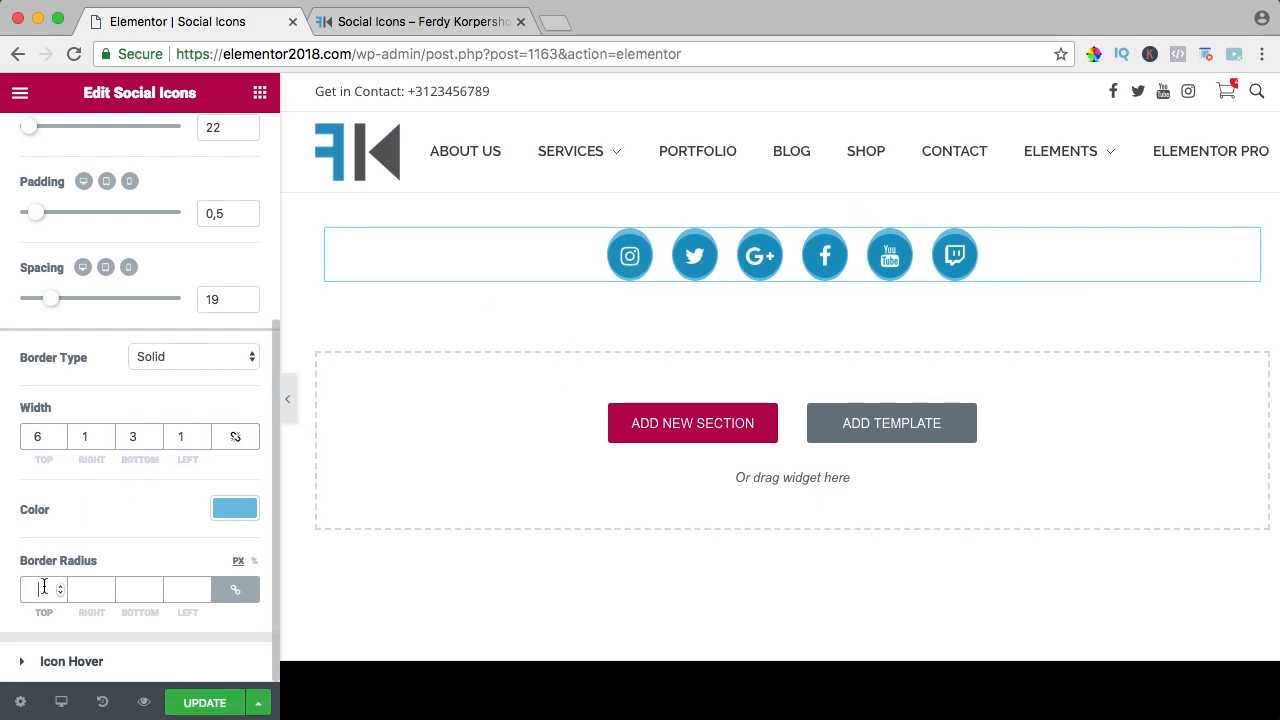
type("2")
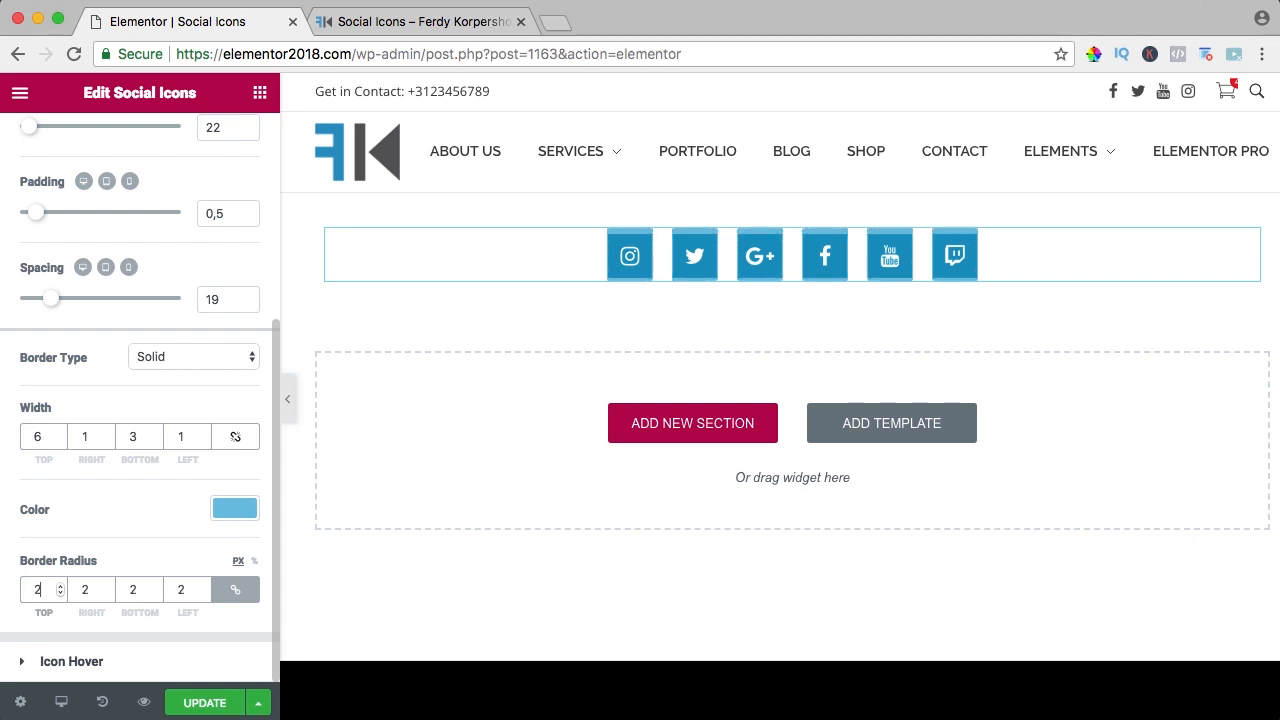
type("22")
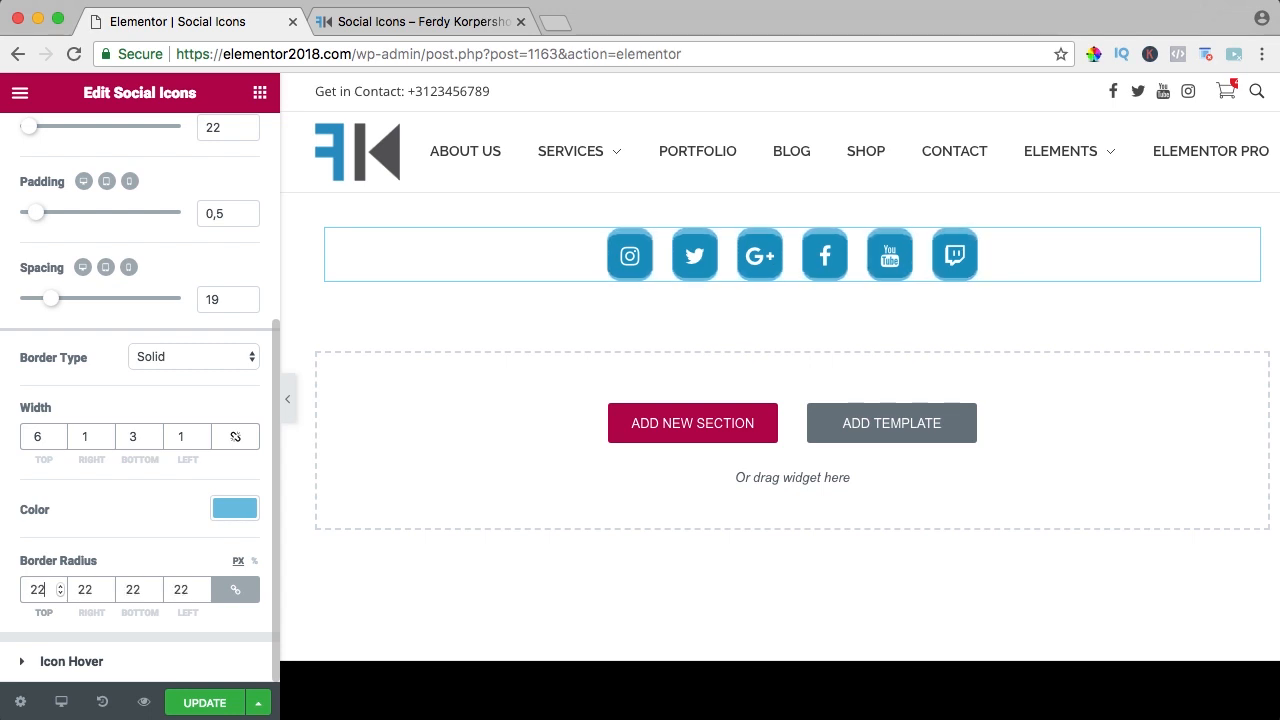
type("35")
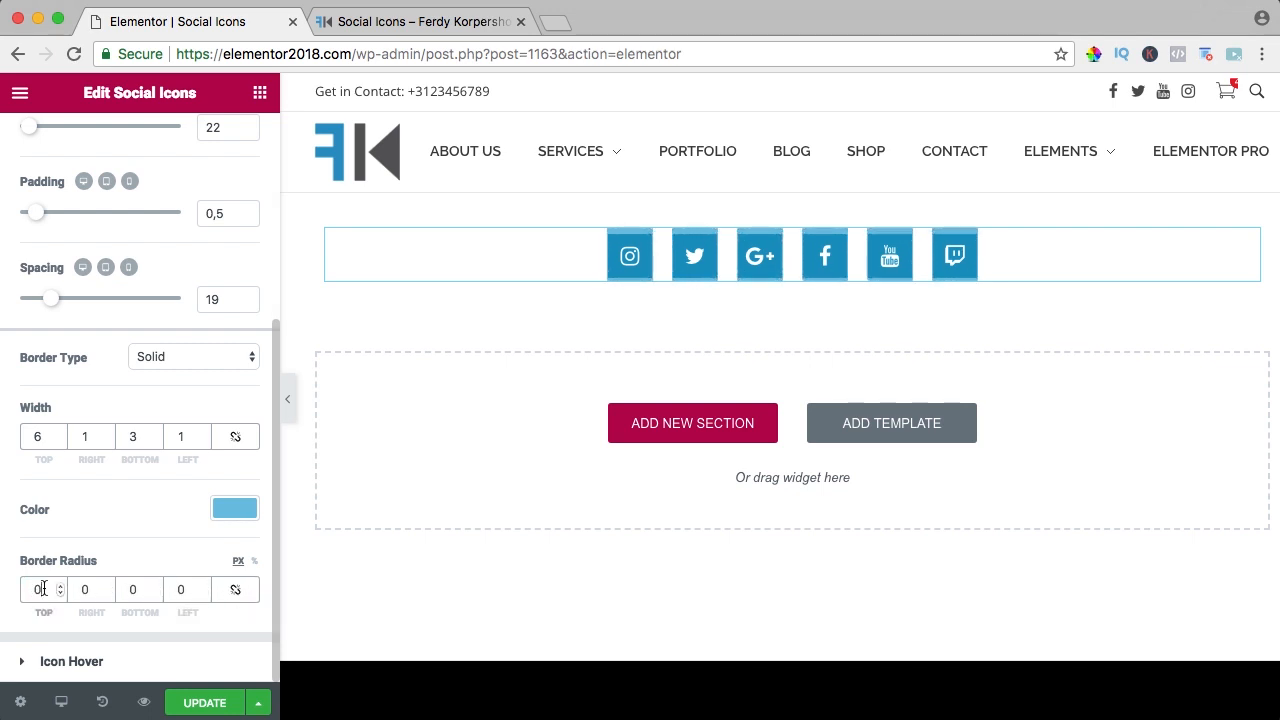
type("11")
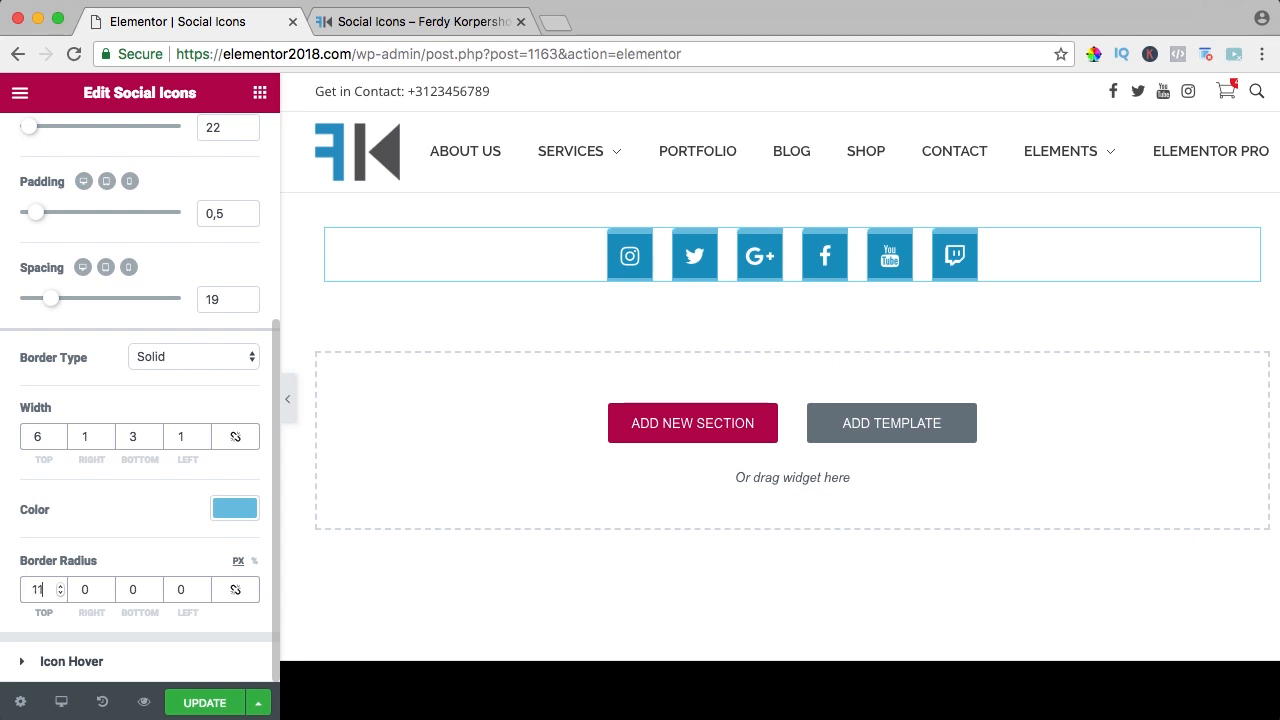
type("34")
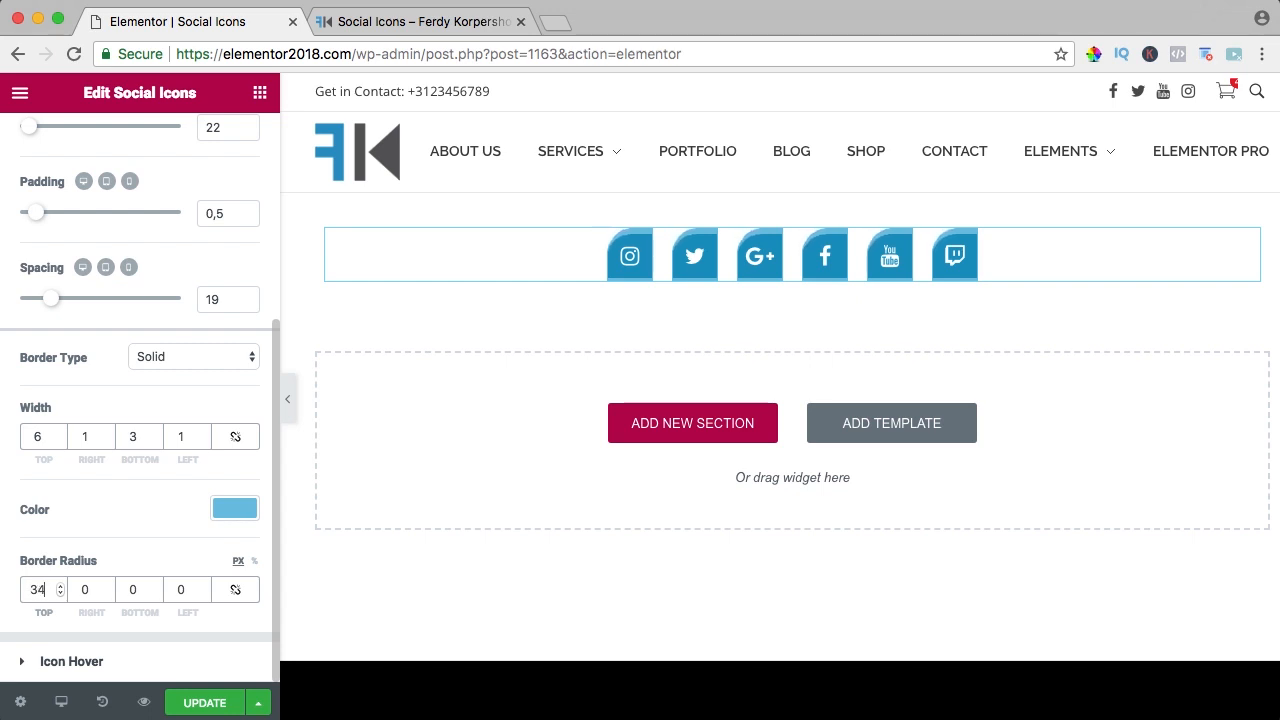
left_click(60, 584)
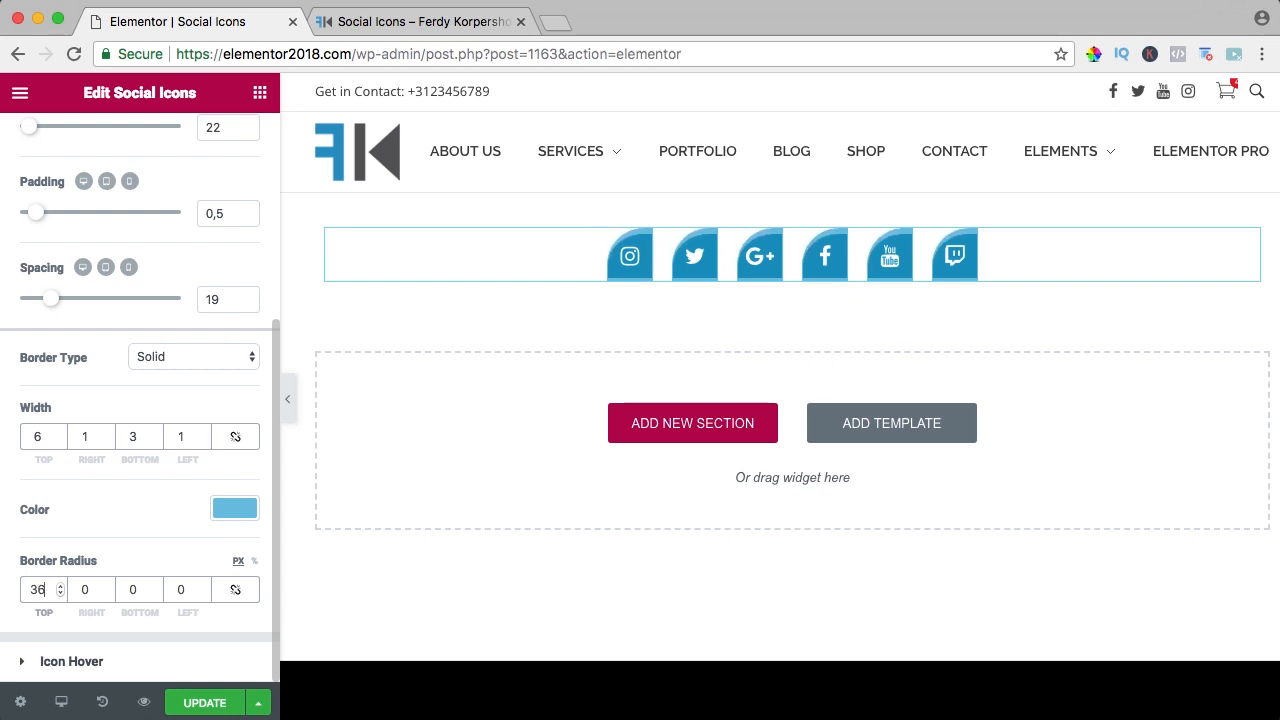
left_click(60, 594)
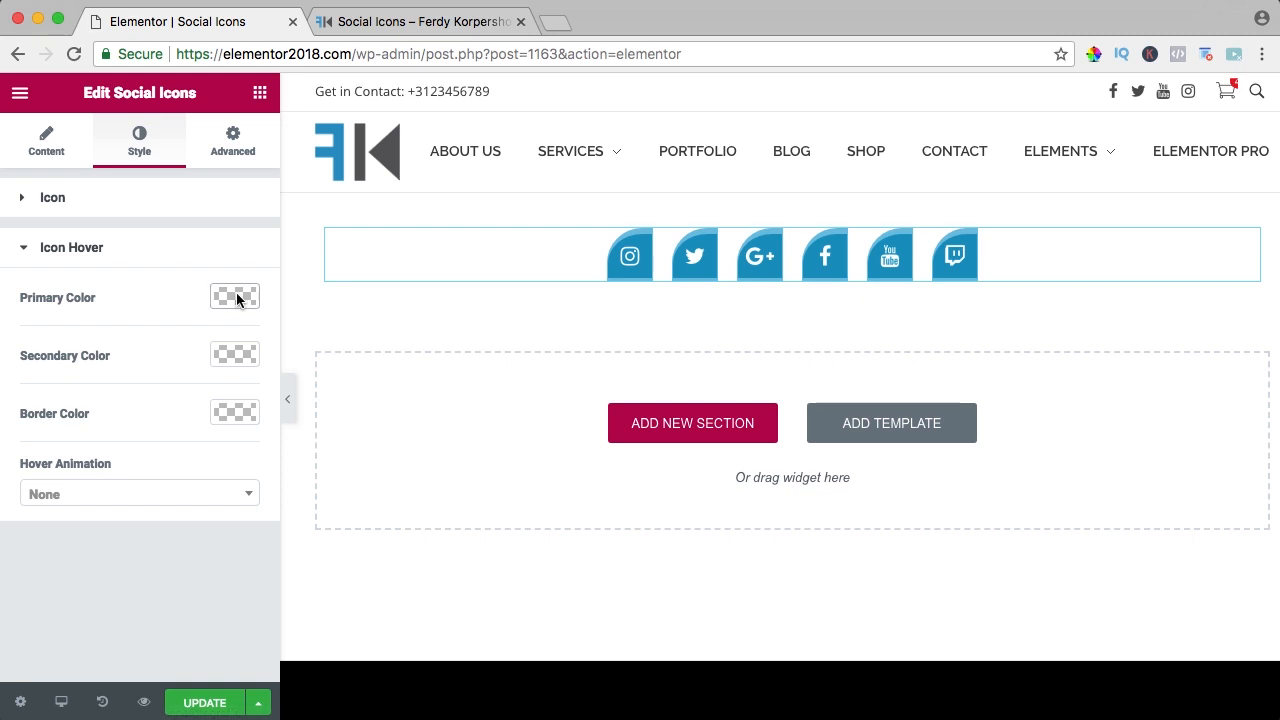
Set the icons' hover secondary and border colours to green with a Grow hover animation
left_click(236, 296)
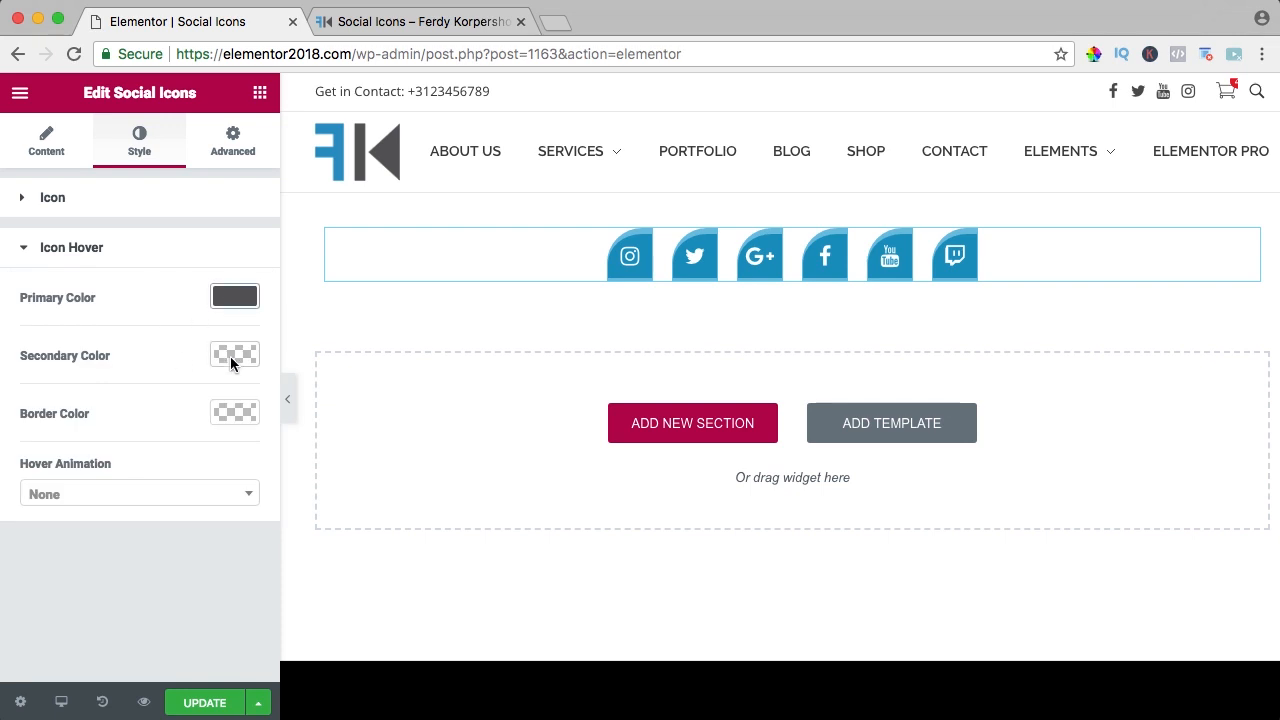
left_click(234, 356)
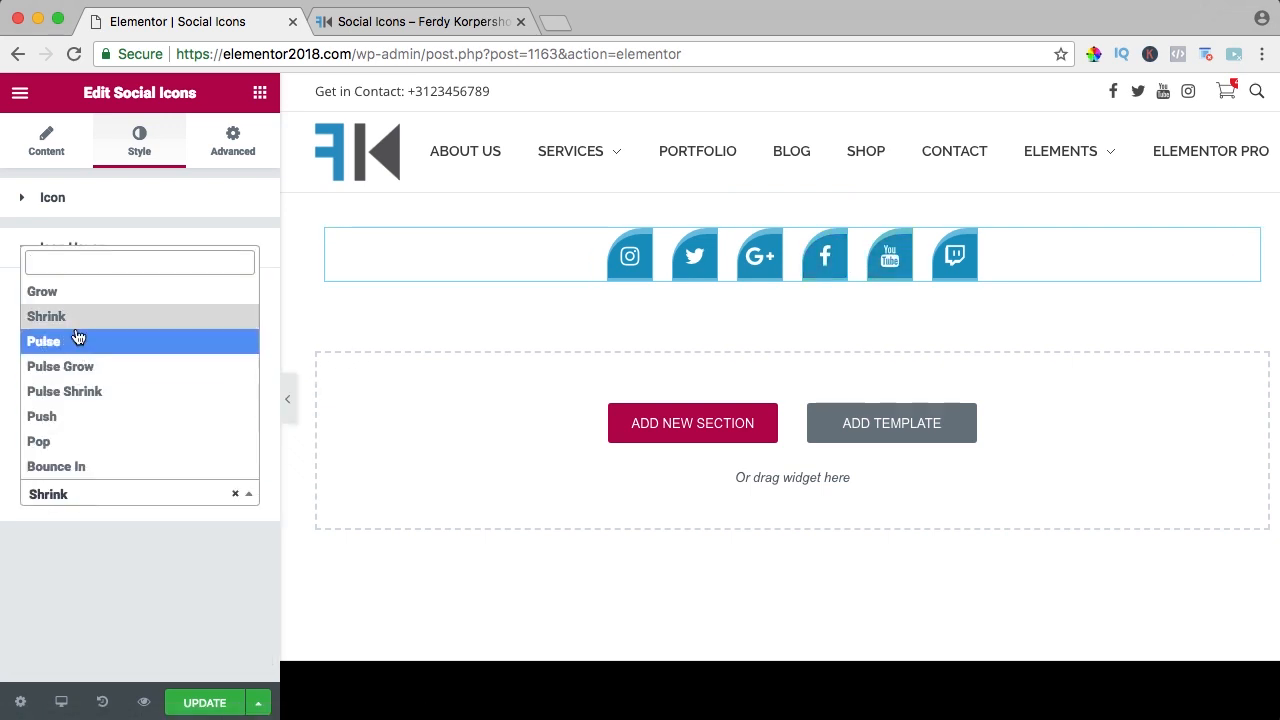
left_click(42, 292)
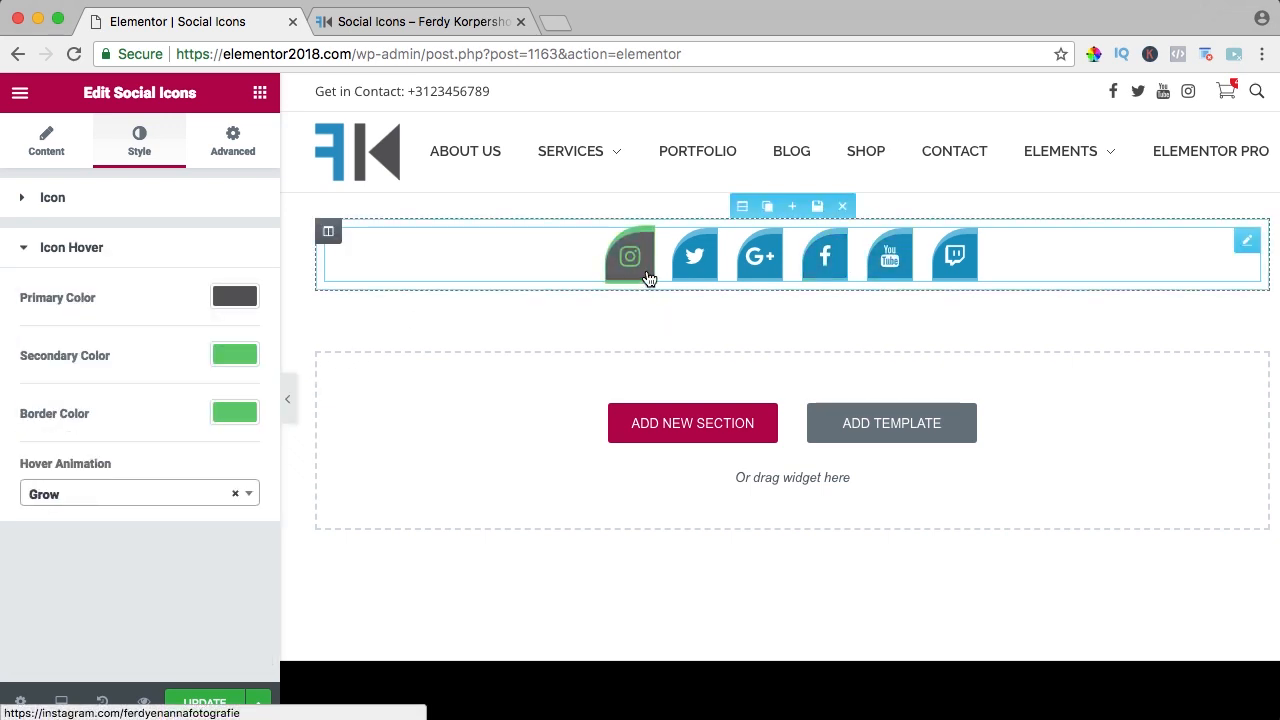
mouse_move(954, 256)
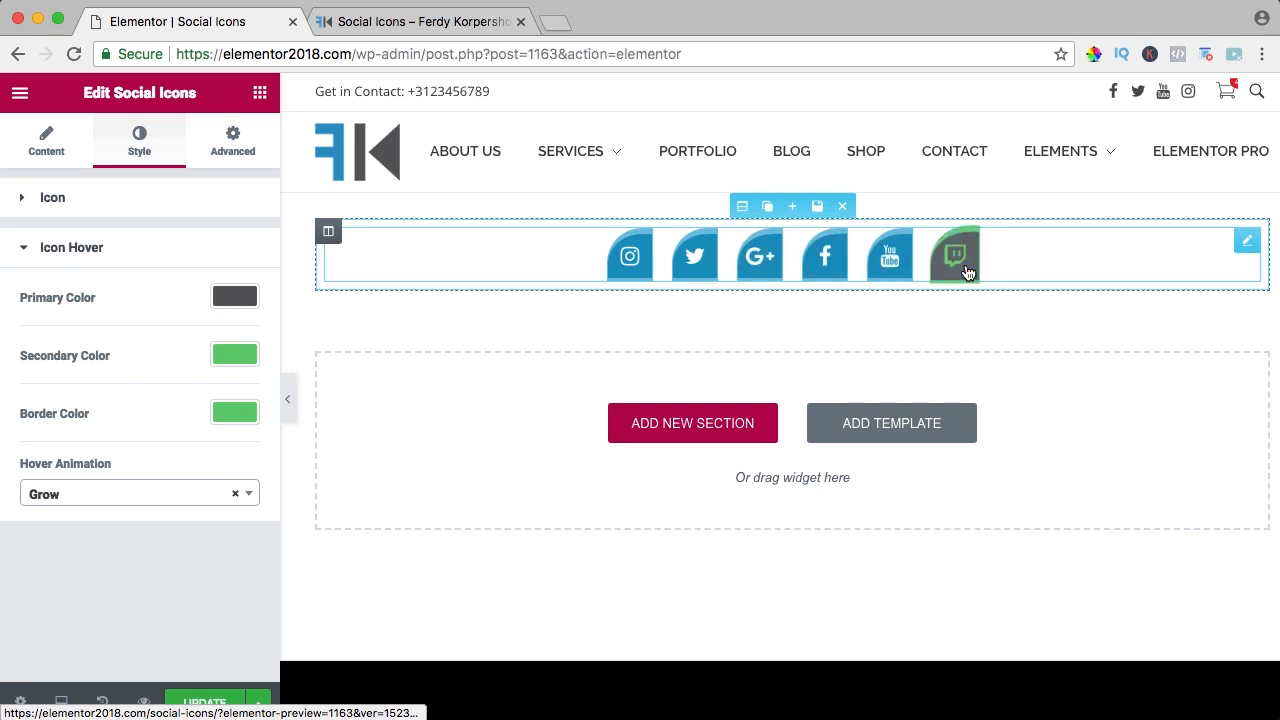
Stretch the icons section full width and give it a blue-to-pink gradient background
left_click(744, 206)
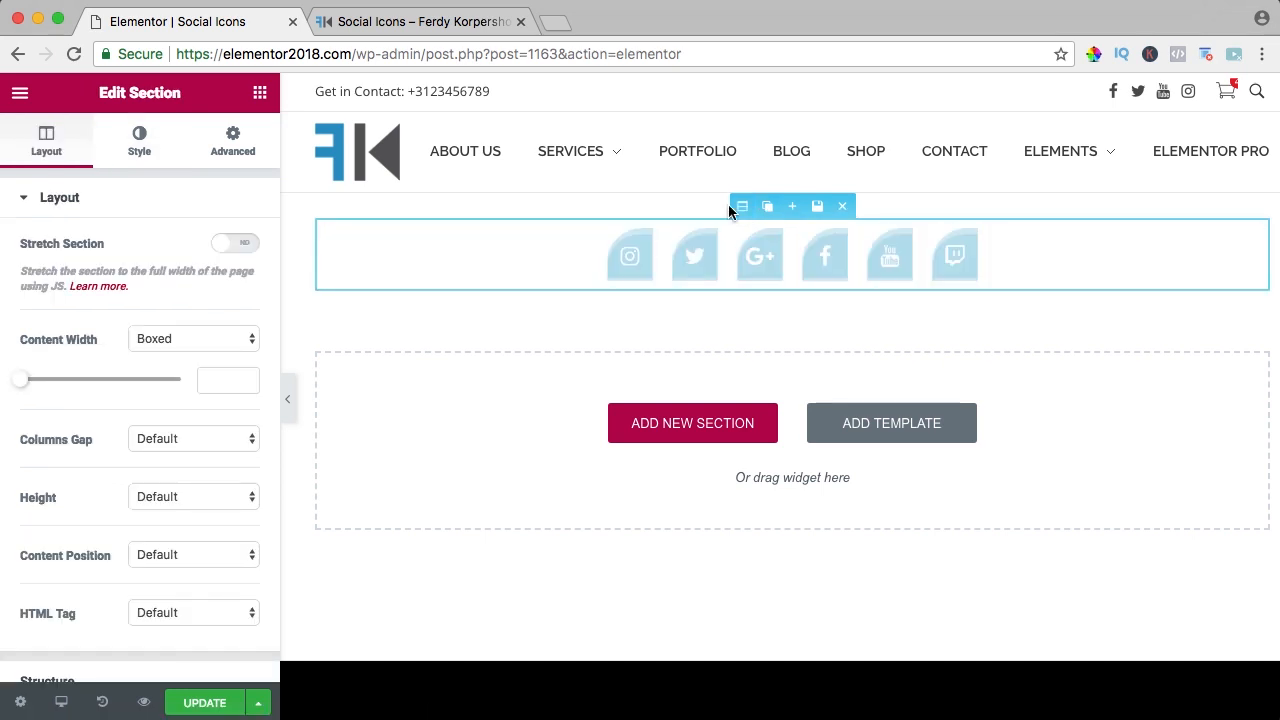
left_click(234, 242)
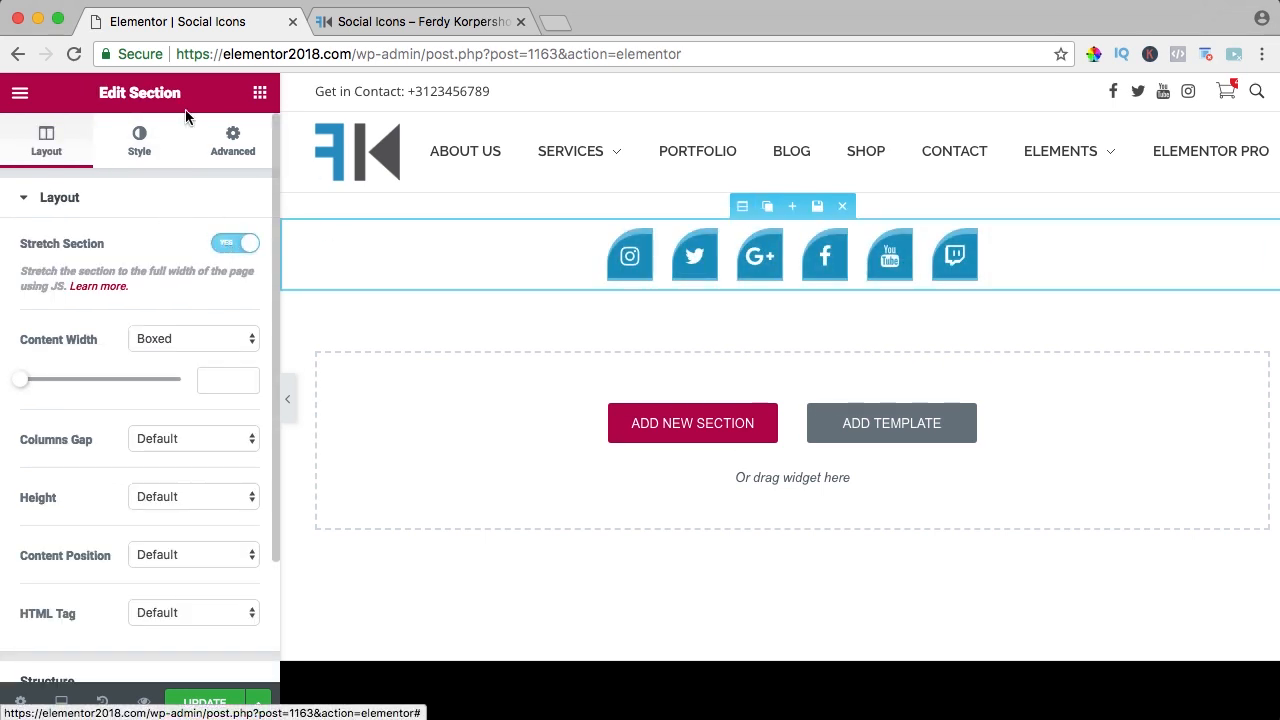
left_click(140, 140)
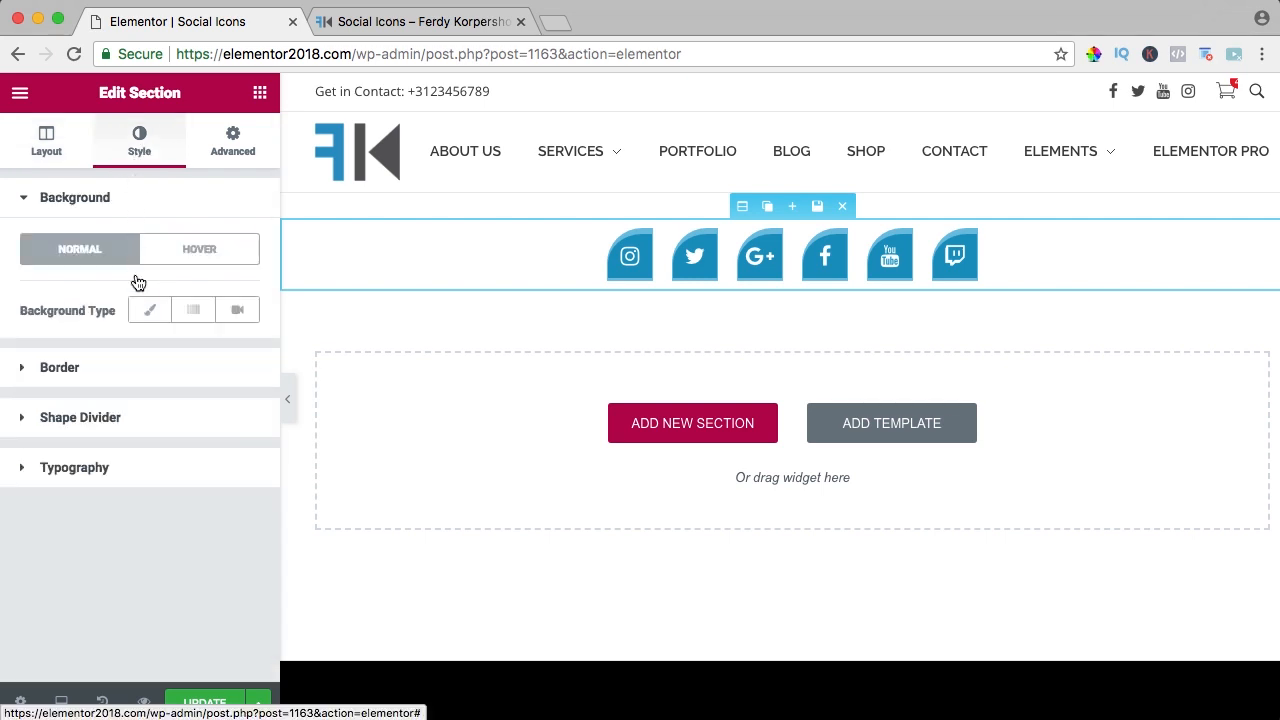
left_click(192, 308)
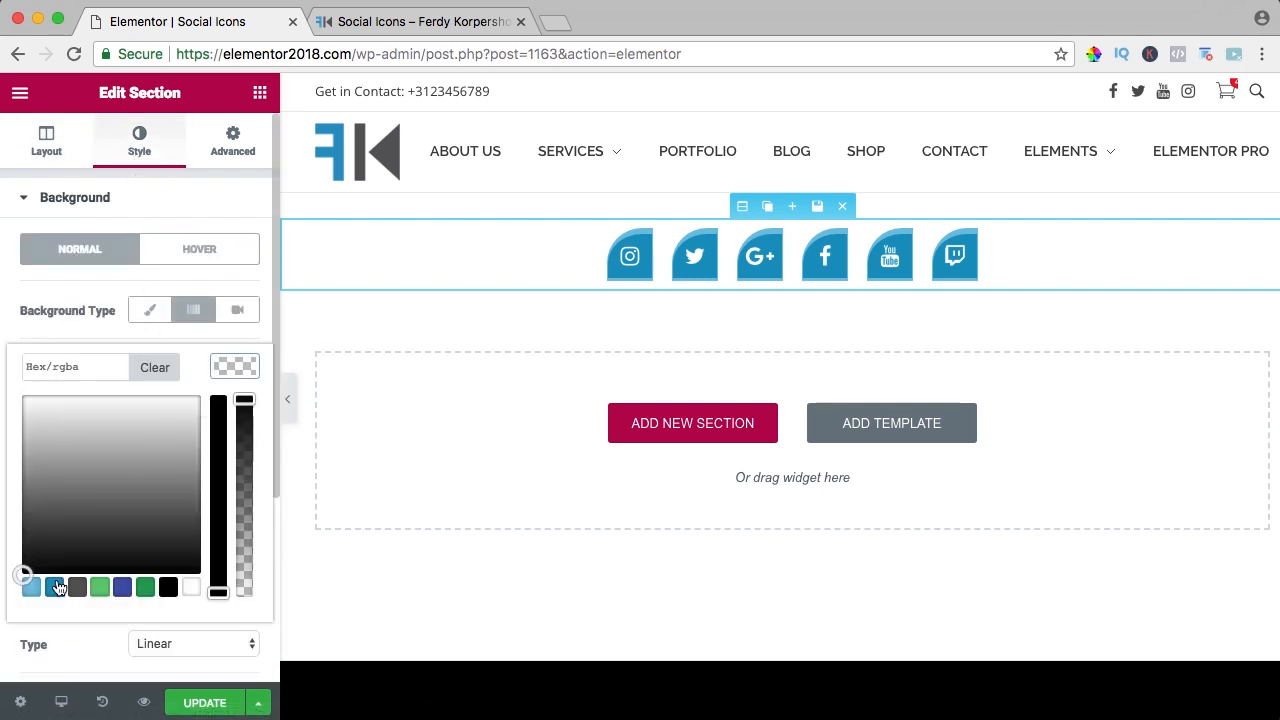
left_click(54, 590)
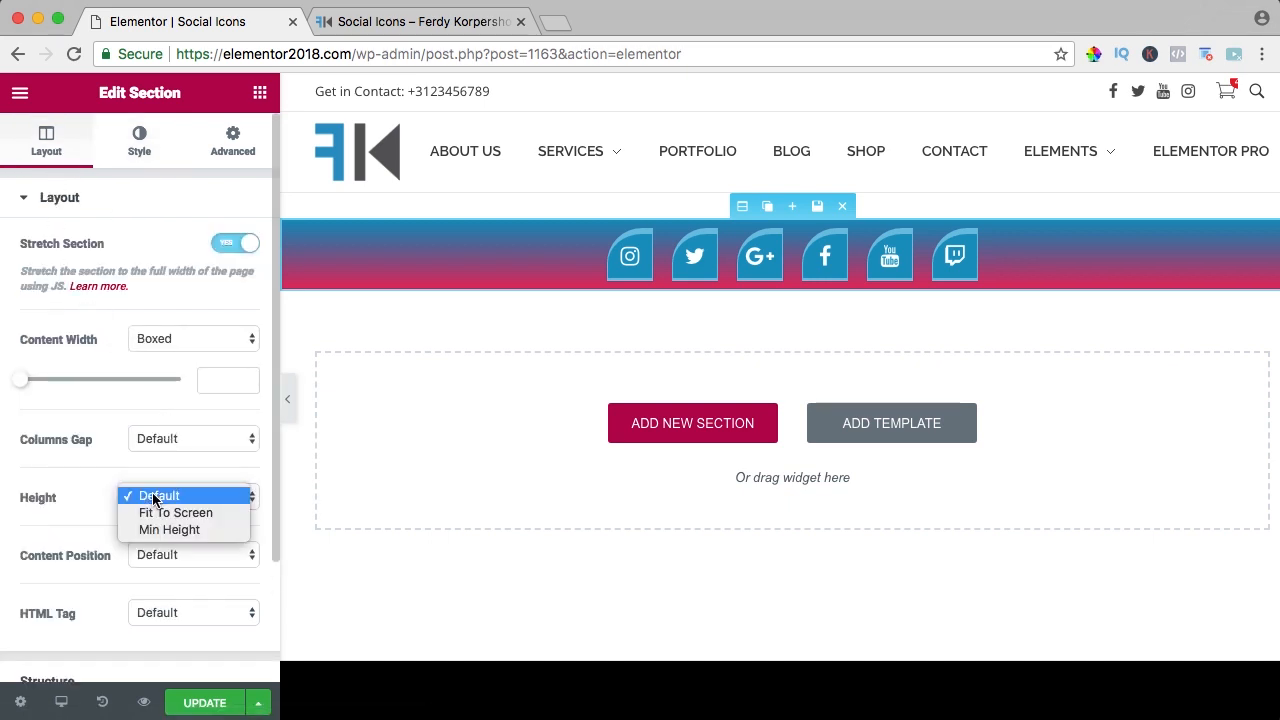
Try Fit To Screen and Min Height, then return the section height to Default
left_click(176, 512)
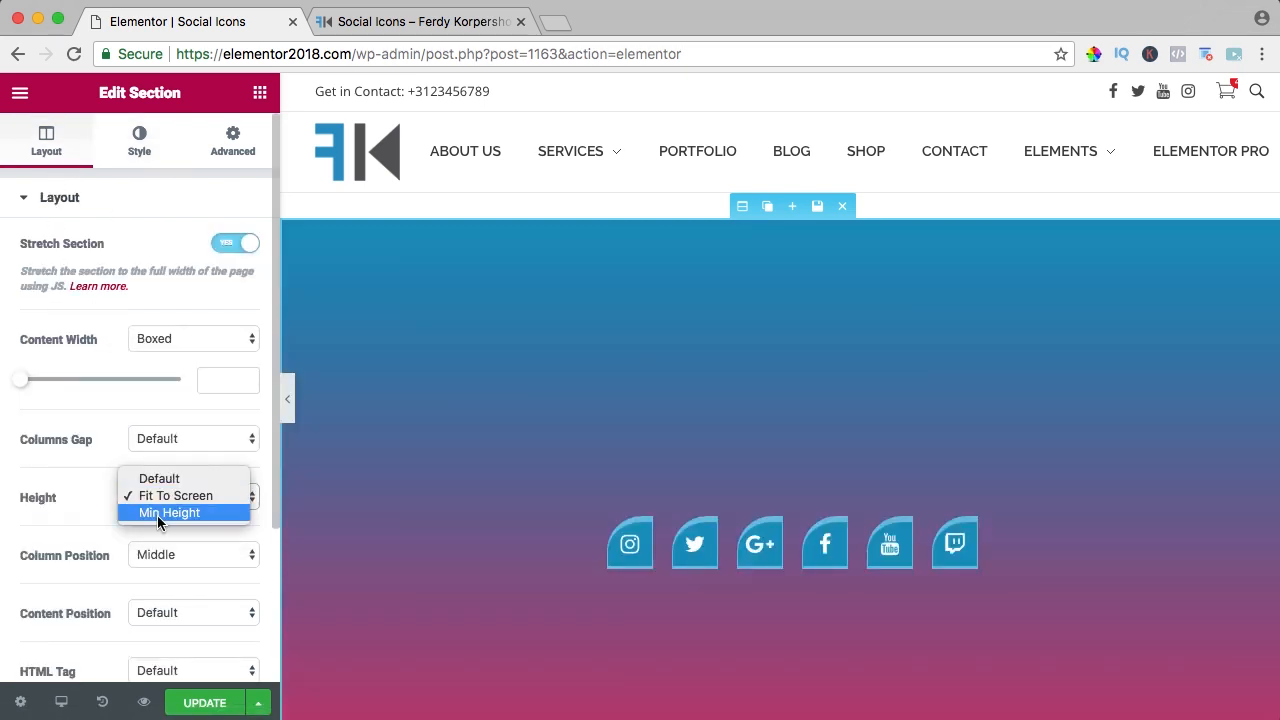
left_click(168, 512)
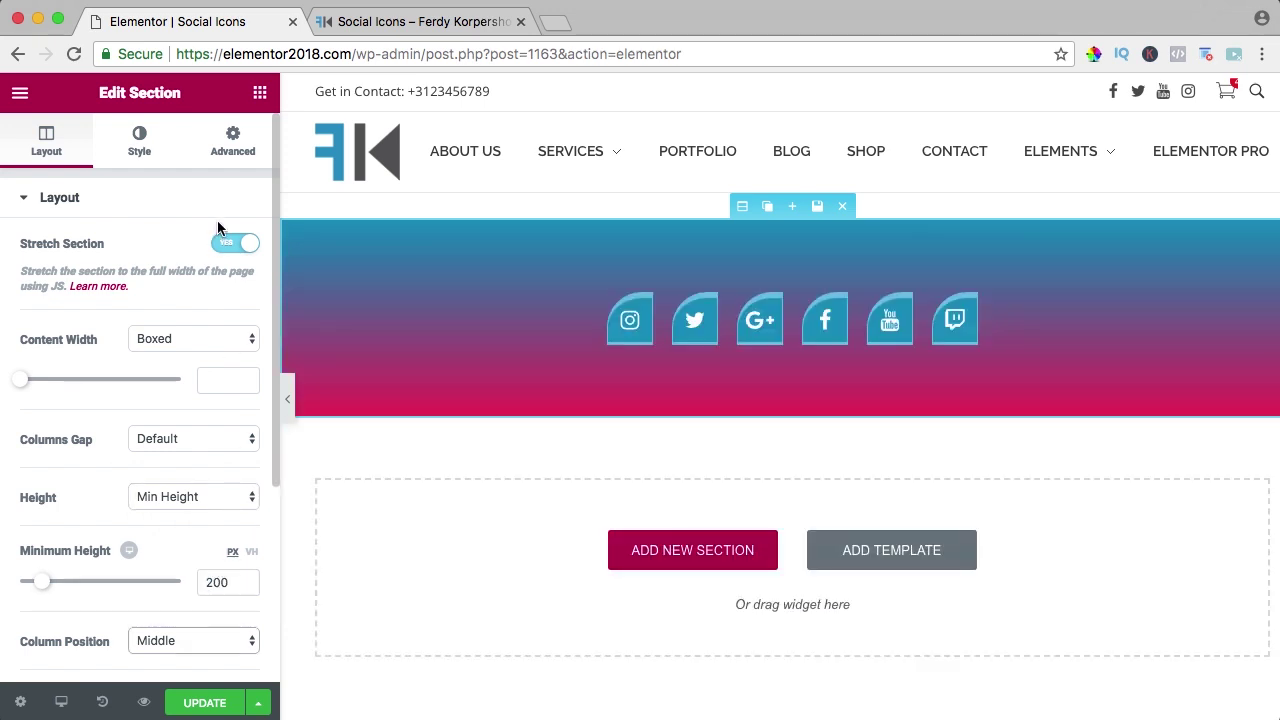
left_click(192, 496)
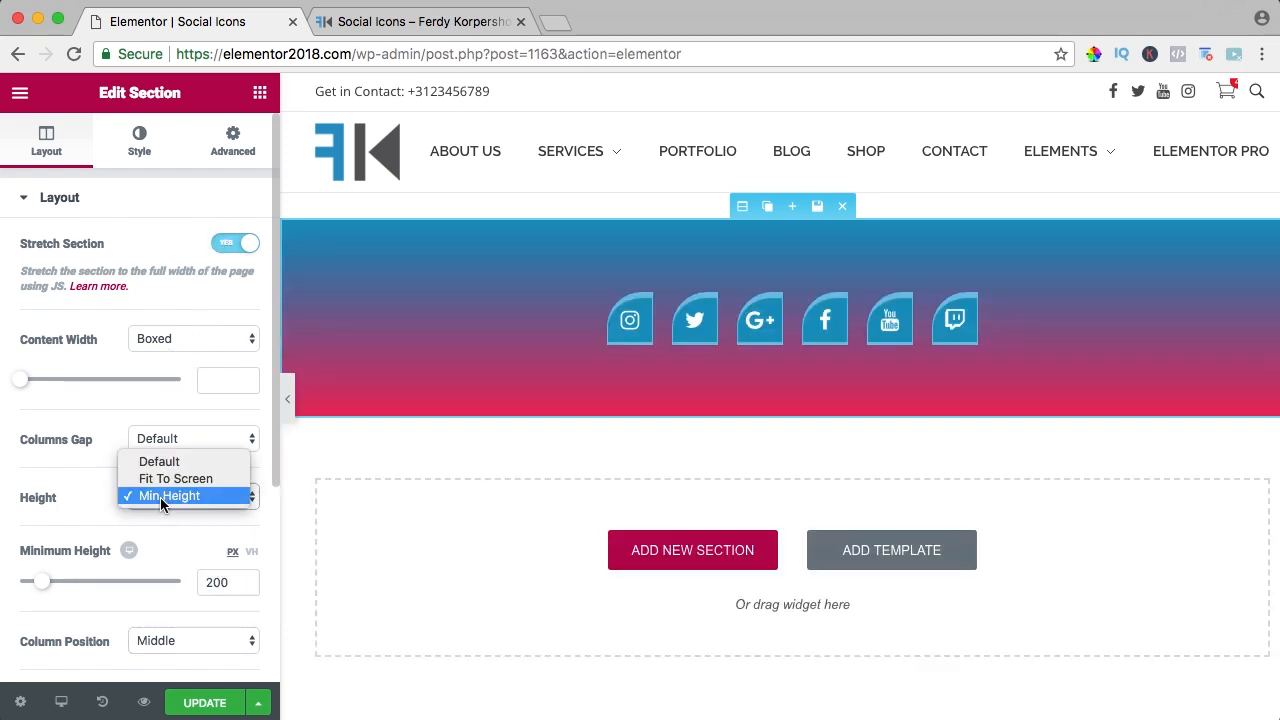
left_click(160, 462)
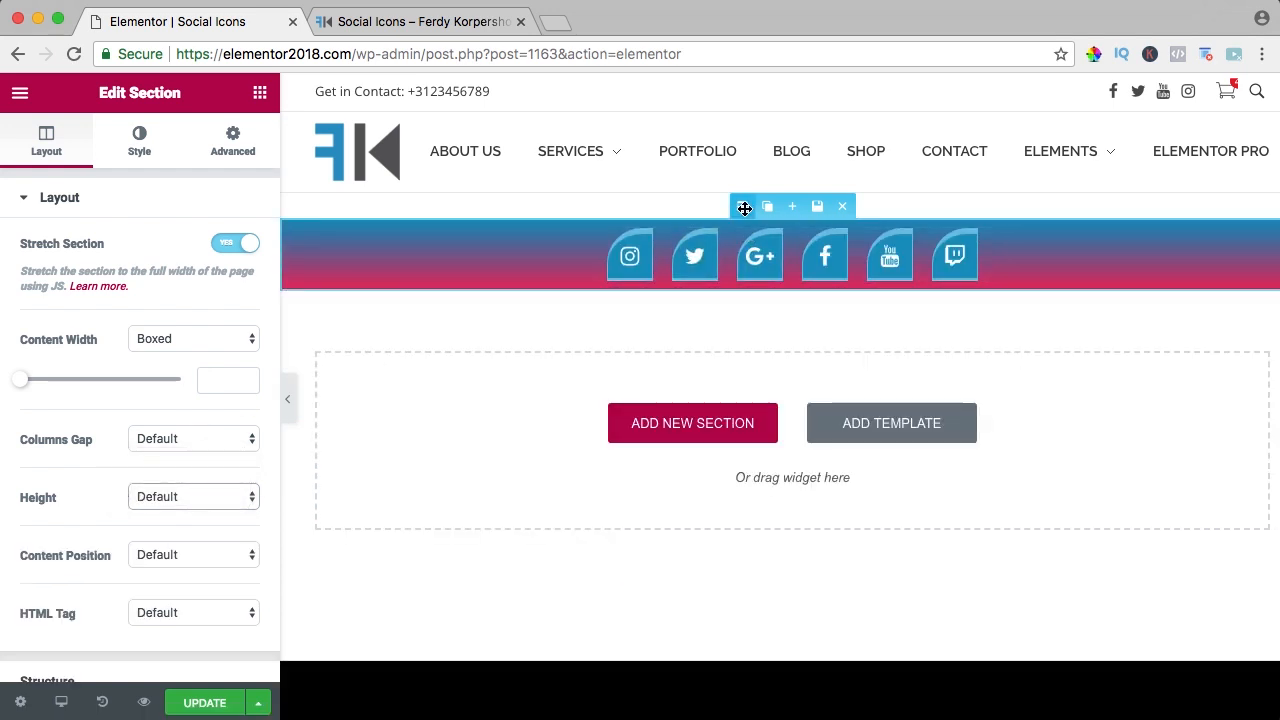
left_click(232, 140)
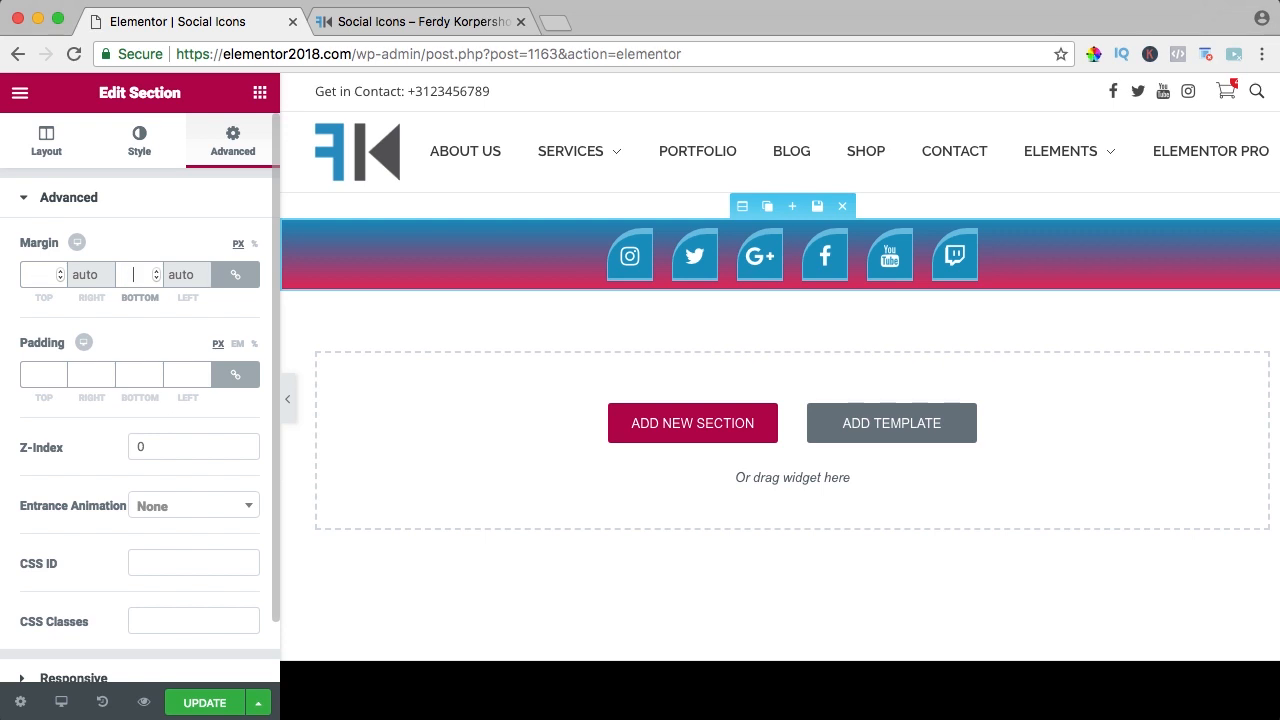
Set the section's linked padding to 20 on all four sides
left_click(44, 374)
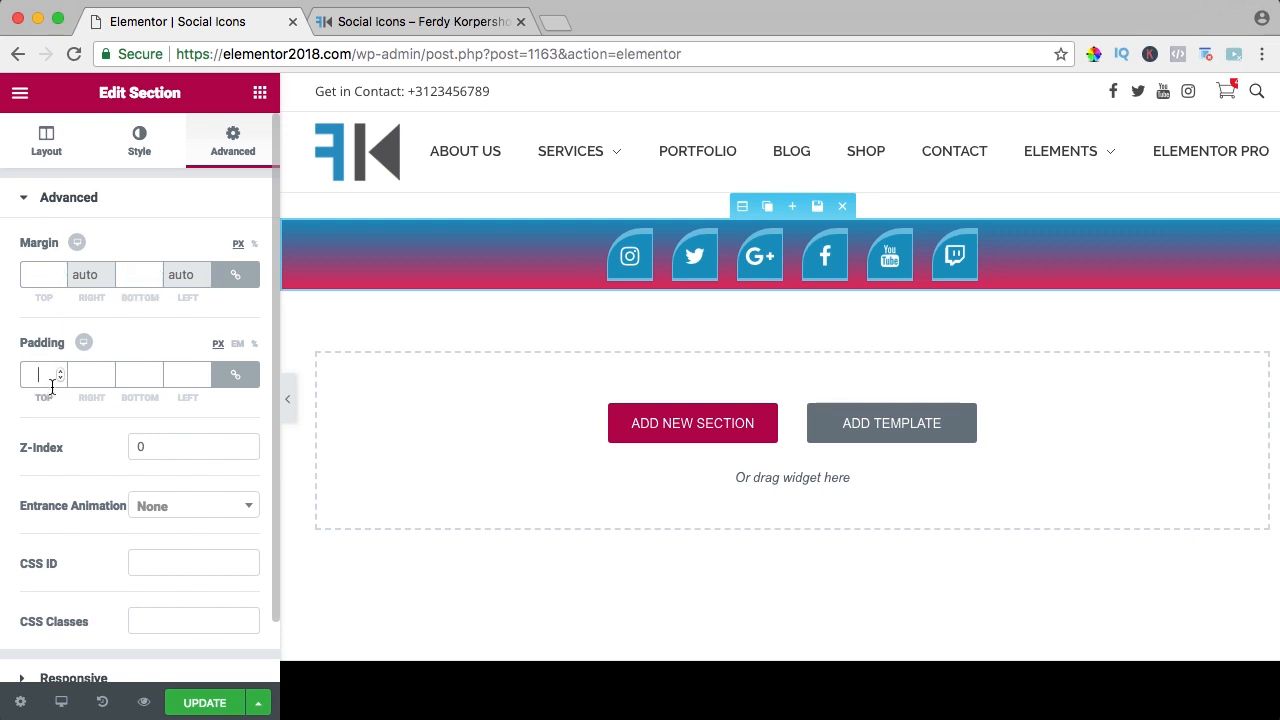
type("20")
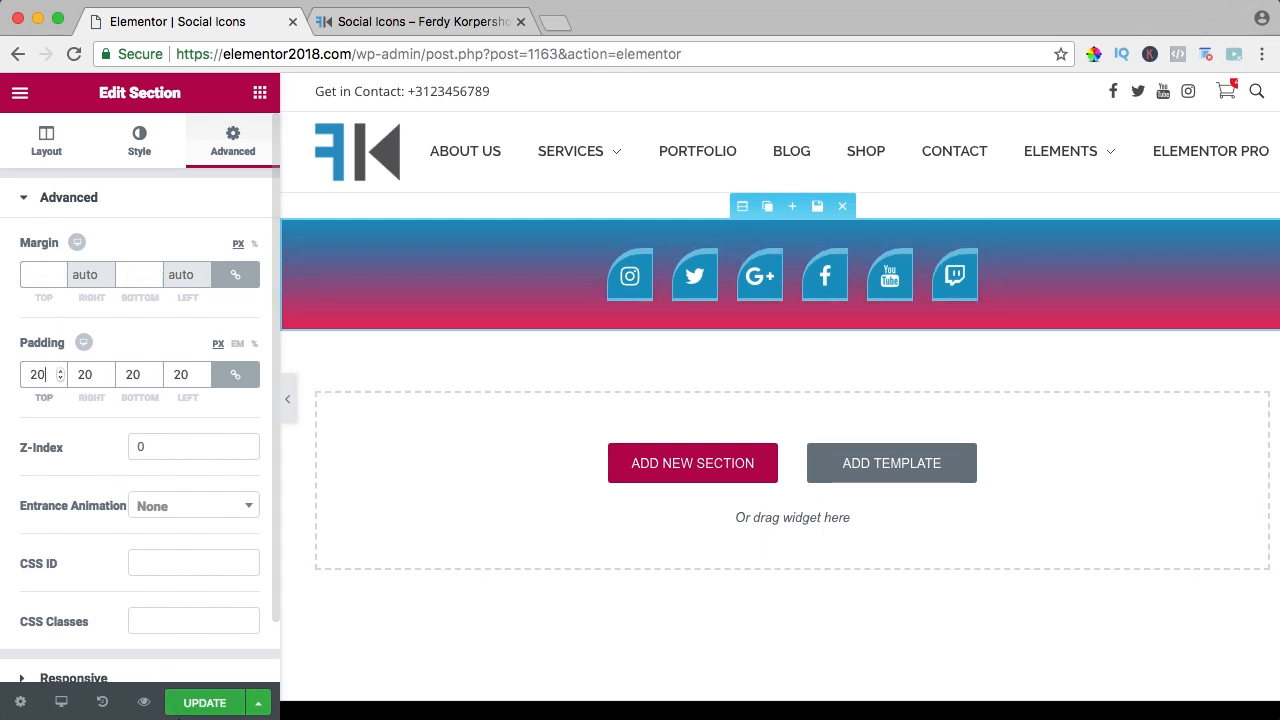
left_click(420, 22)
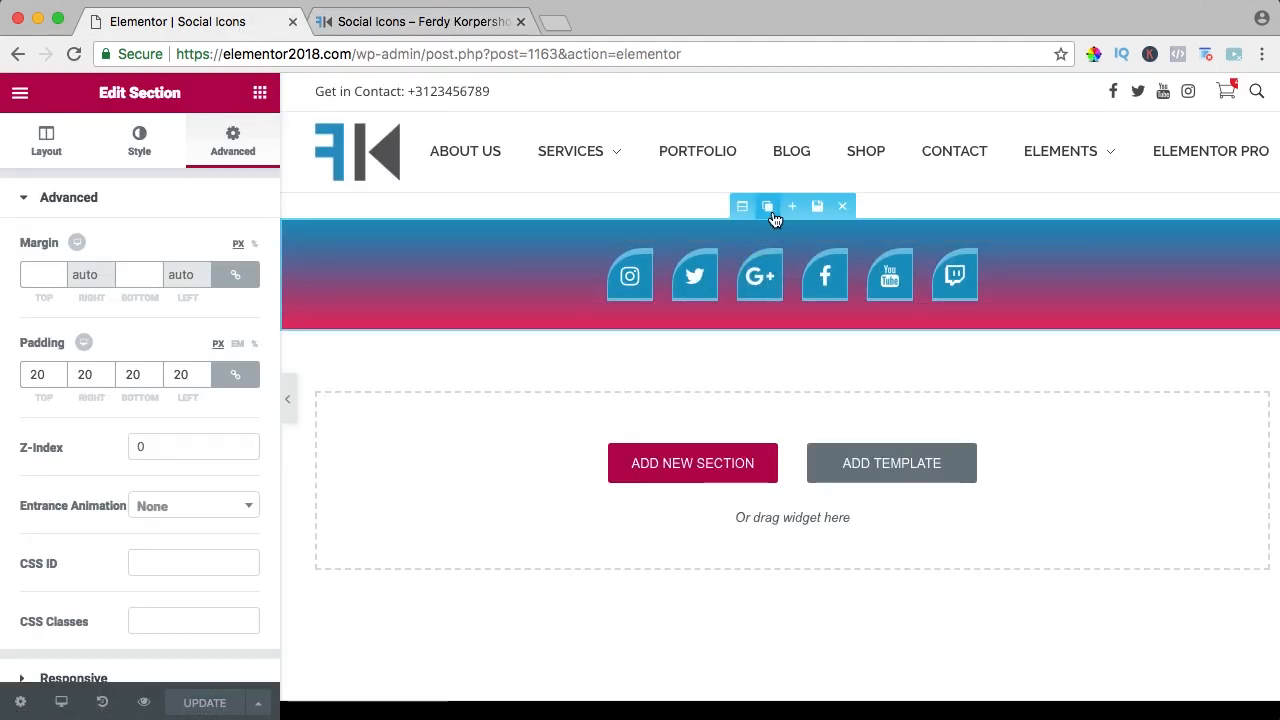
Duplicate the section and strip the copy's background to Classic with no colour
left_click(768, 206)
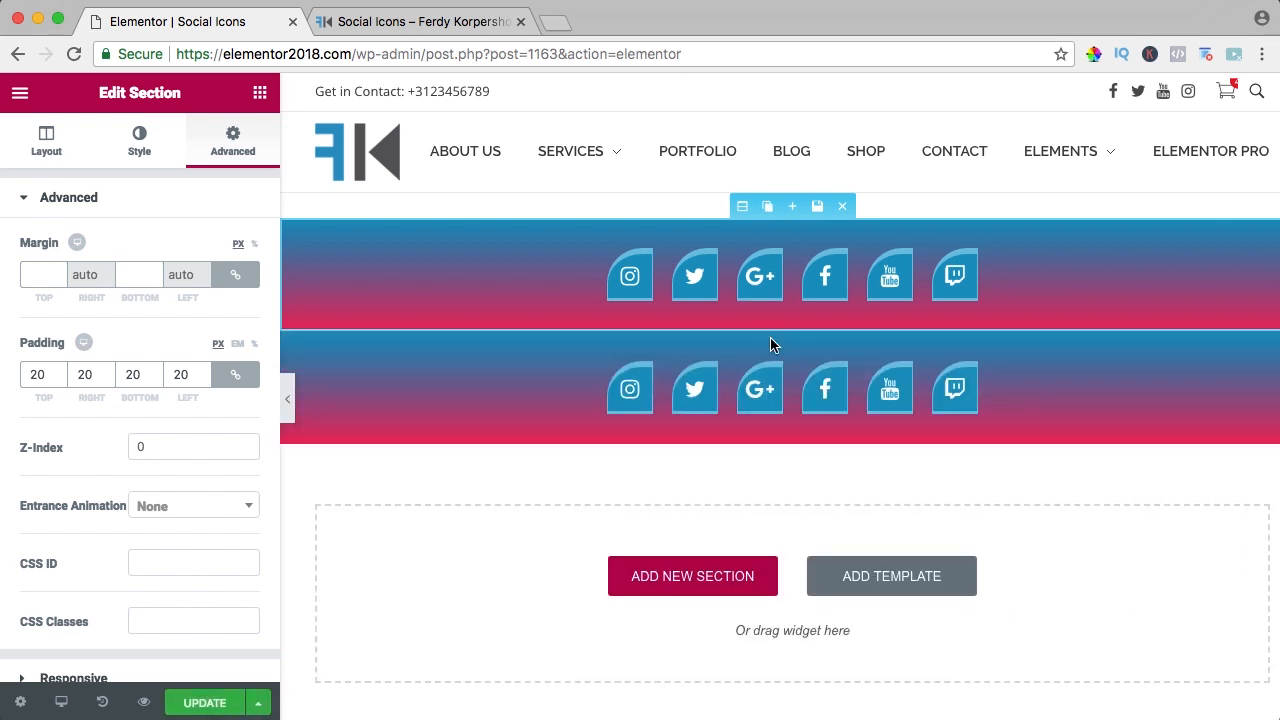
left_click(46, 144)
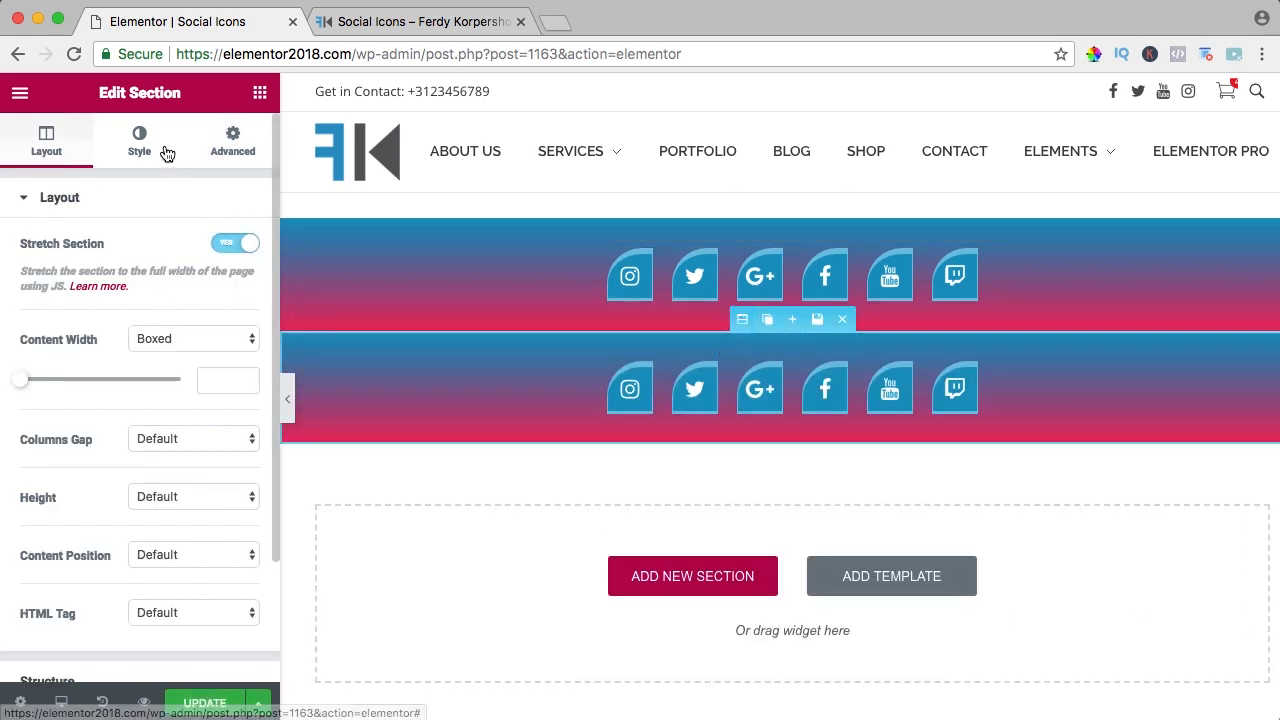
left_click(140, 140)
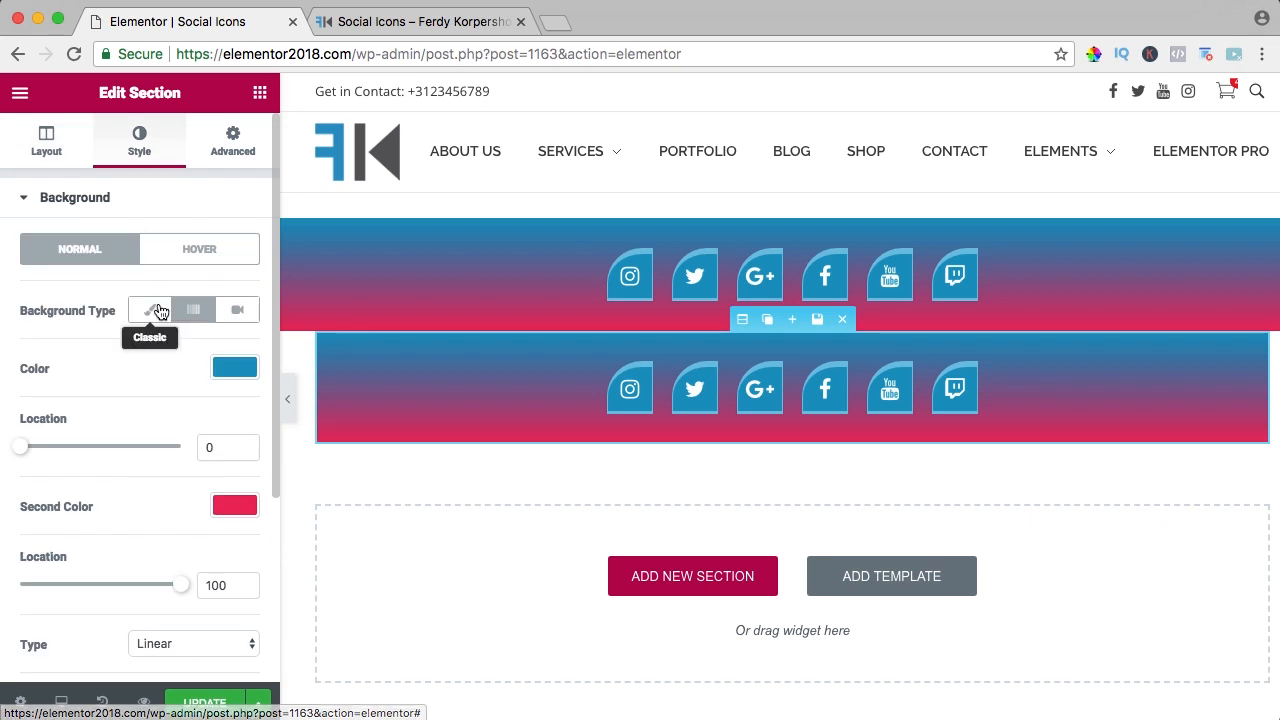
left_click(148, 308)
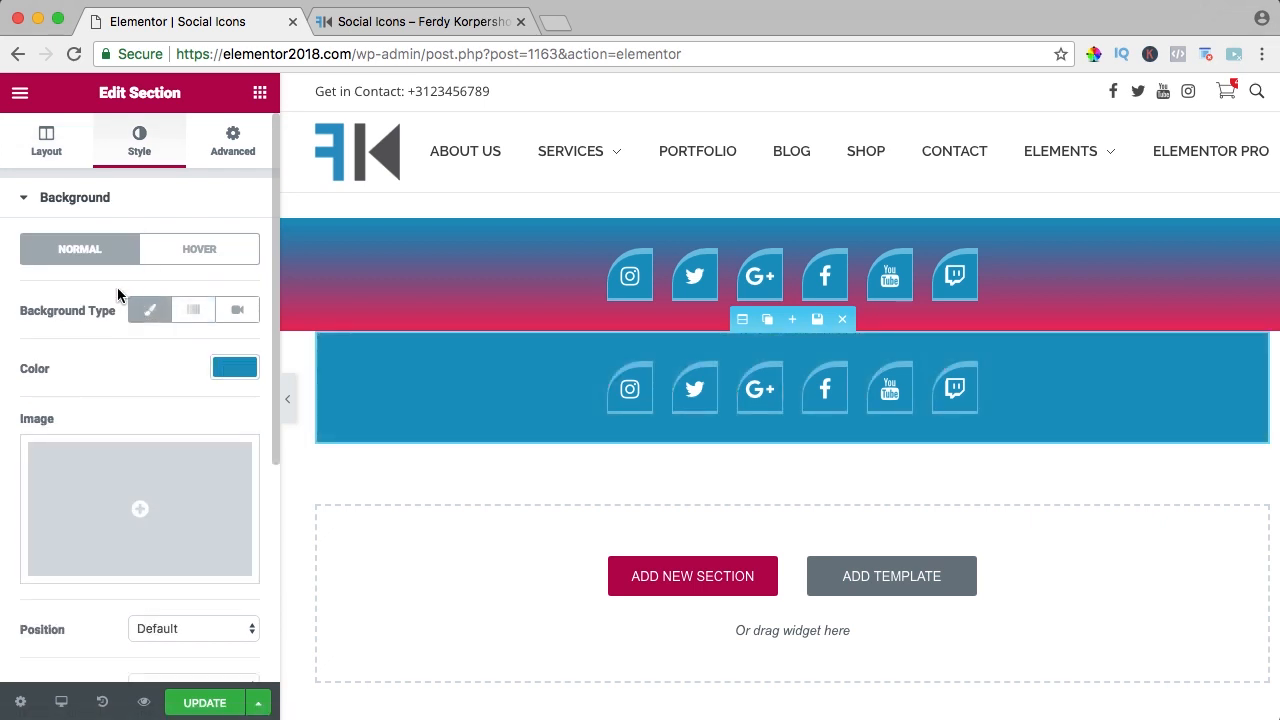
left_click(236, 368)
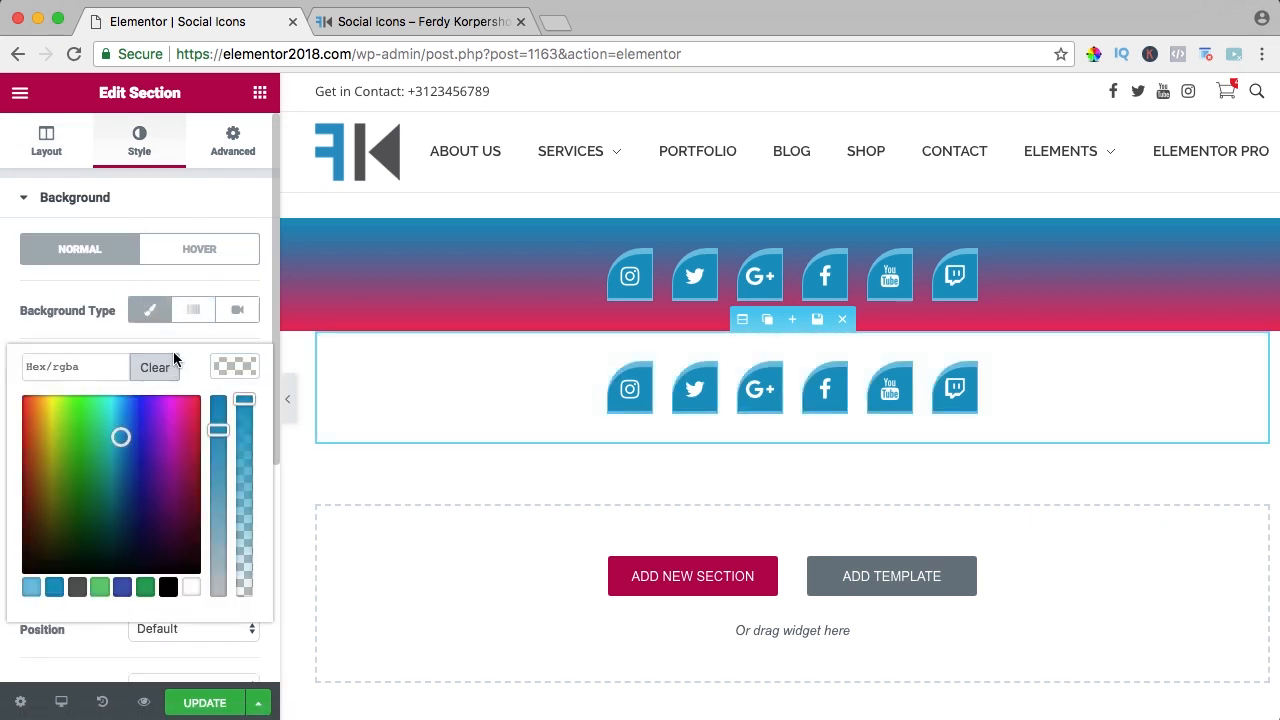
left_click(44, 140)
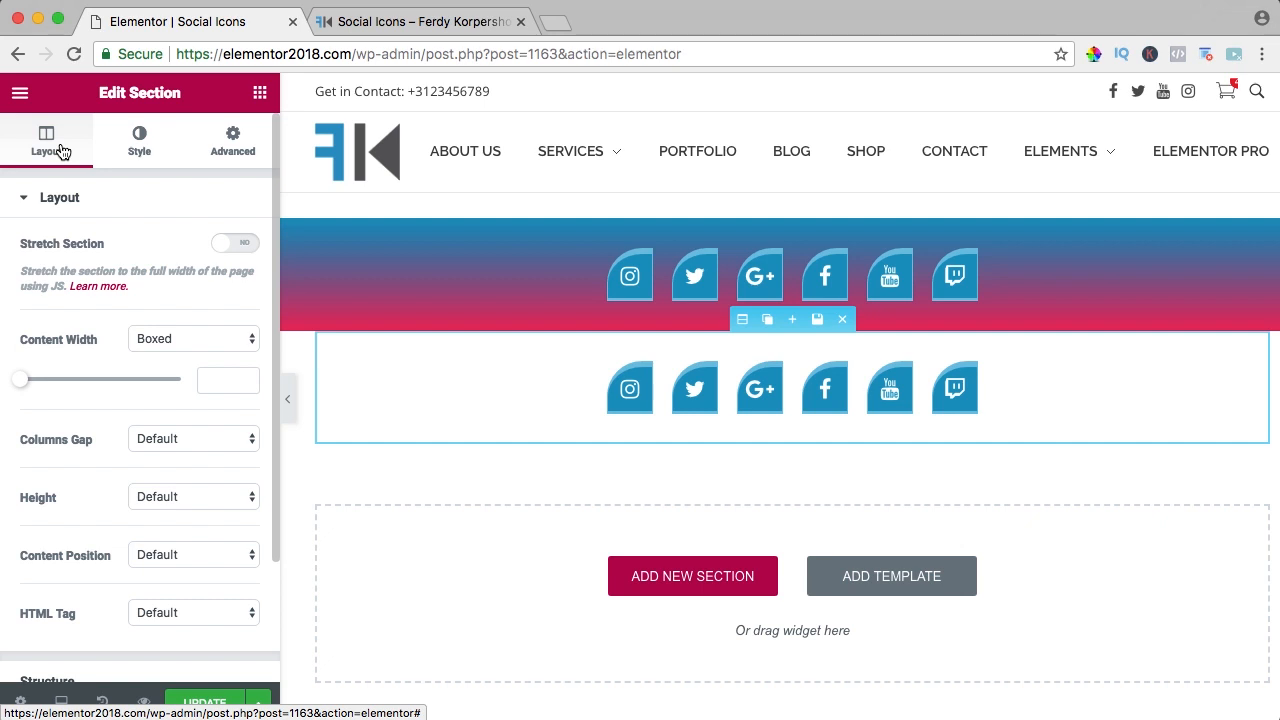
left_click(792, 388)
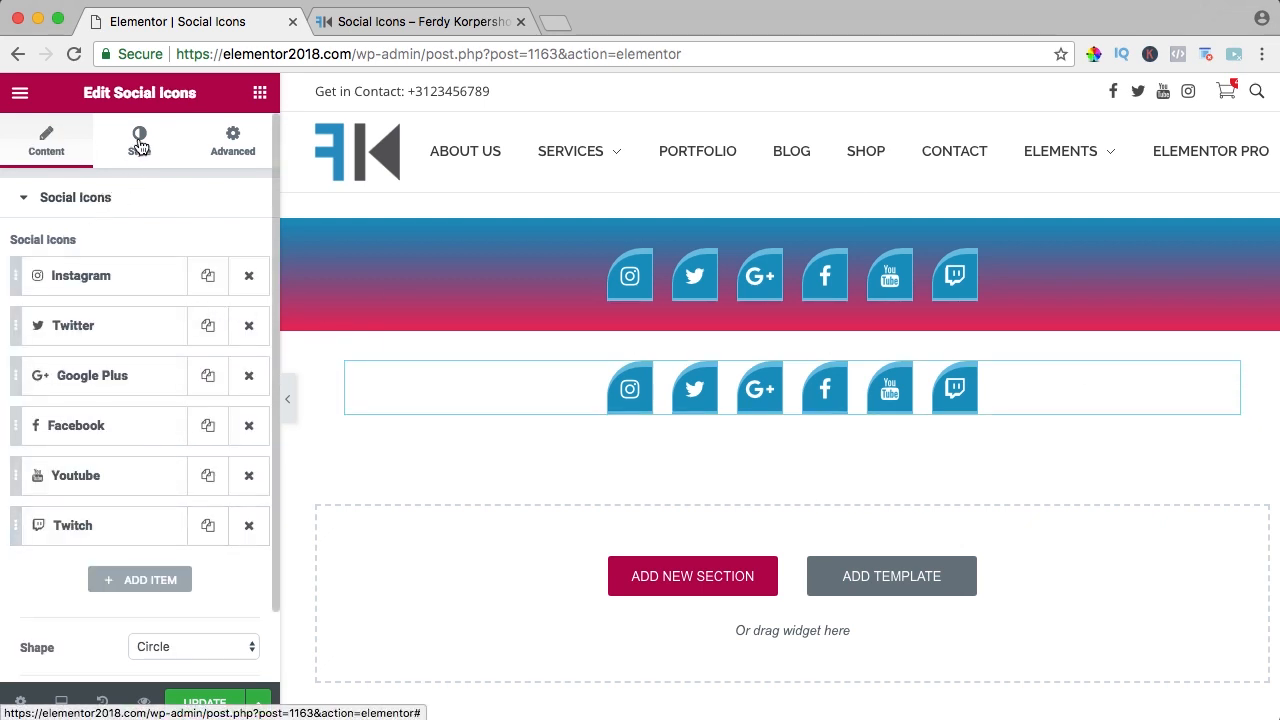
Set the copied icons to Official Color with no border, then update and view the live page
left_click(140, 140)
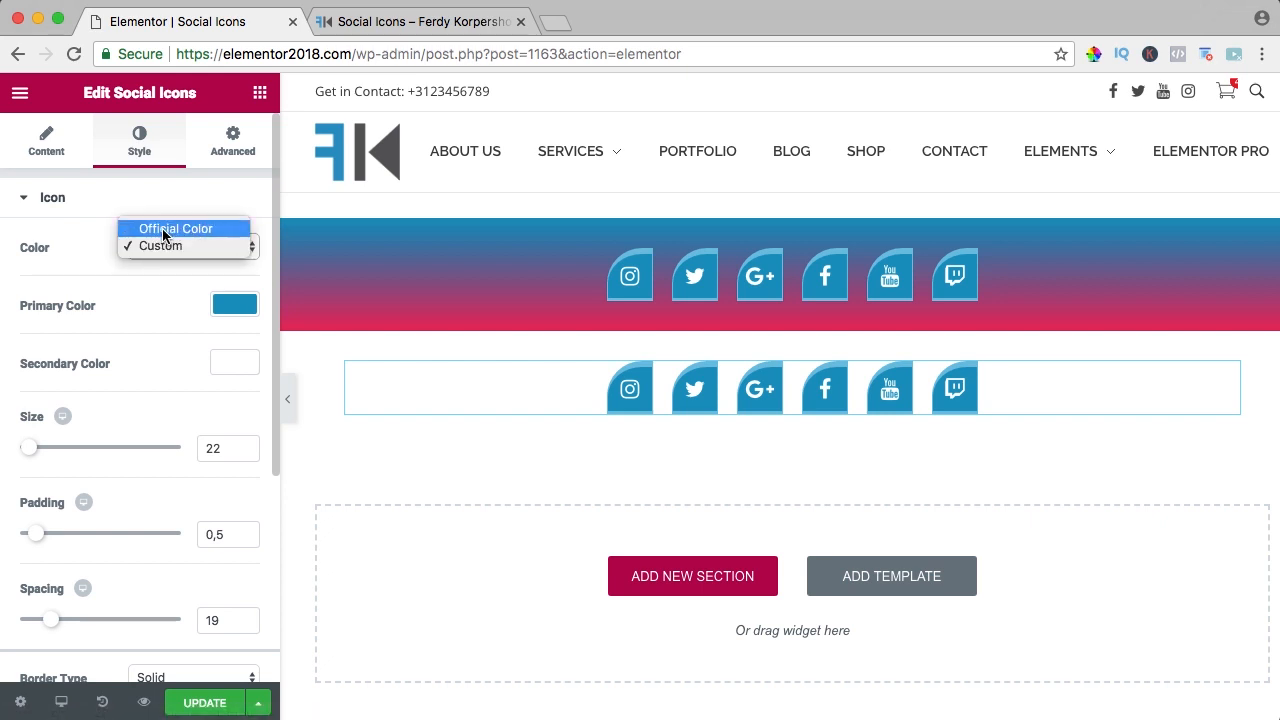
left_click(176, 228)
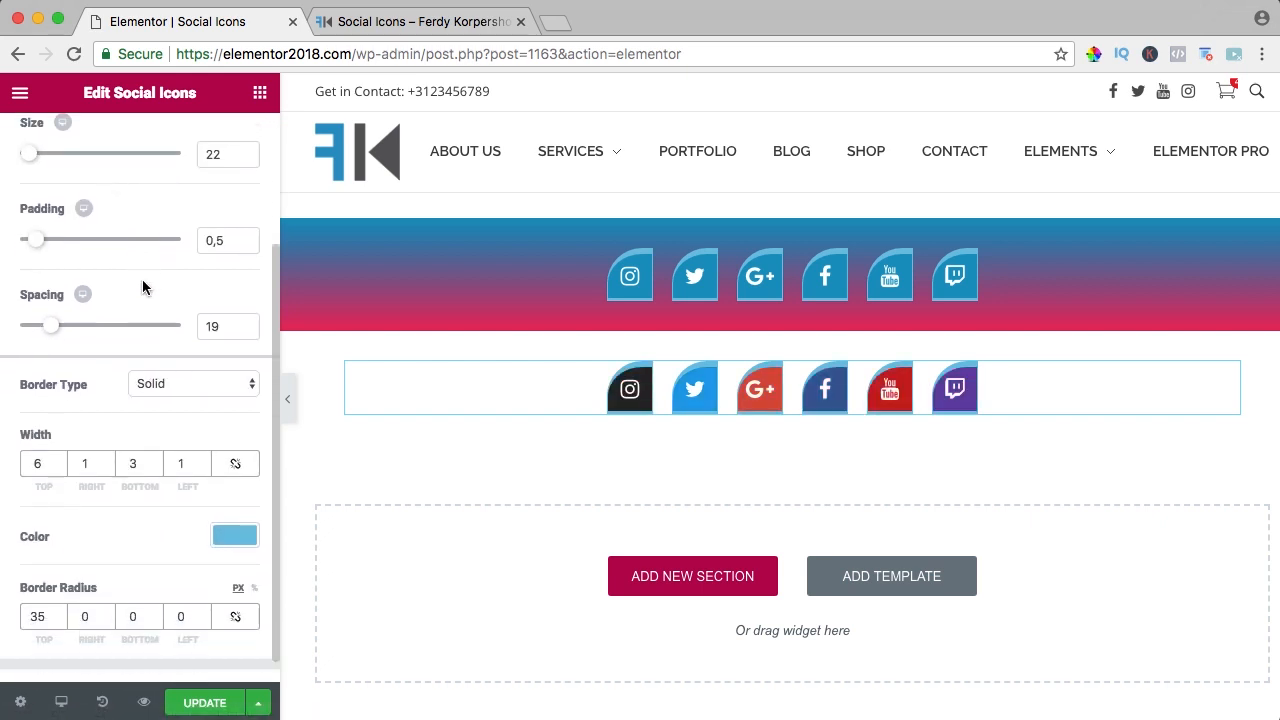
left_click(192, 384)
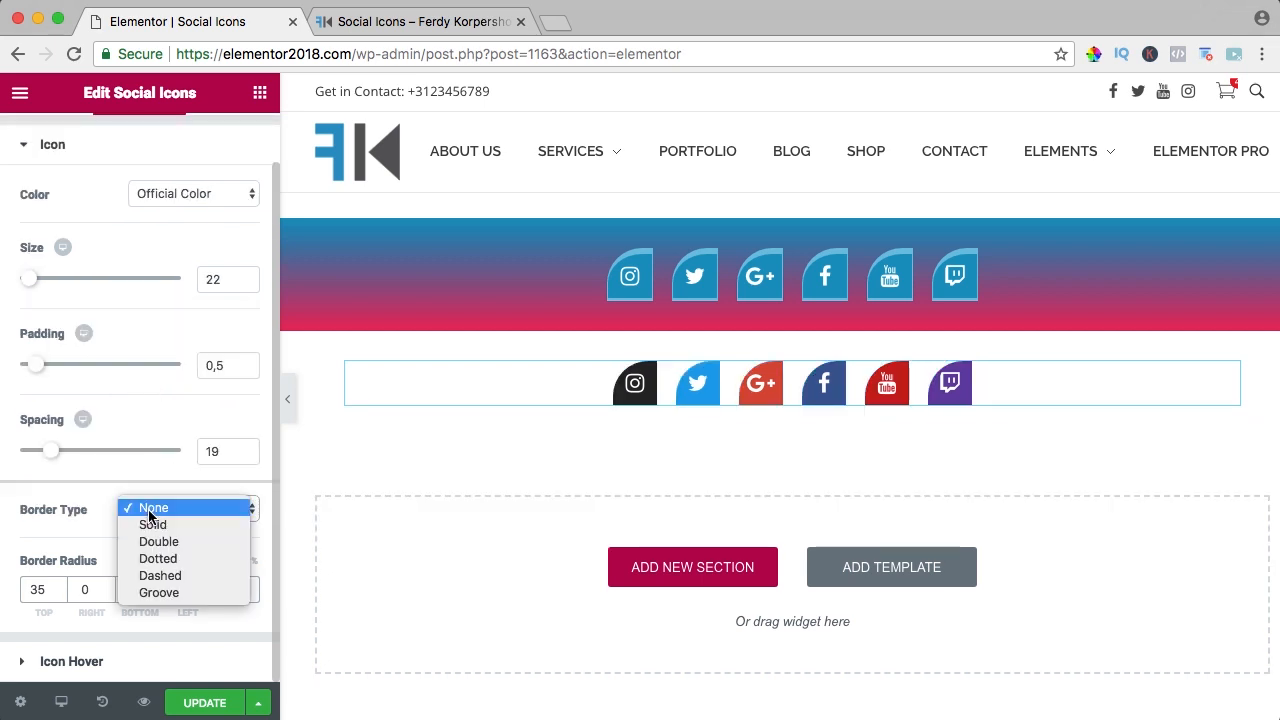
left_click(154, 508)
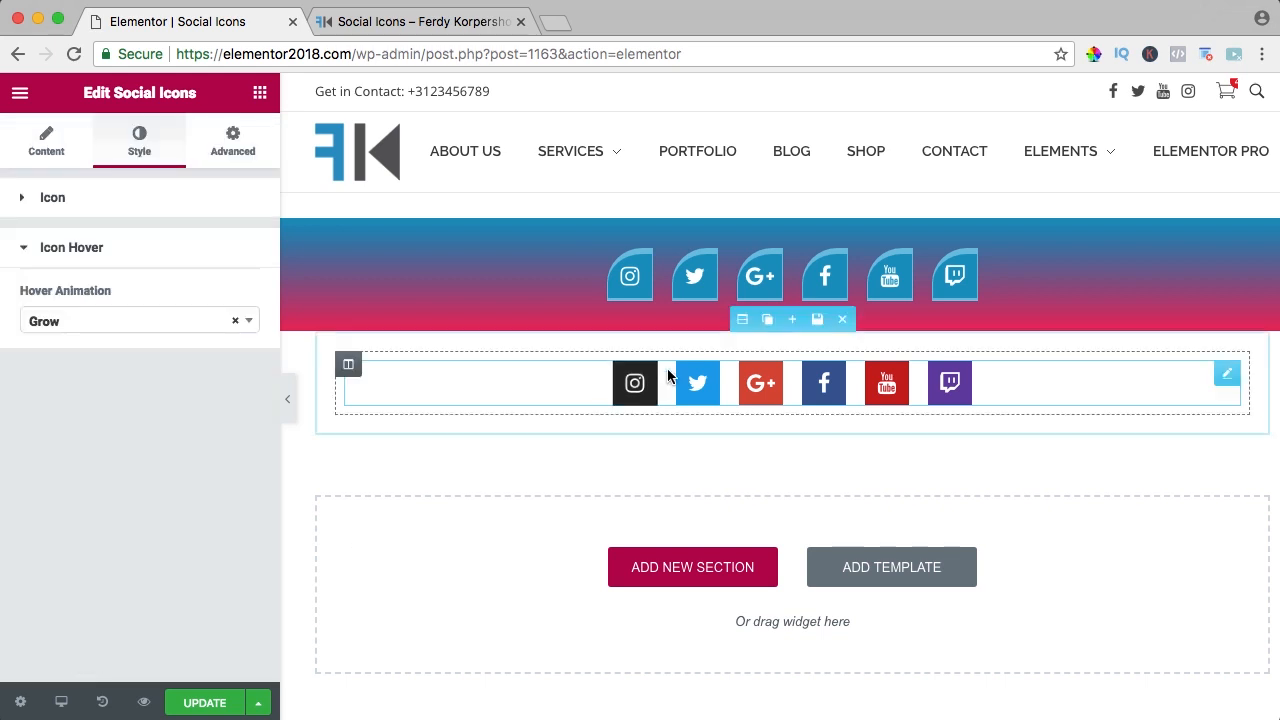
mouse_move(904, 386)
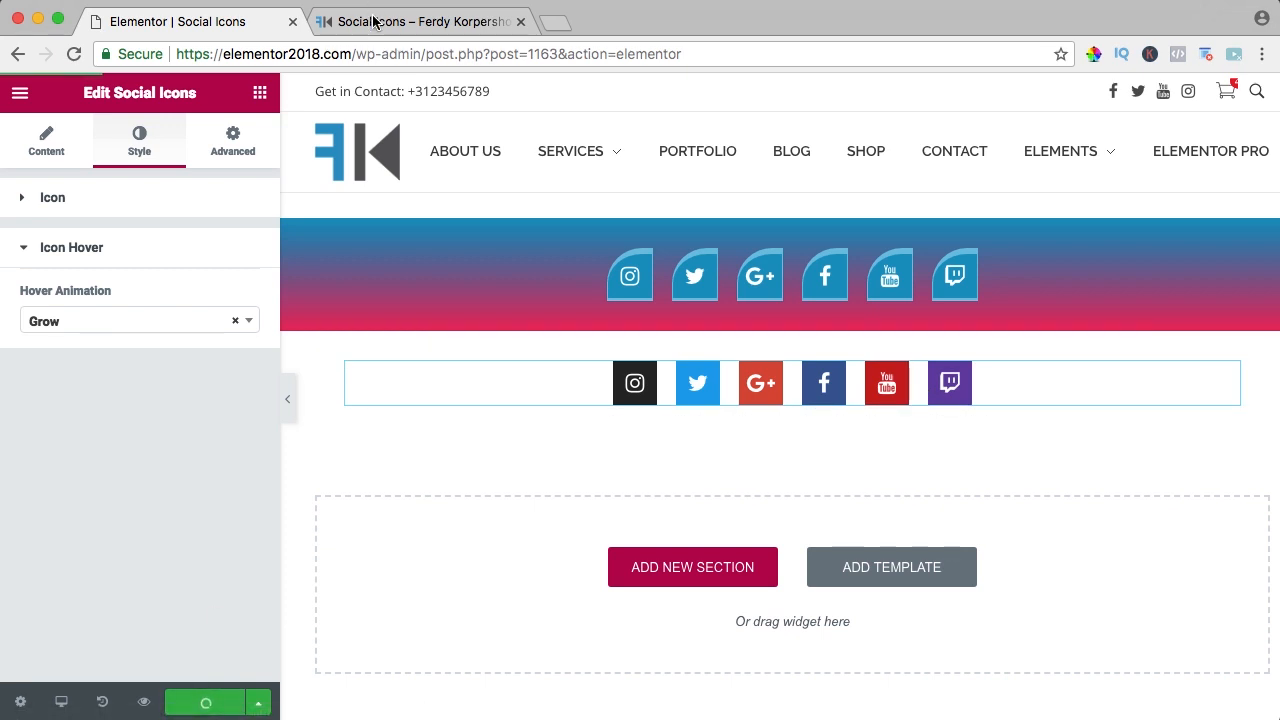
left_click(390, 20)
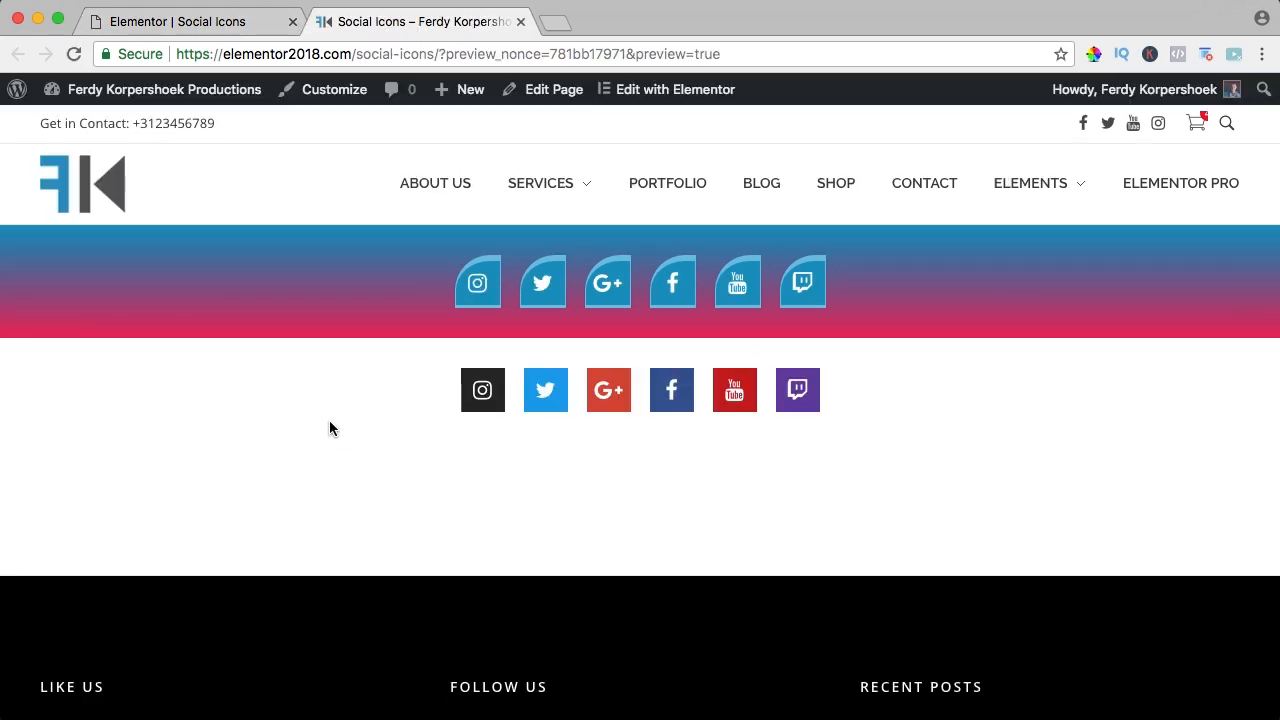